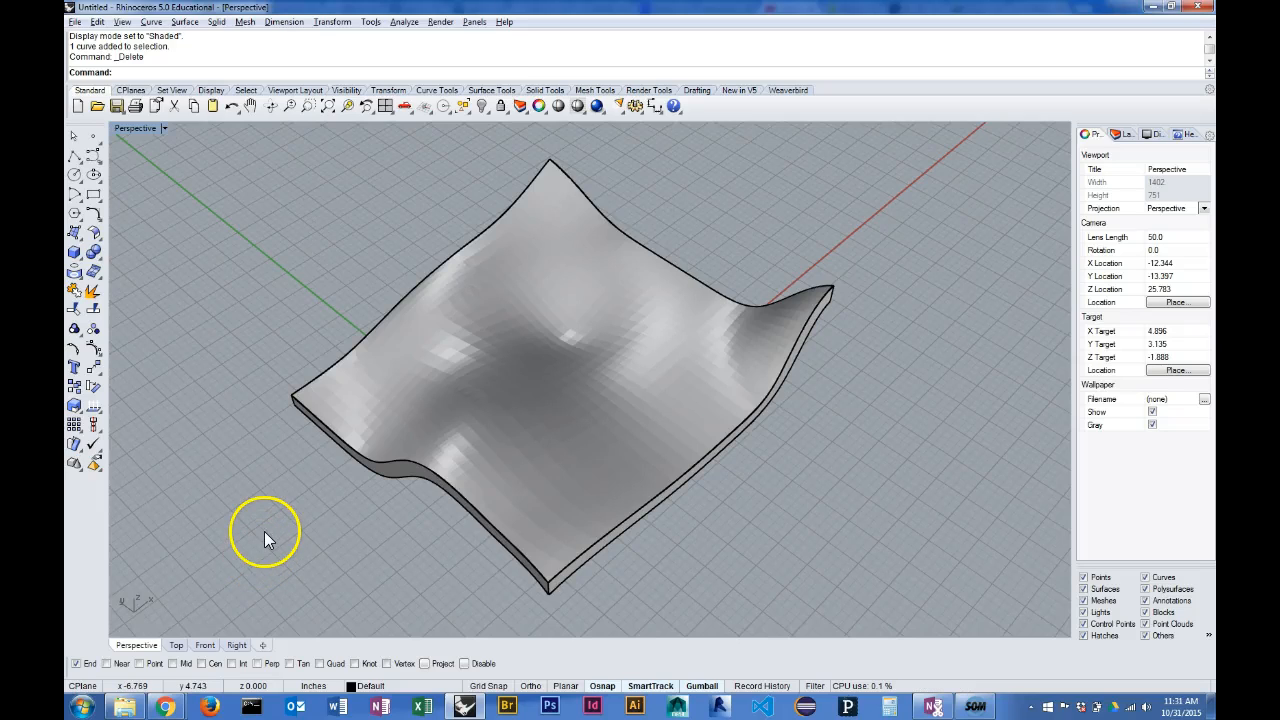
Orbit around the undulating solid to inspect its shape, side profile and top
drag(267, 540, 403, 513)
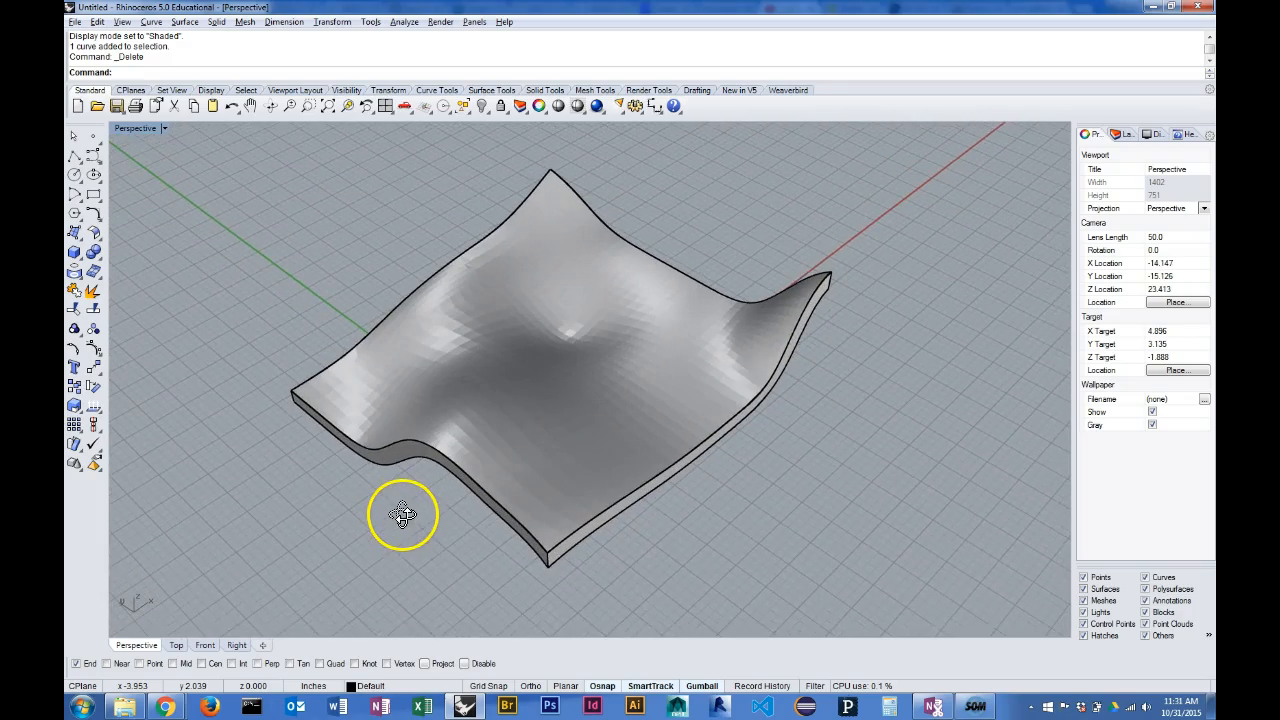
drag(403, 515, 458, 503)
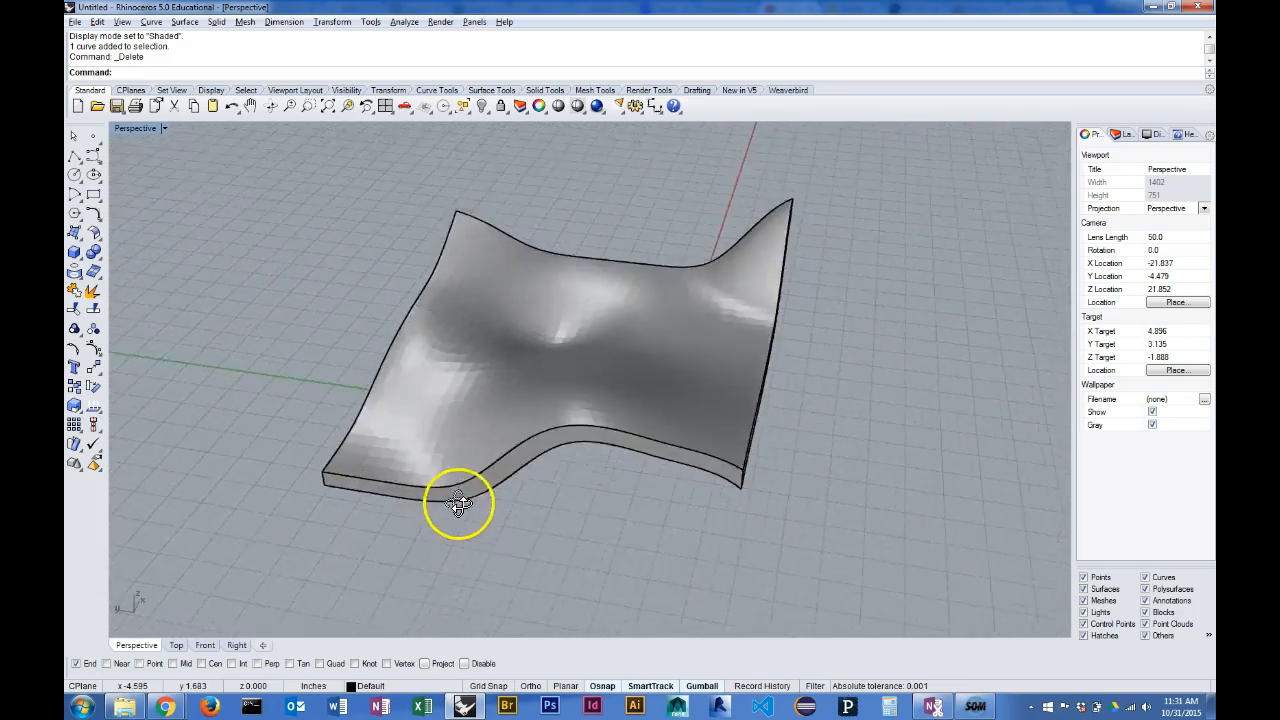
drag(458, 503, 388, 496)
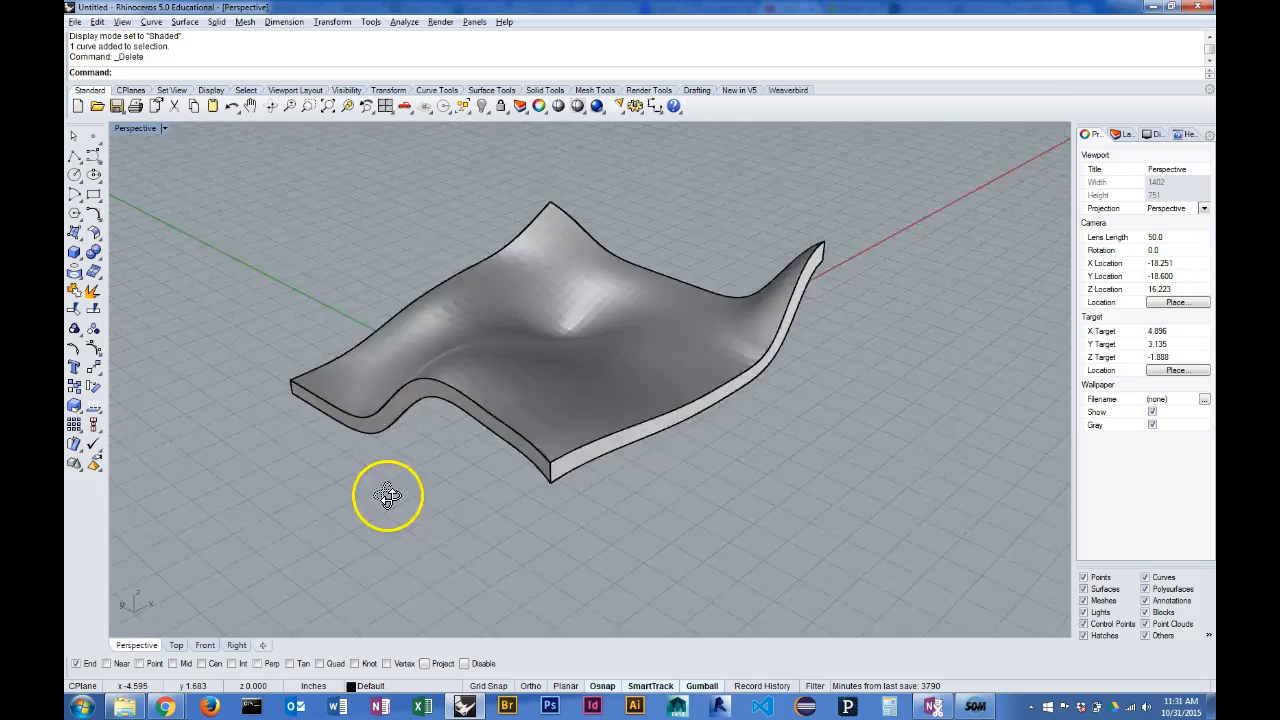
drag(388, 496, 432, 519)
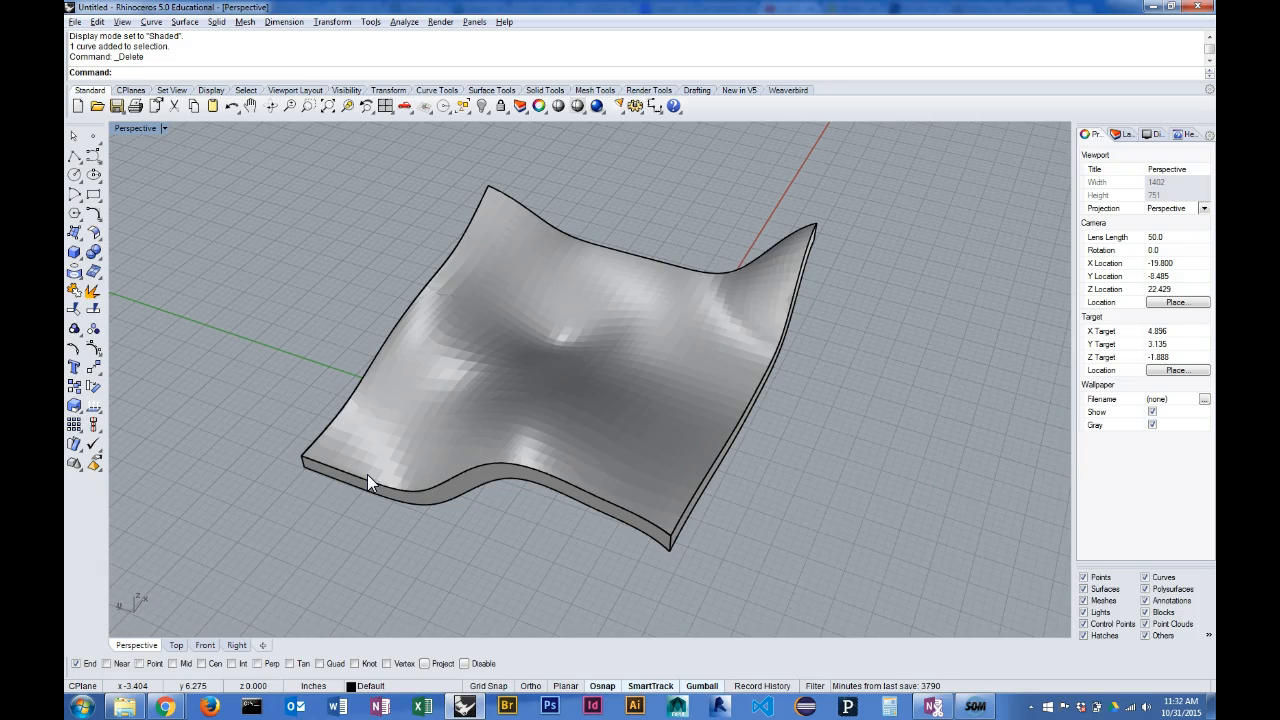
drag(370, 482, 545, 367)
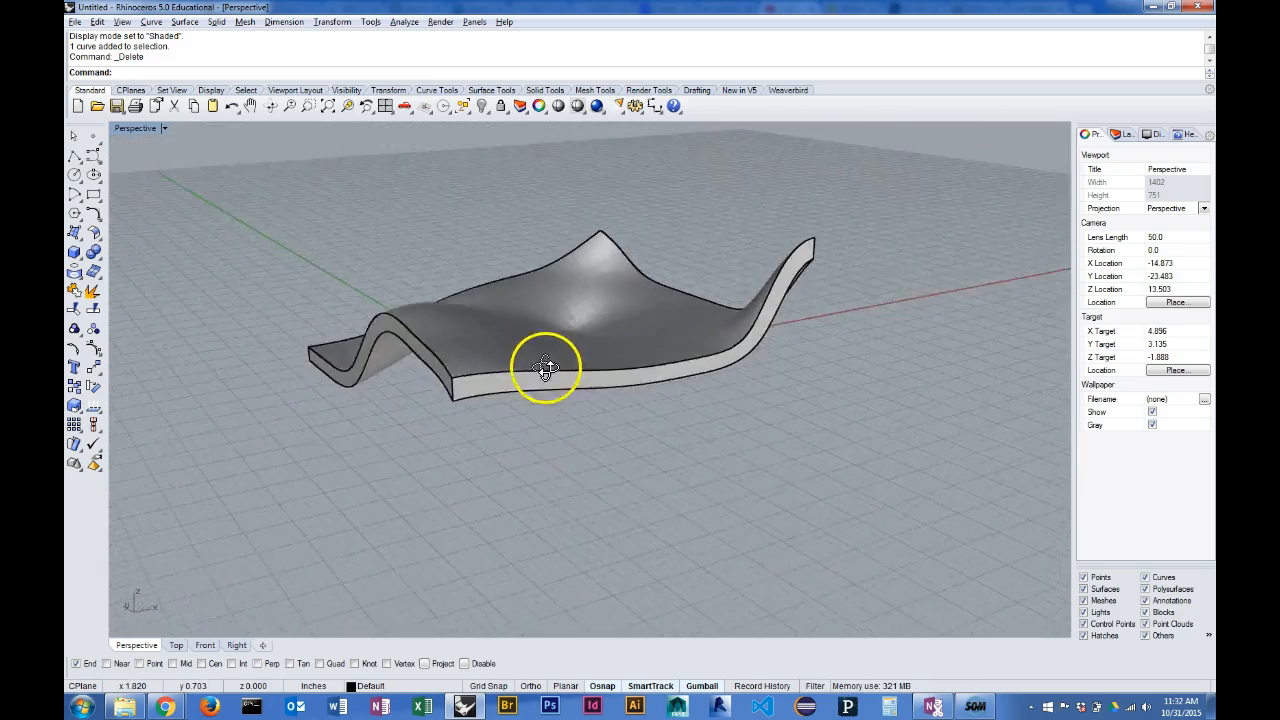
drag(545, 367, 580, 440)
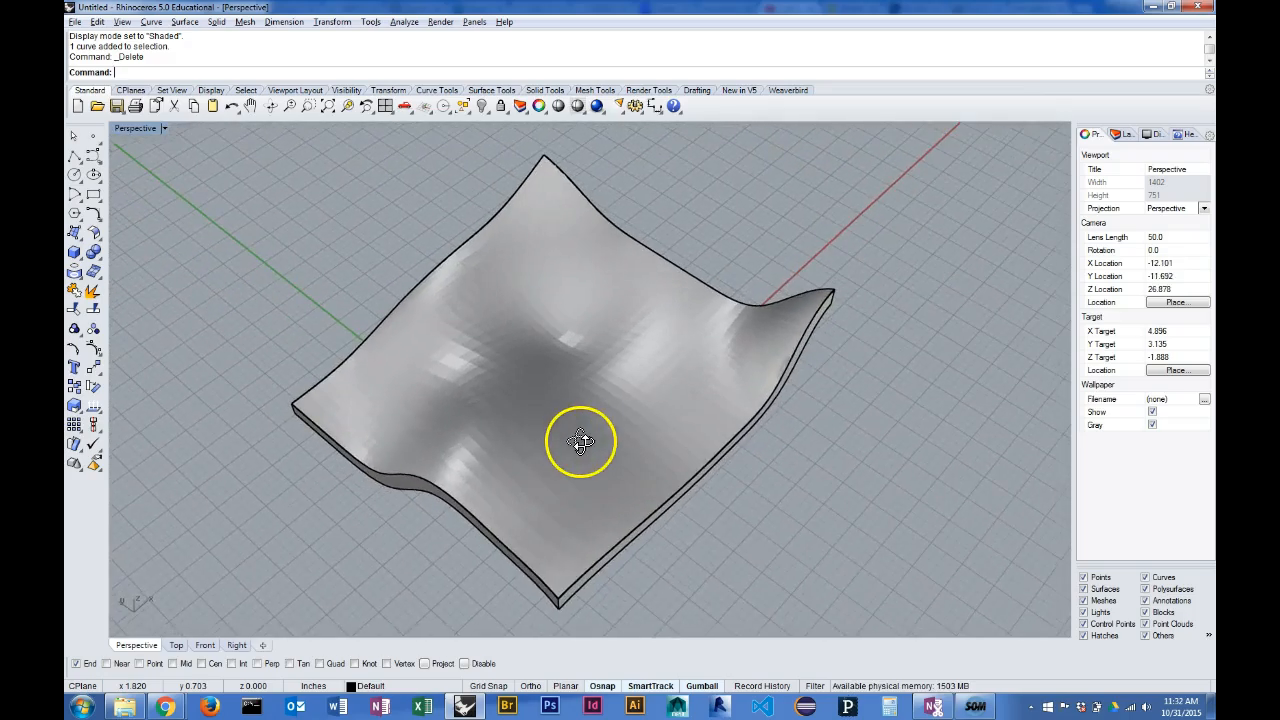
drag(580, 441, 628, 407)
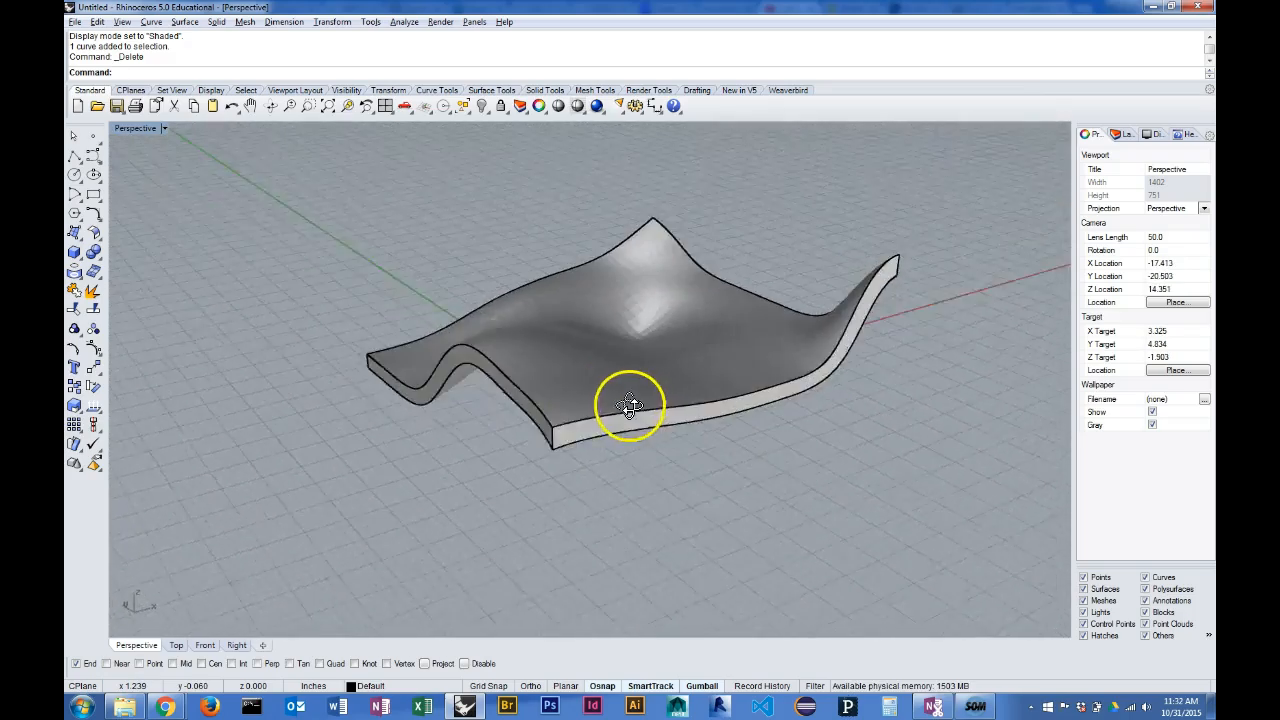
drag(630, 405, 548, 431)
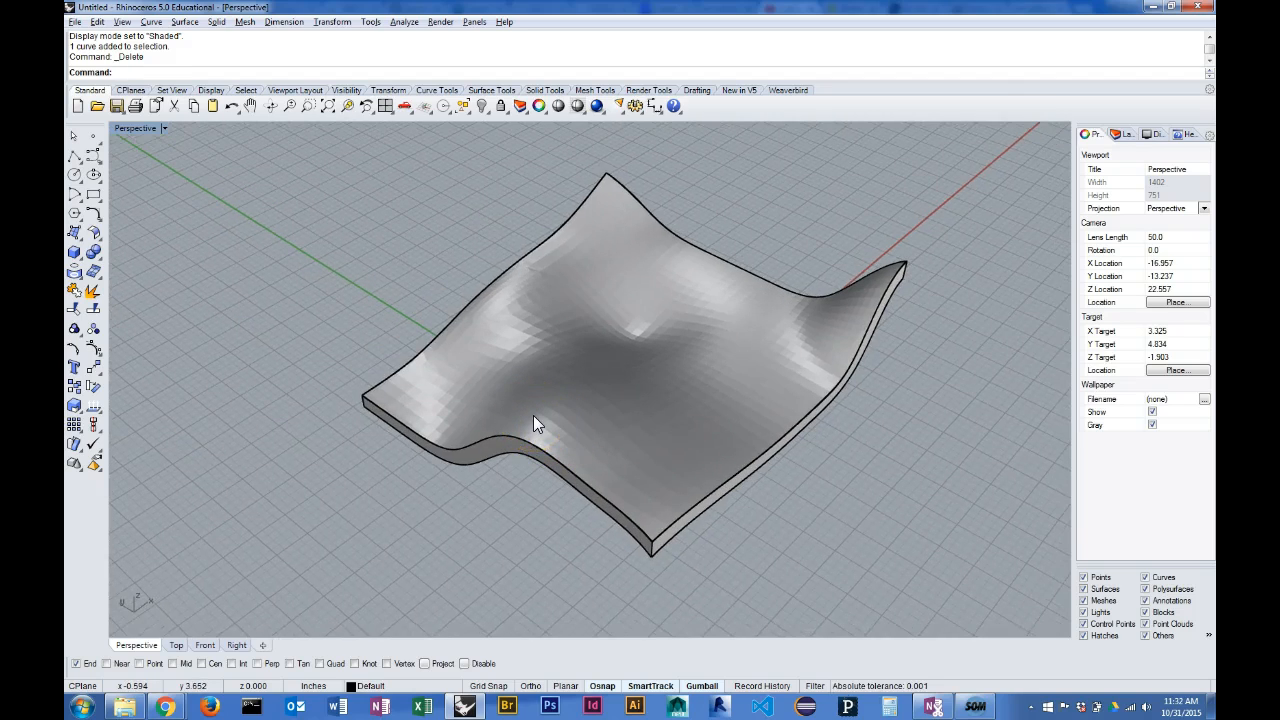
Start the Contour command and select the thickened wavy solid to slice
text(Contour)
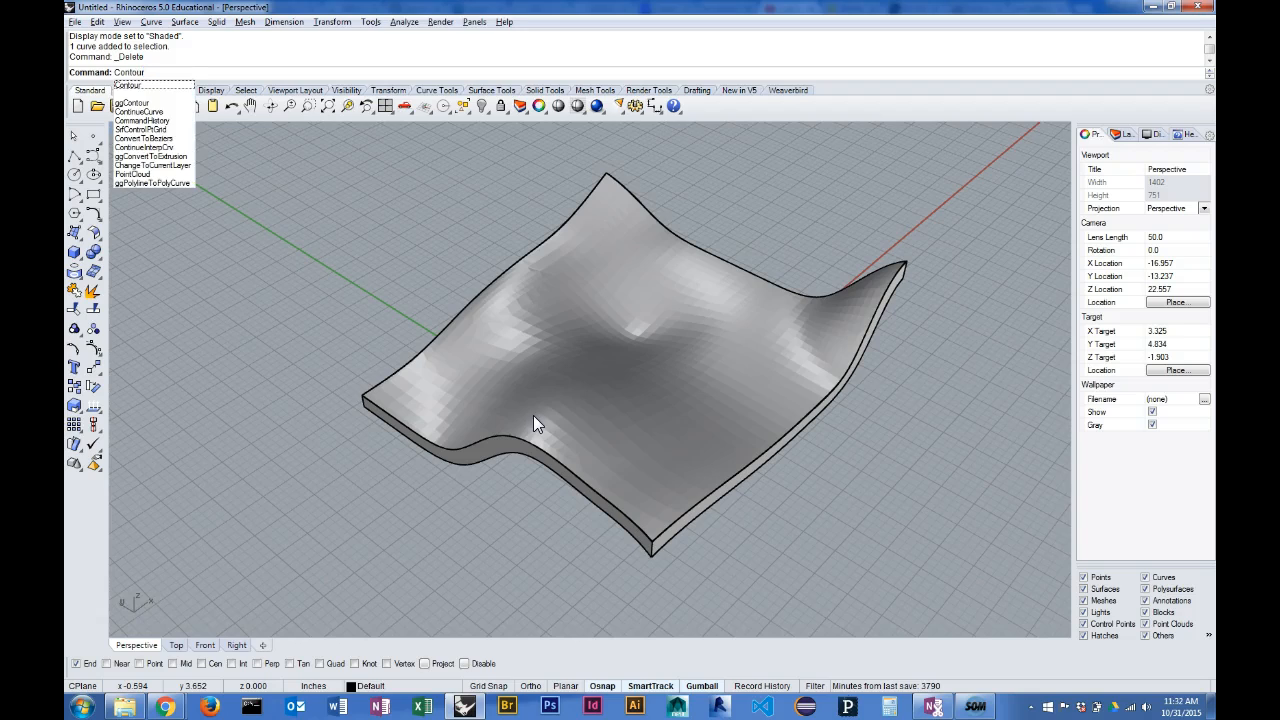
click(135, 103)
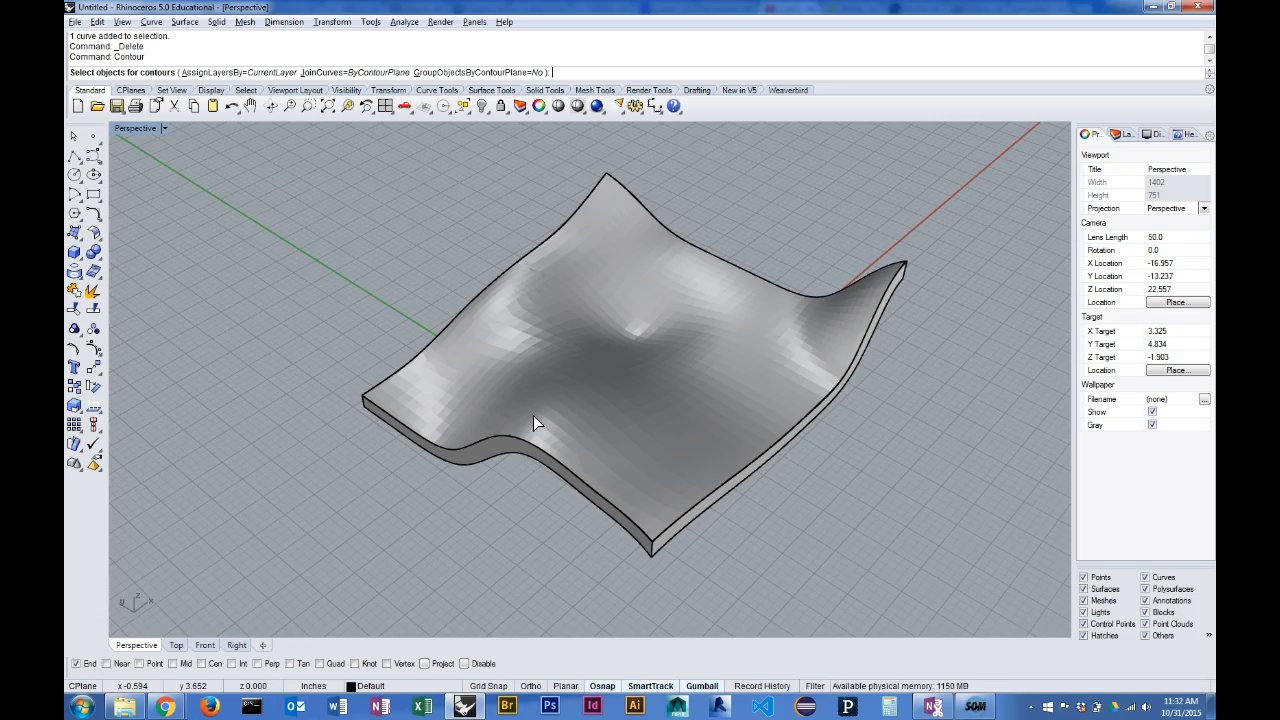
mouse_move(195, 602)
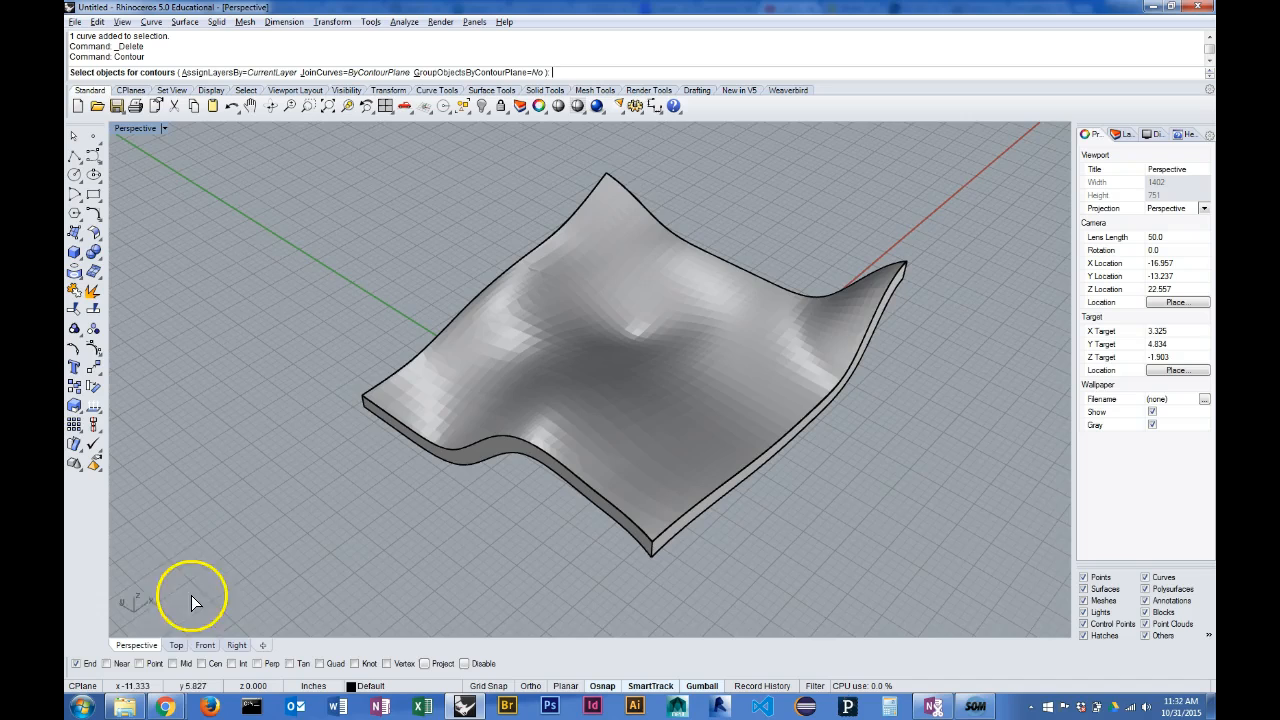
click(176, 644)
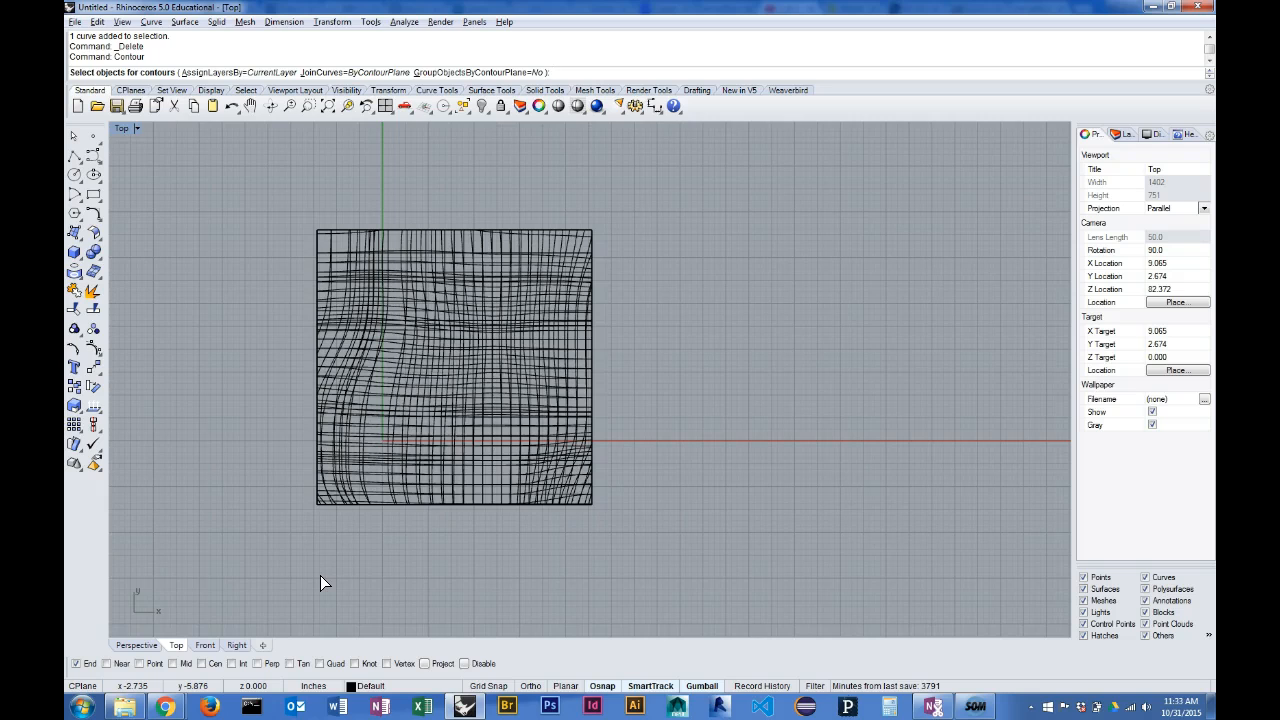
click(135, 645)
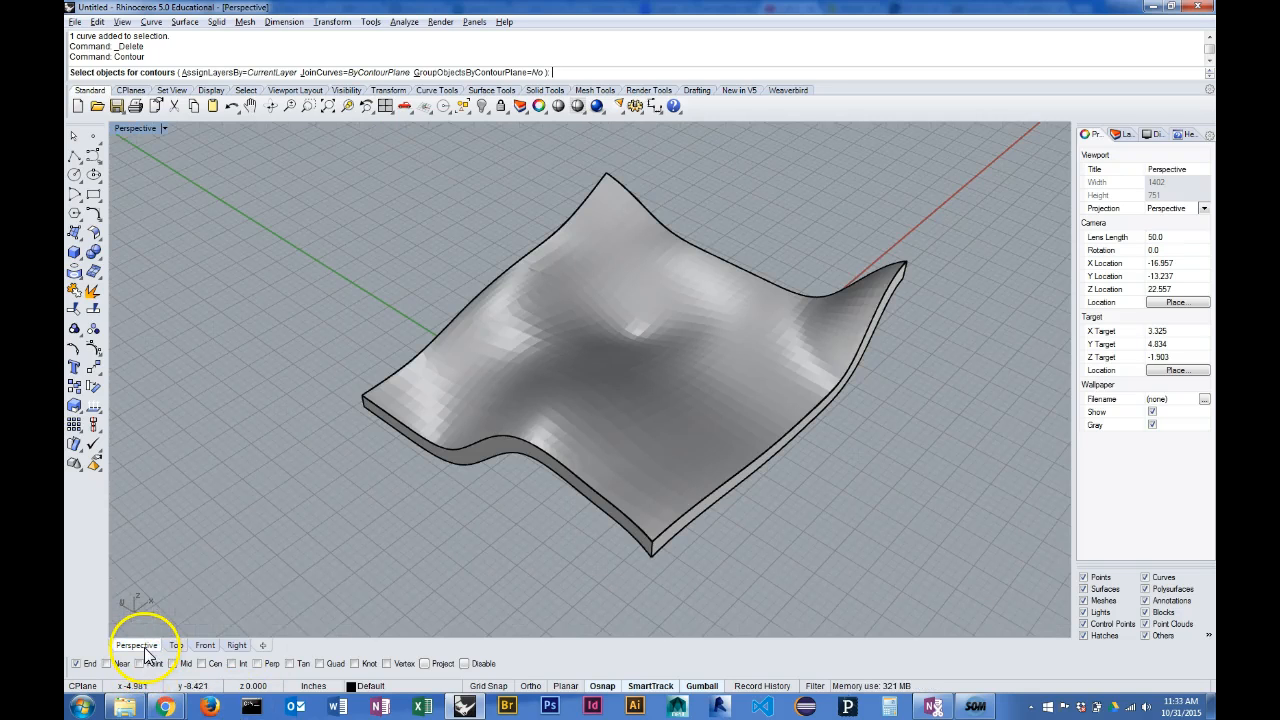
mouse_move(332, 611)
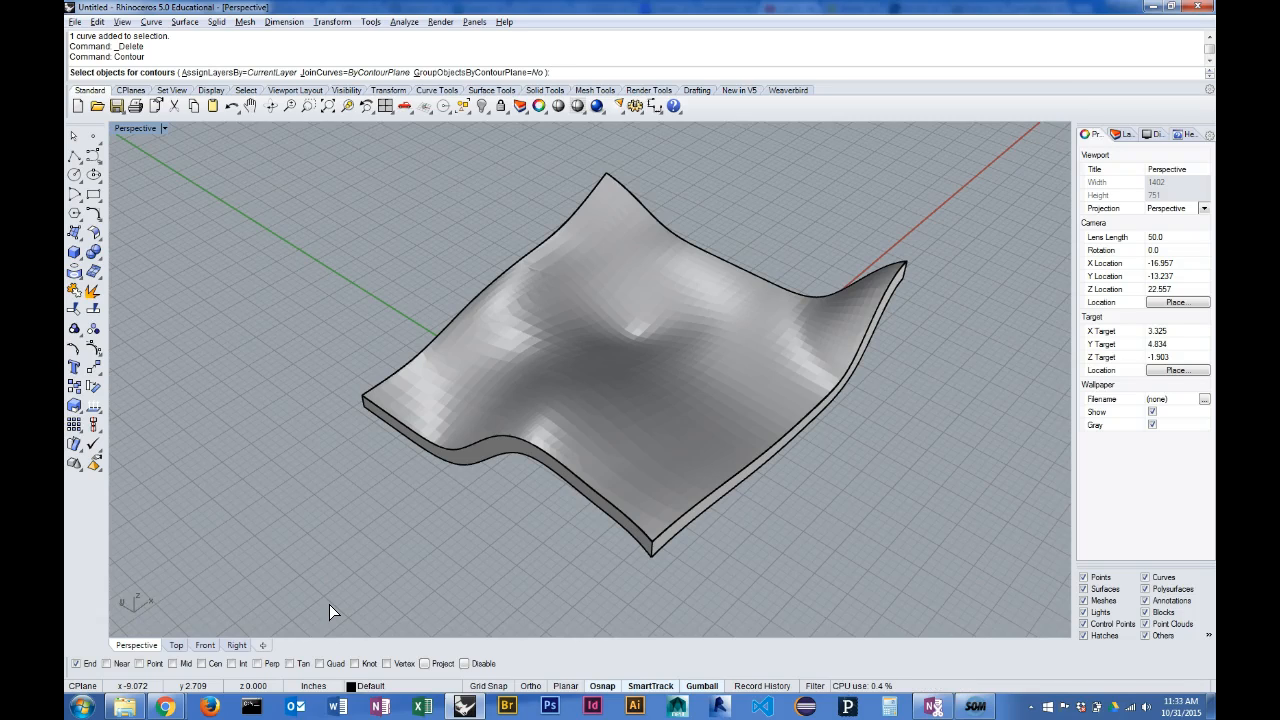
click(730, 428)
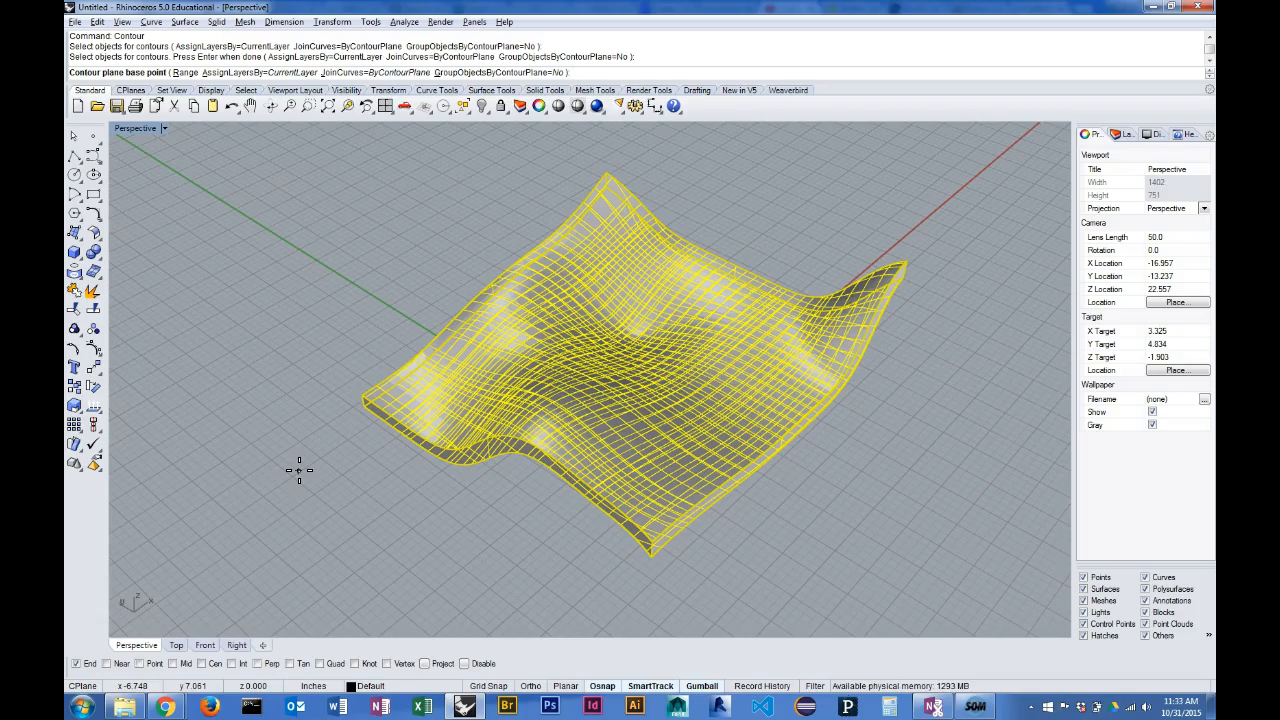
Snap the contour base point to the solid's bottom corner endpoint
drag(300, 470, 490, 515)
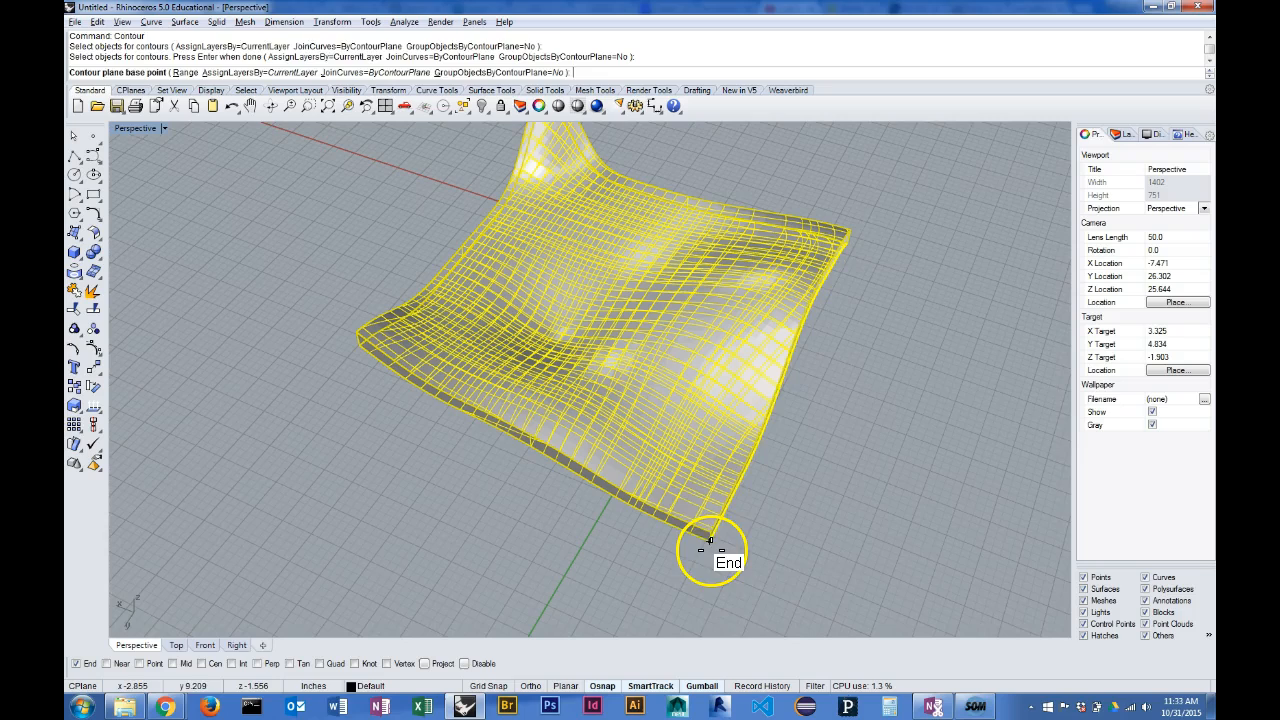
click(708, 540)
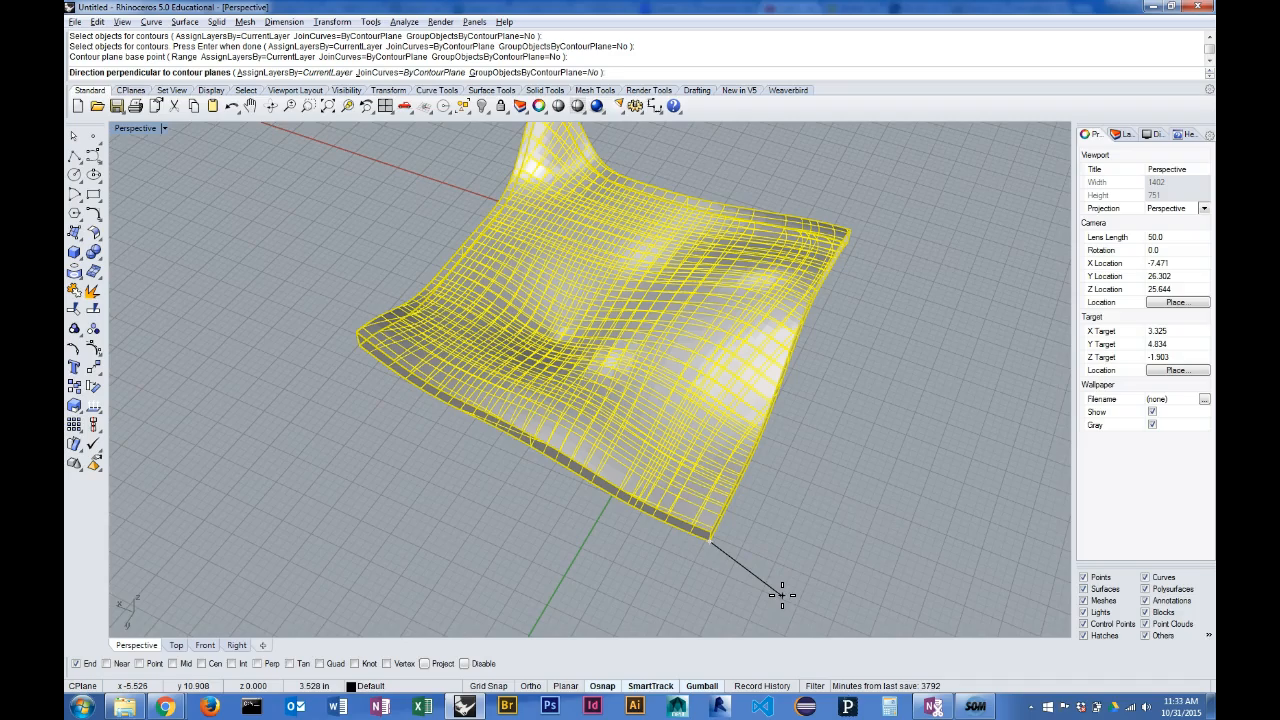
Orbit around the wavy solid to bring its front edge into view
drag(781, 595, 655, 523)
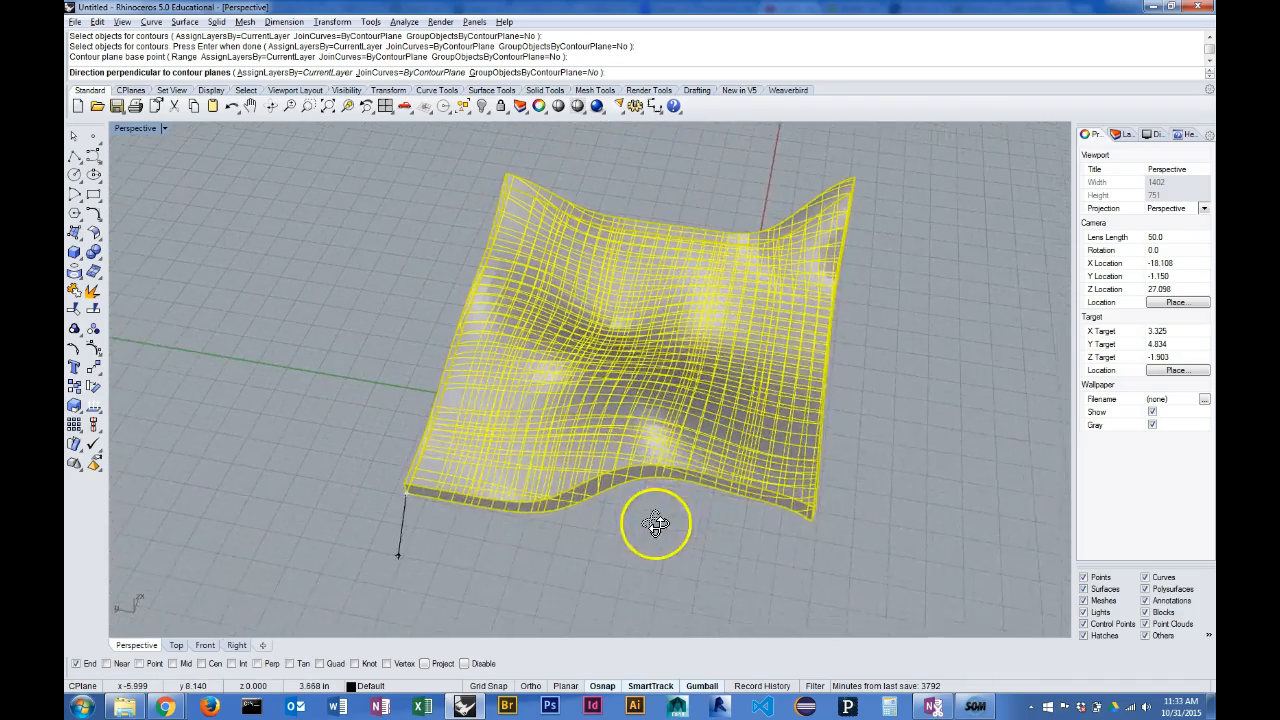
drag(655, 523, 315, 585)
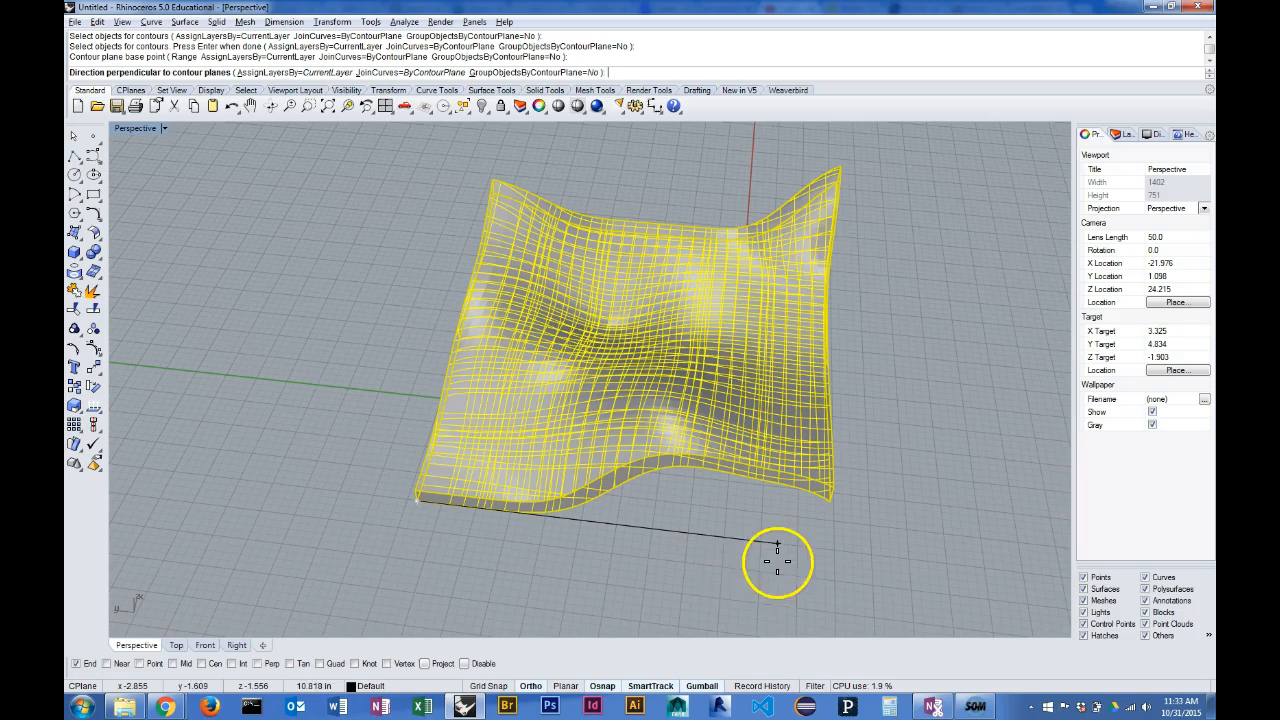
mouse_move(862, 552)
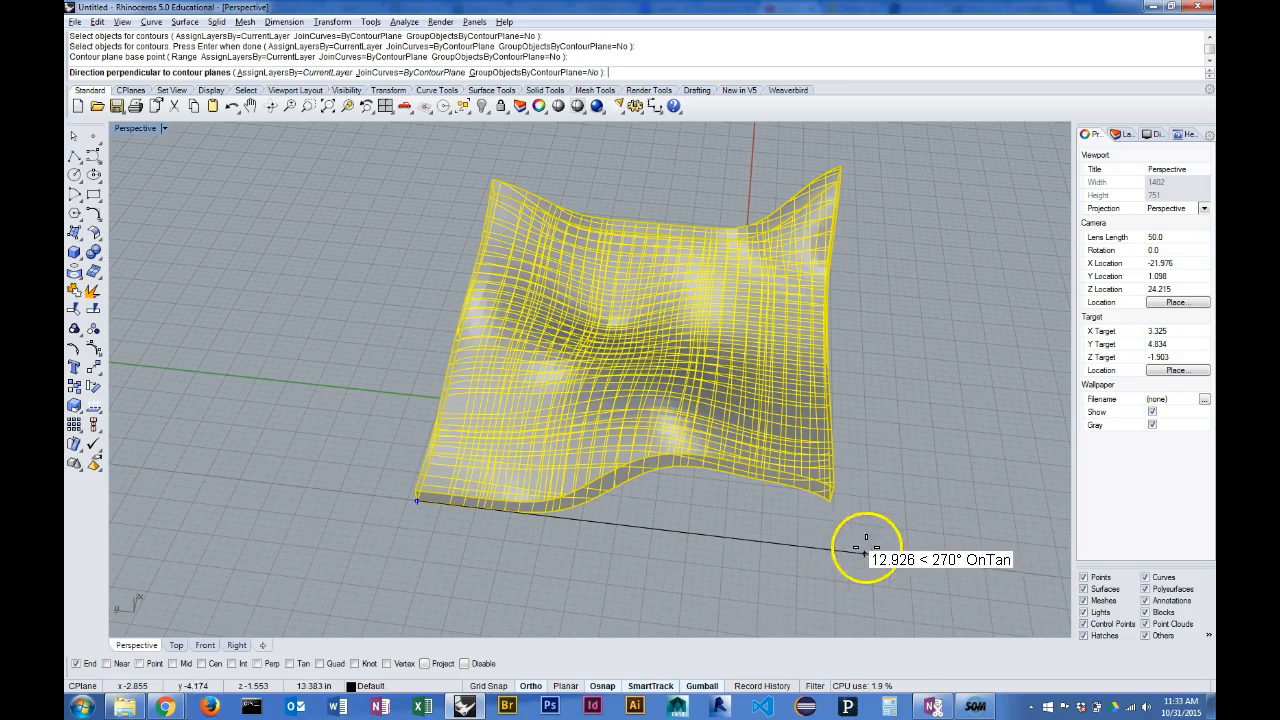
mouse_move(820, 557)
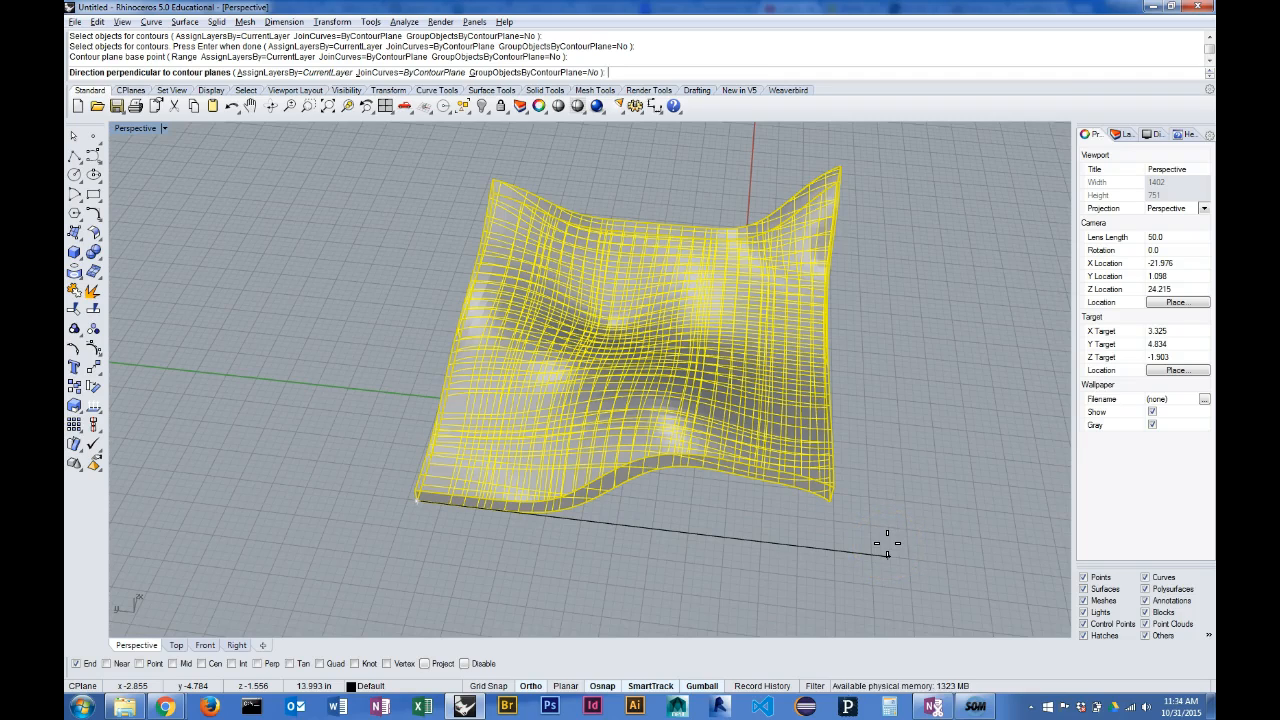
mouse_move(882, 557)
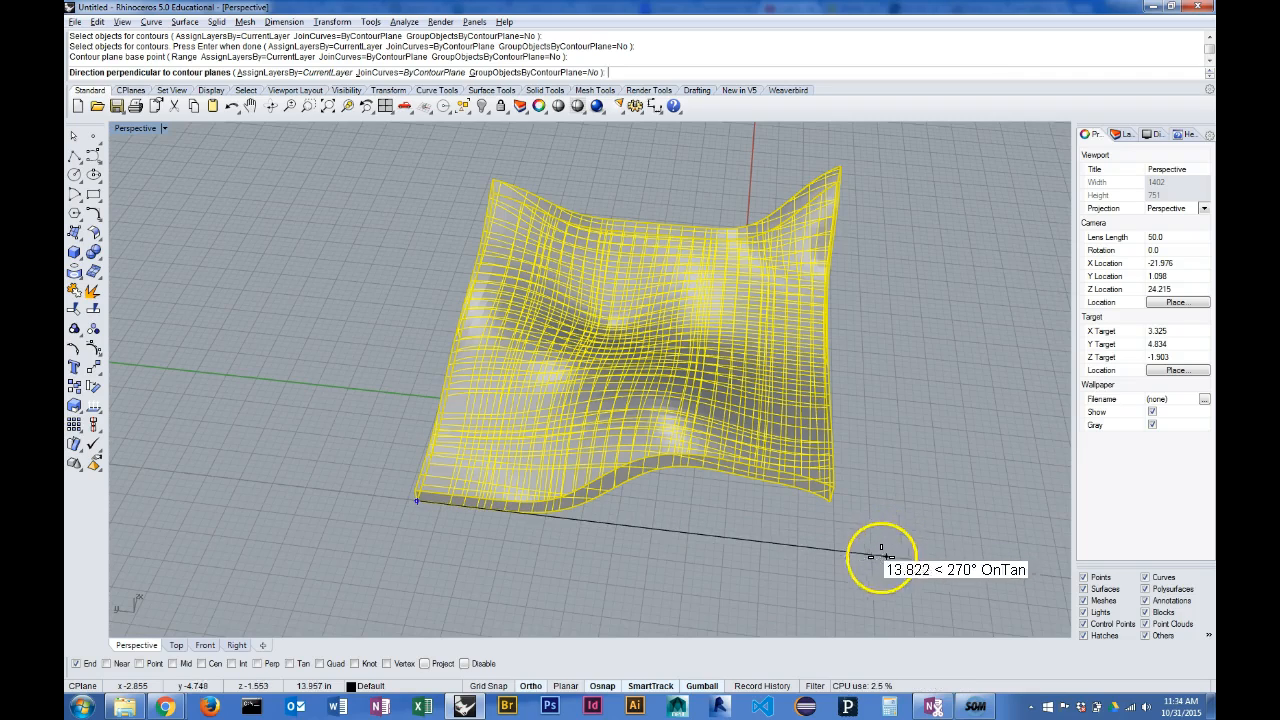
mouse_move(697, 523)
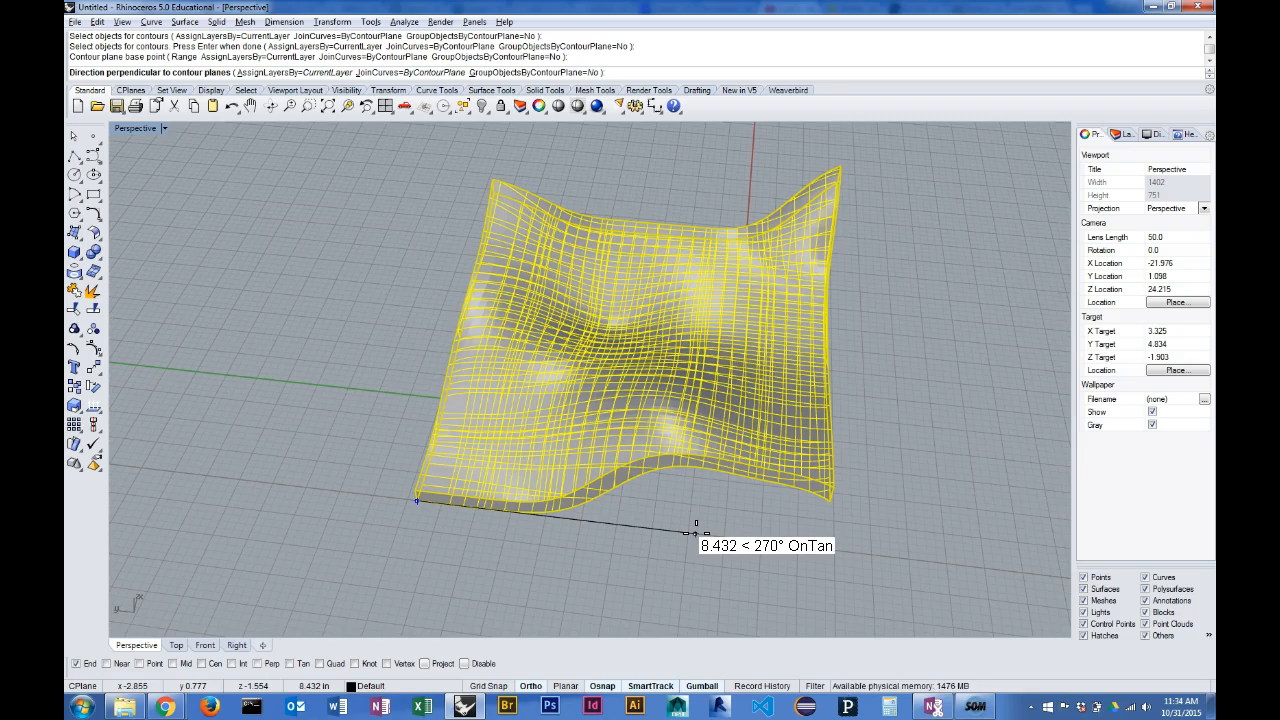
mouse_move(793, 550)
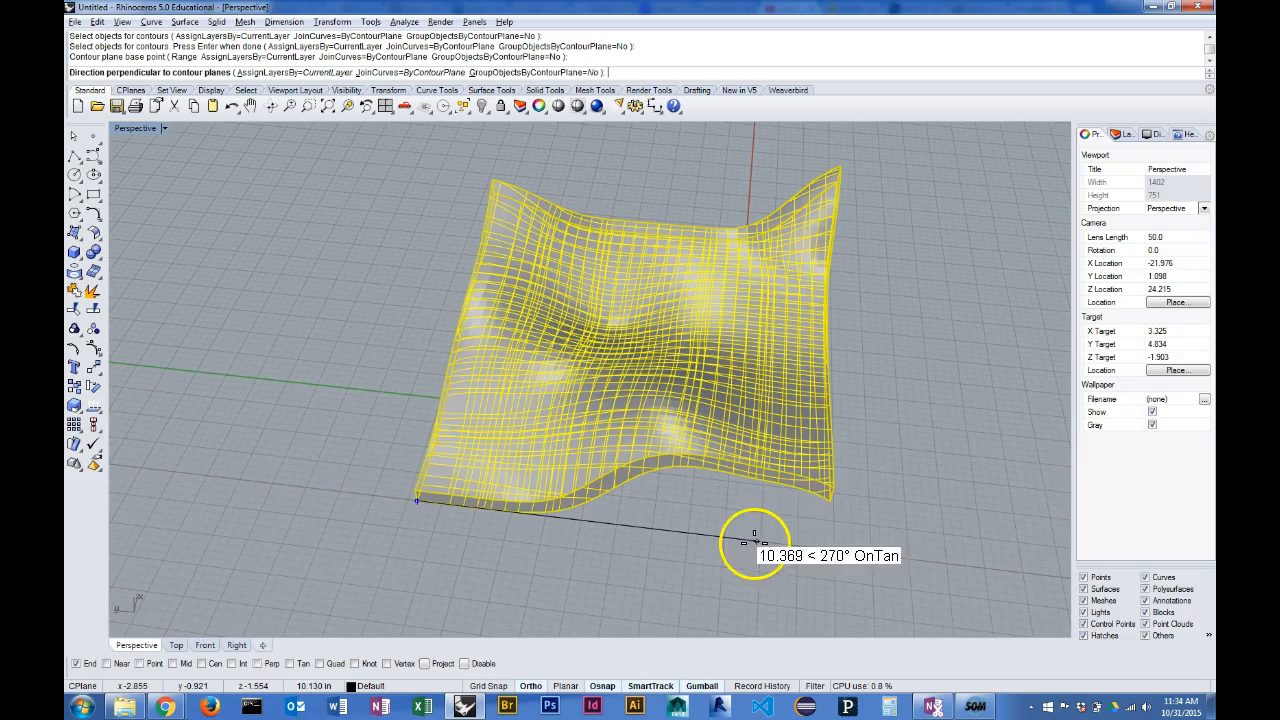
mouse_move(830, 497)
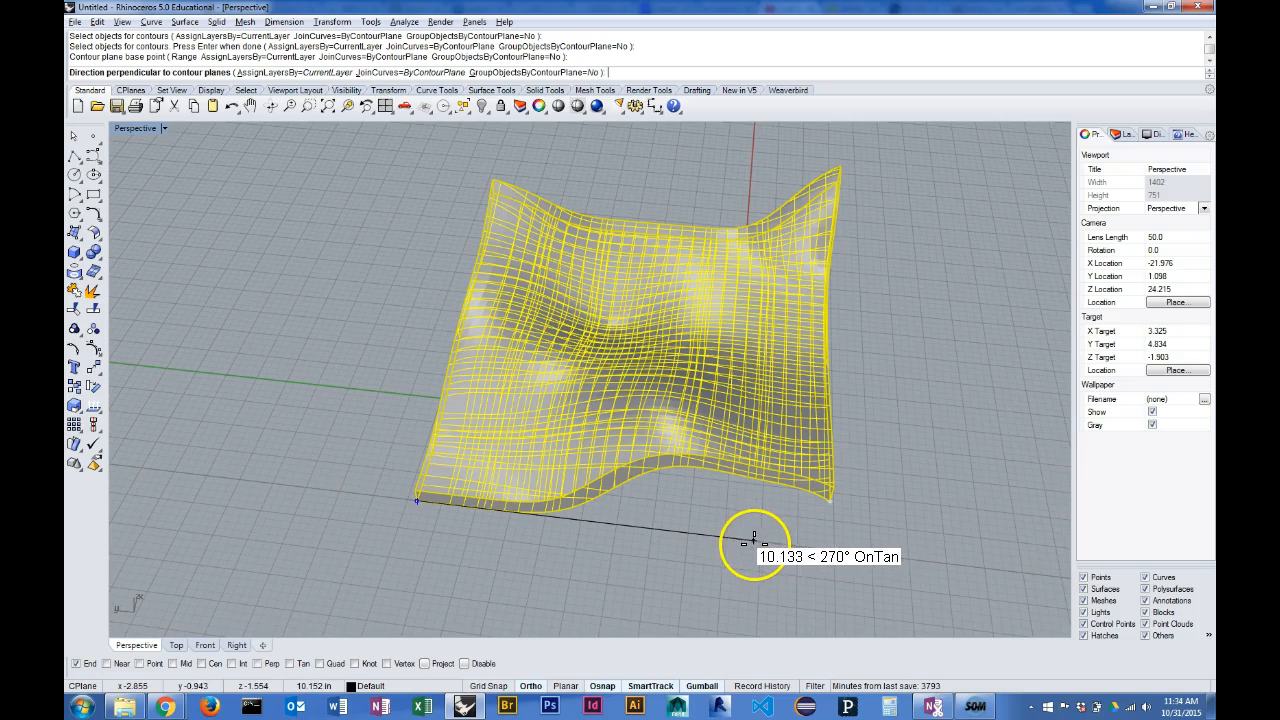
mouse_move(758, 545)
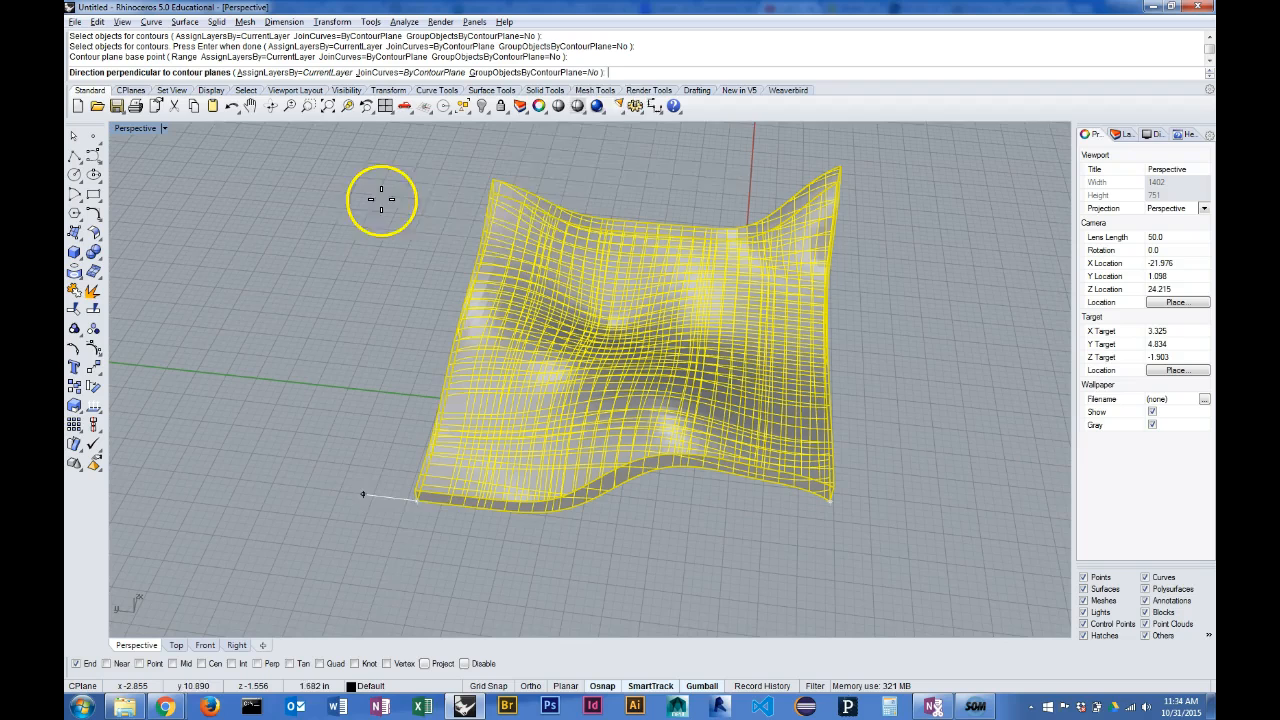
mouse_move(349, 545)
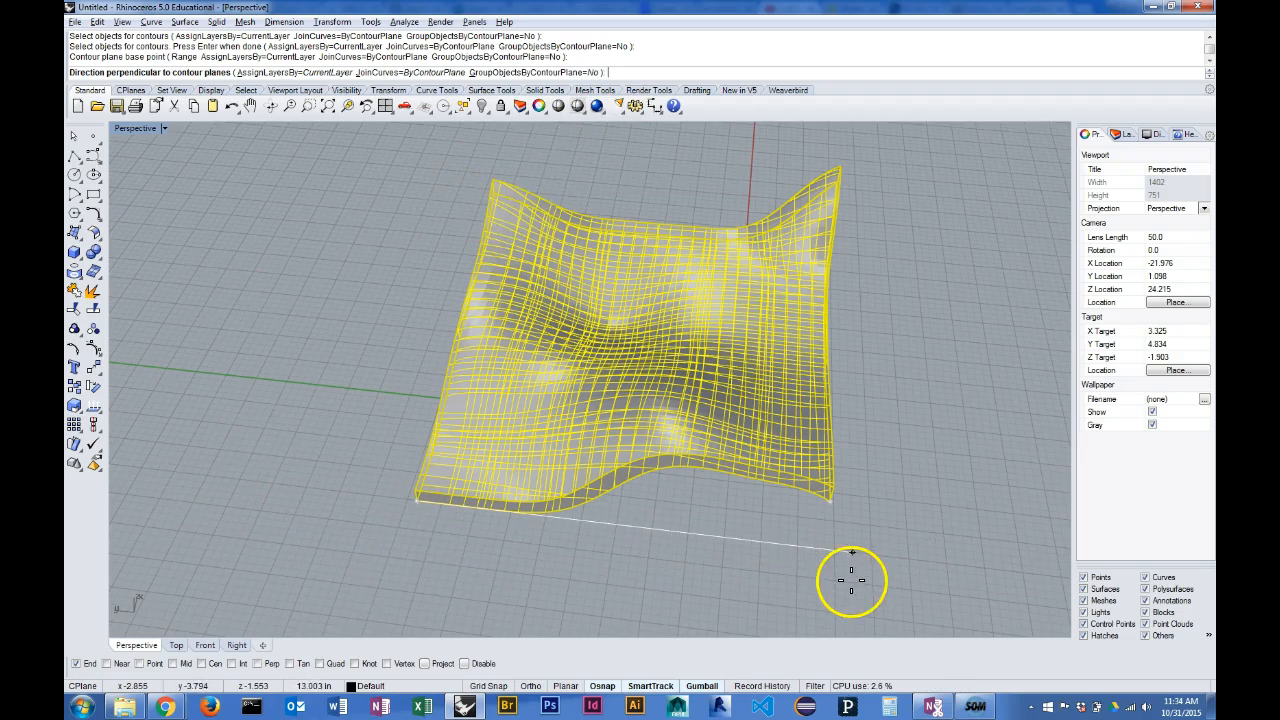
mouse_move(915, 560)
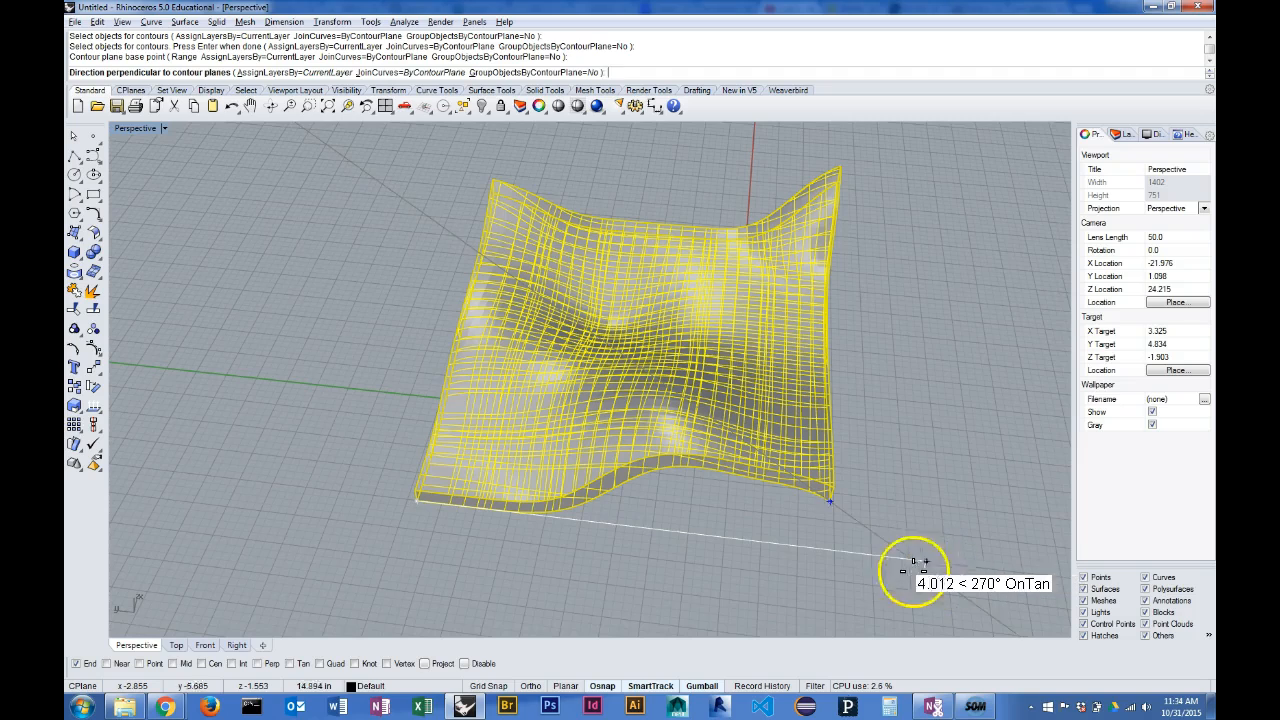
mouse_move(683, 545)
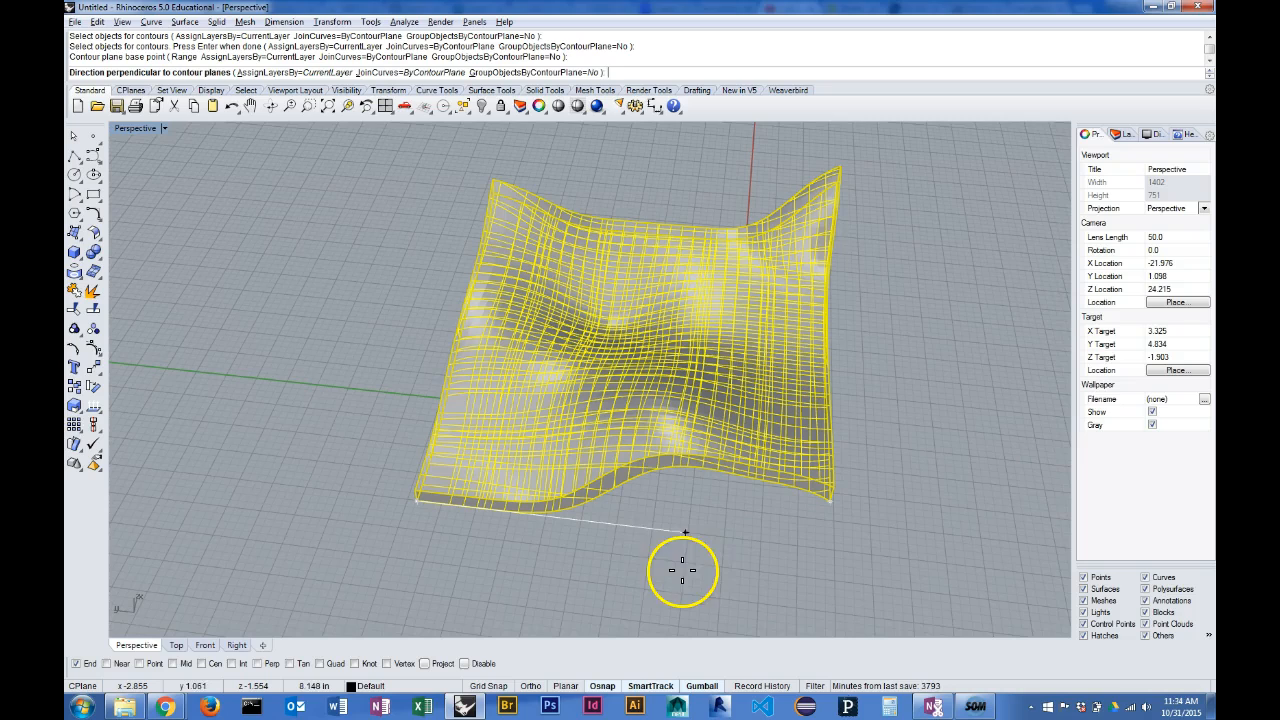
mouse_move(735, 525)
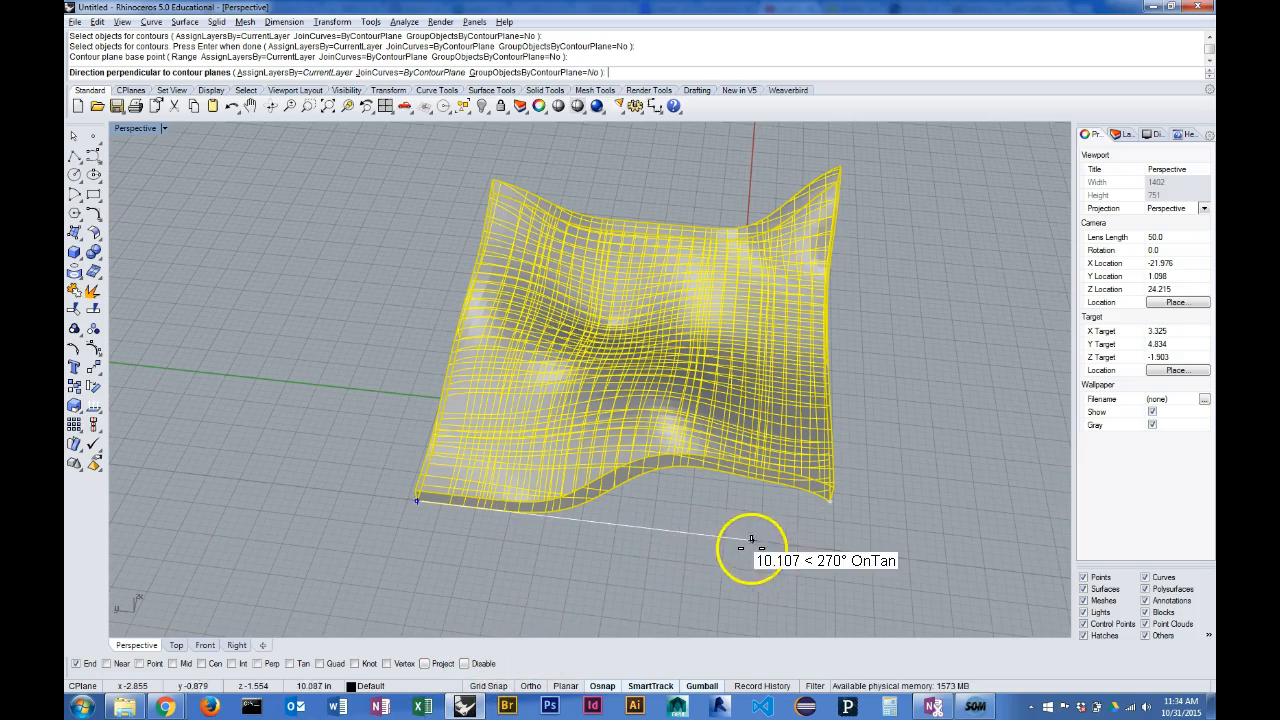
mouse_move(835, 495)
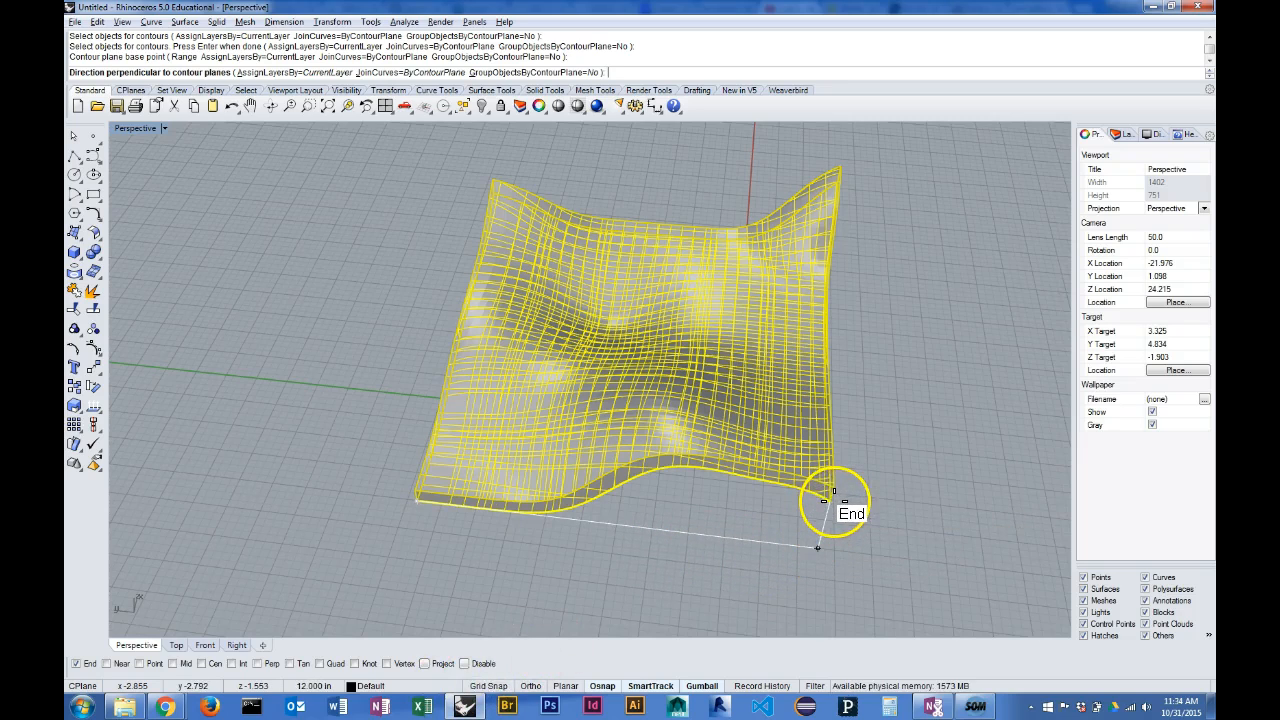
mouse_move(835, 500)
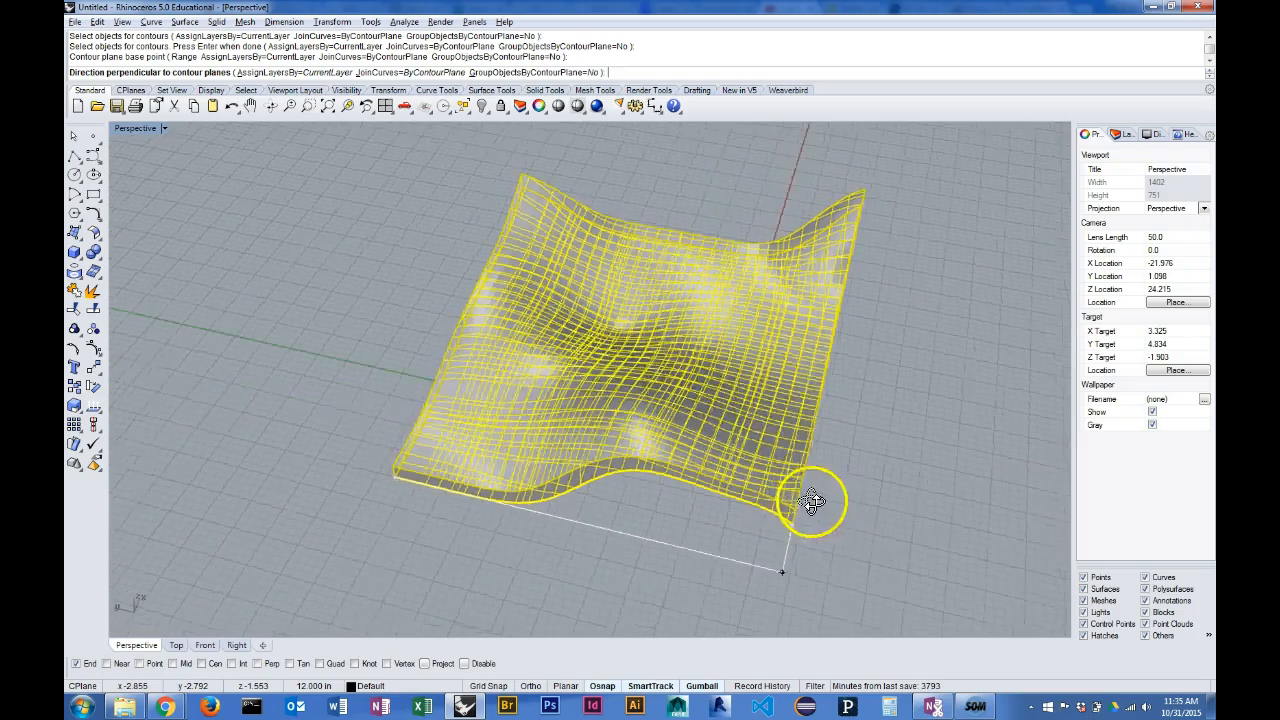
drag(810, 500, 825, 455)
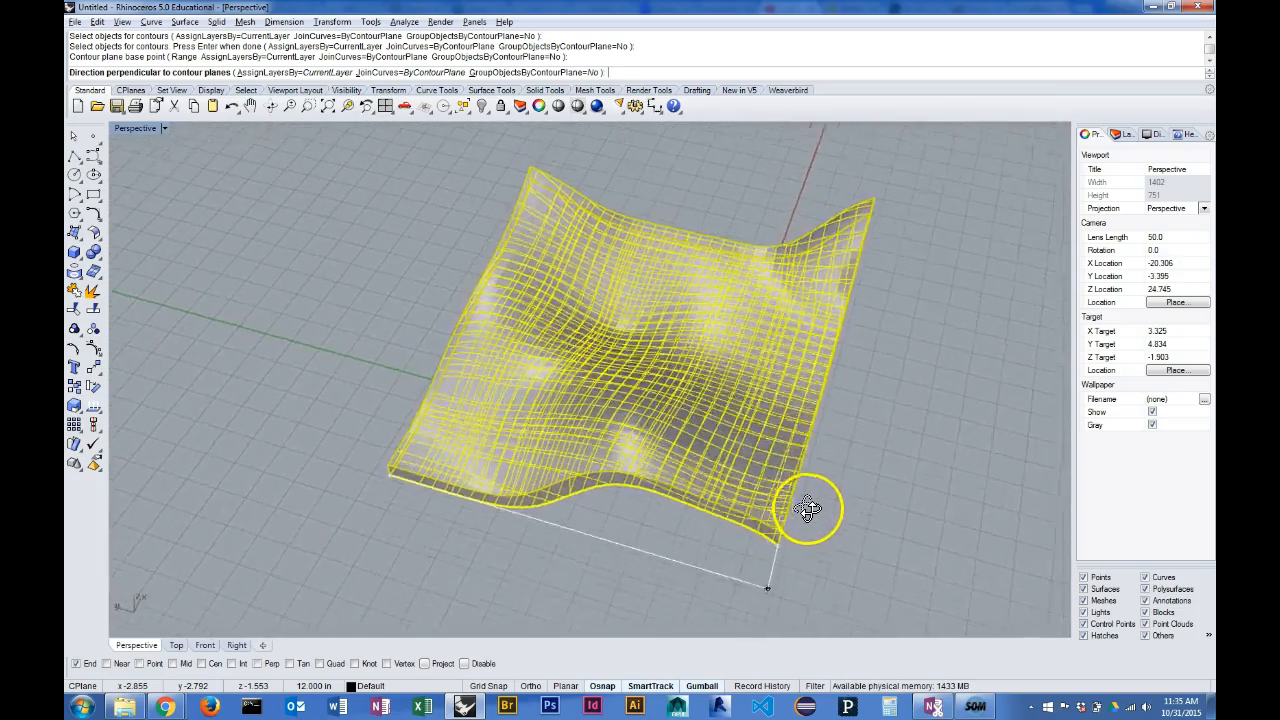
drag(810, 508, 813, 500)
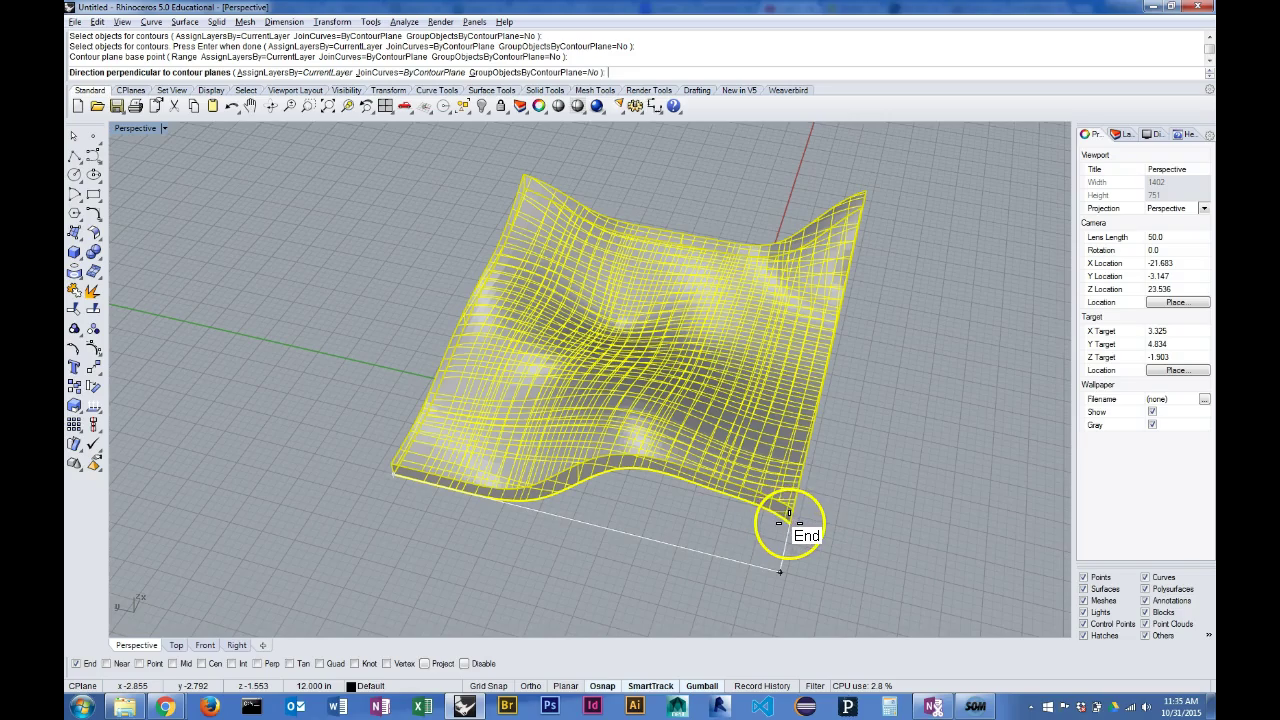
Snap the contour direction to the adjacent front corner of the solid
click(779, 513)
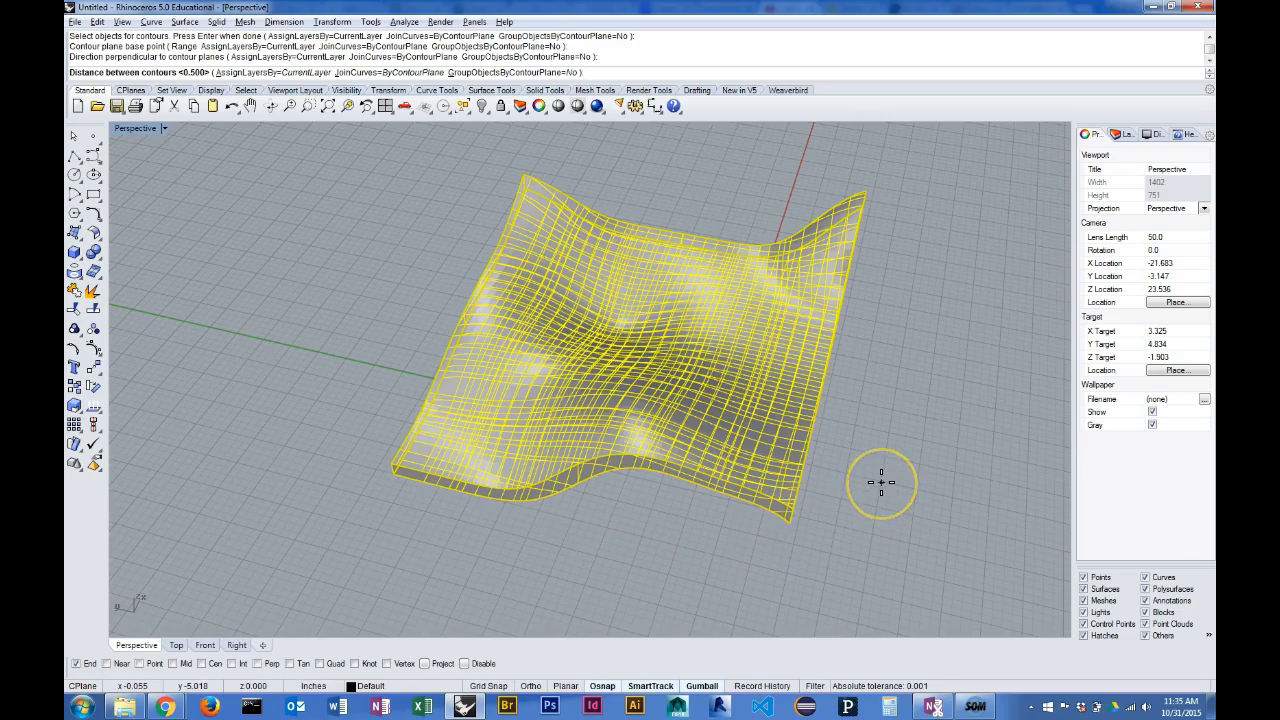
drag(881, 483, 891, 455)
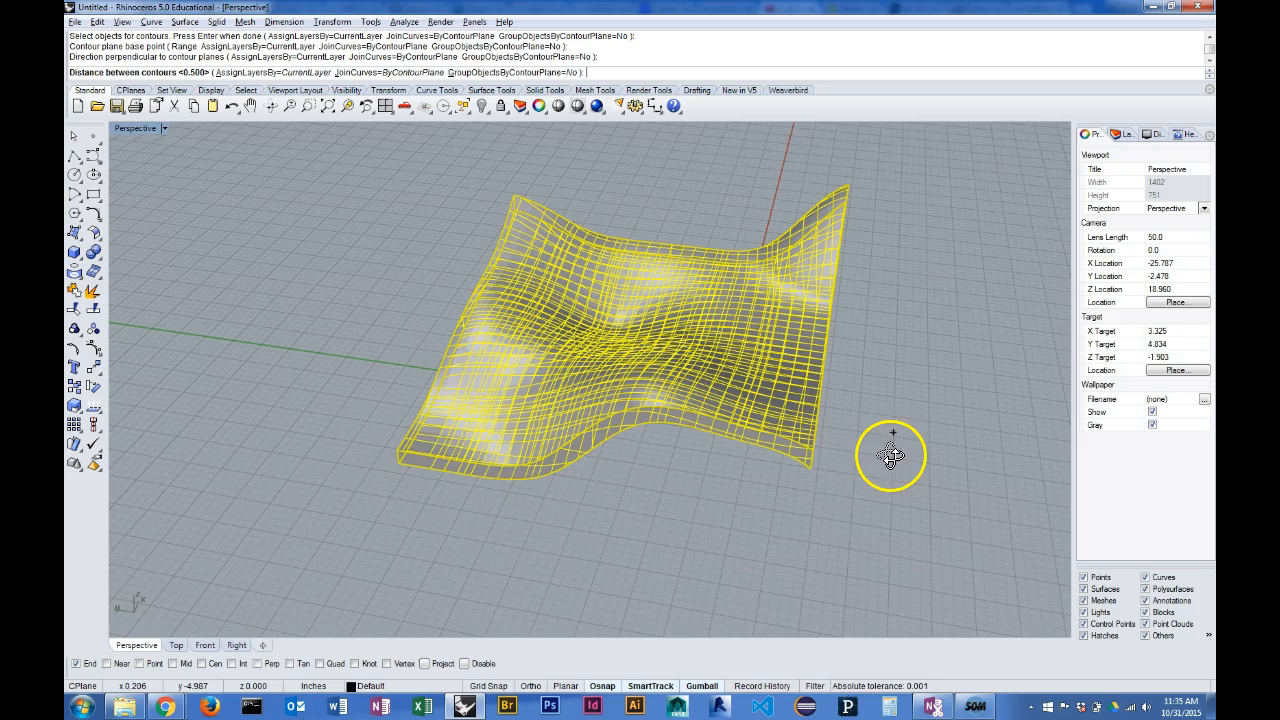
mouse_move(713, 531)
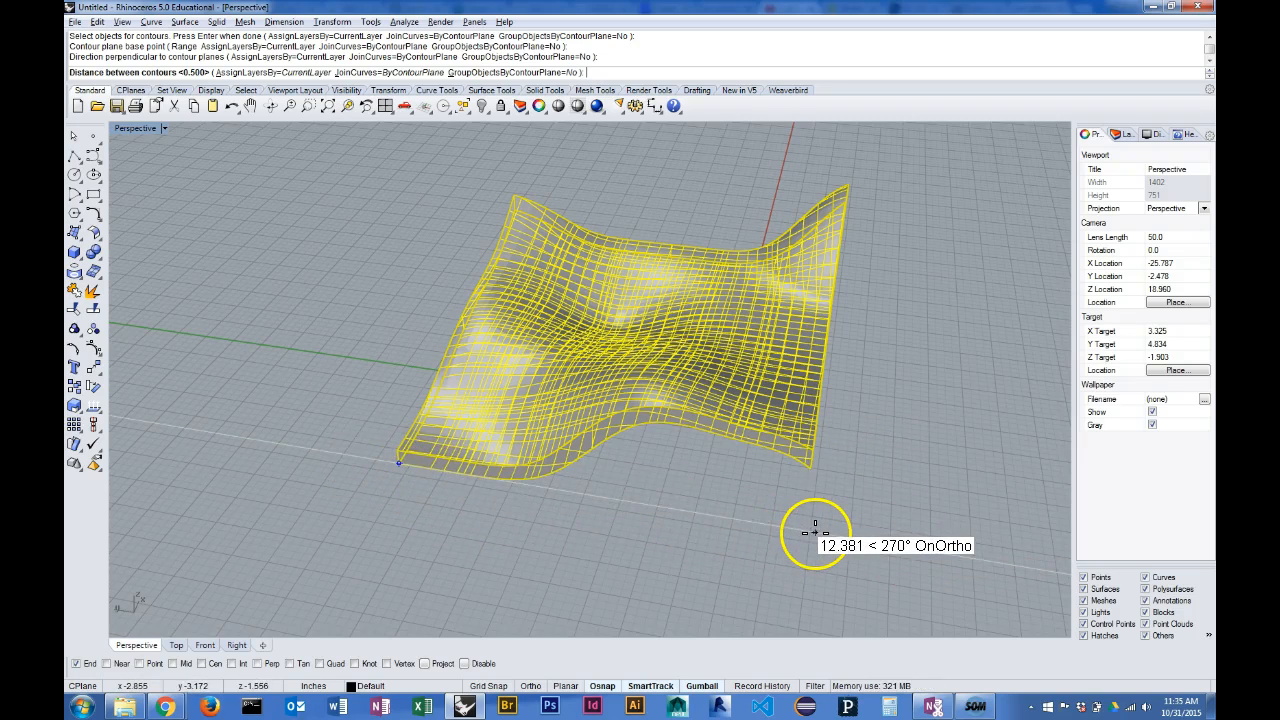
mouse_move(380, 485)
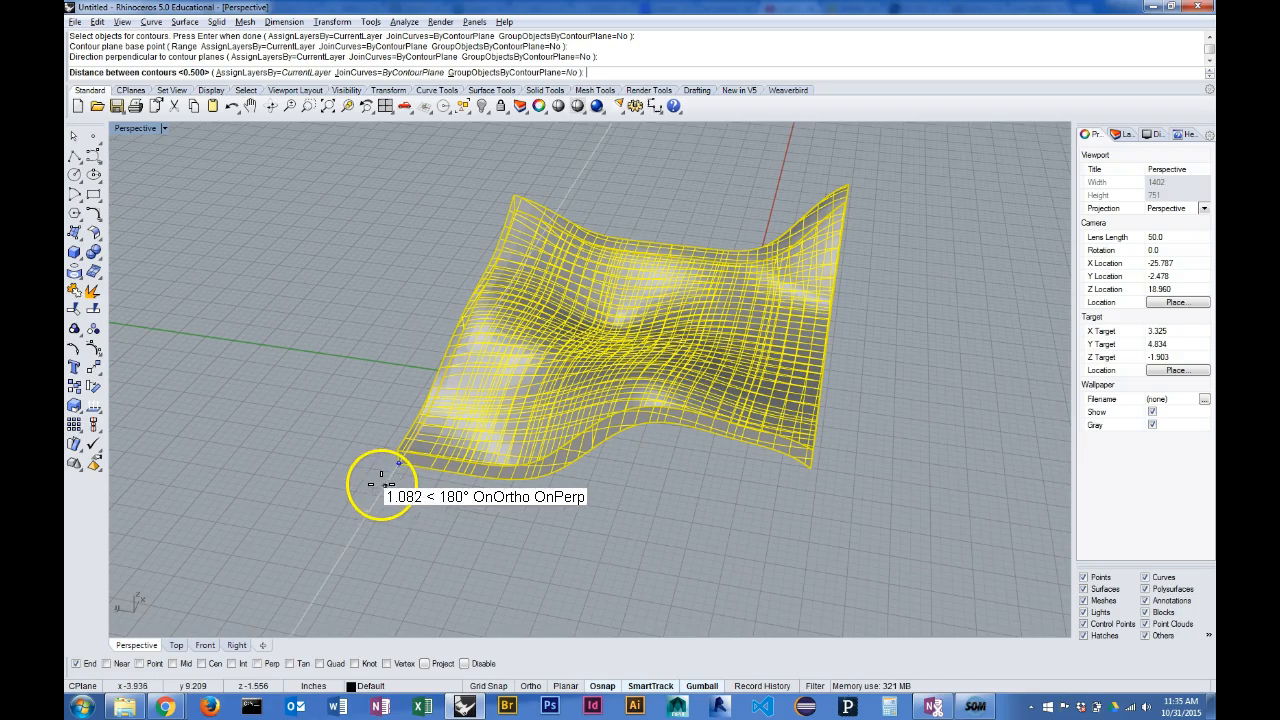
mouse_move(255, 168)
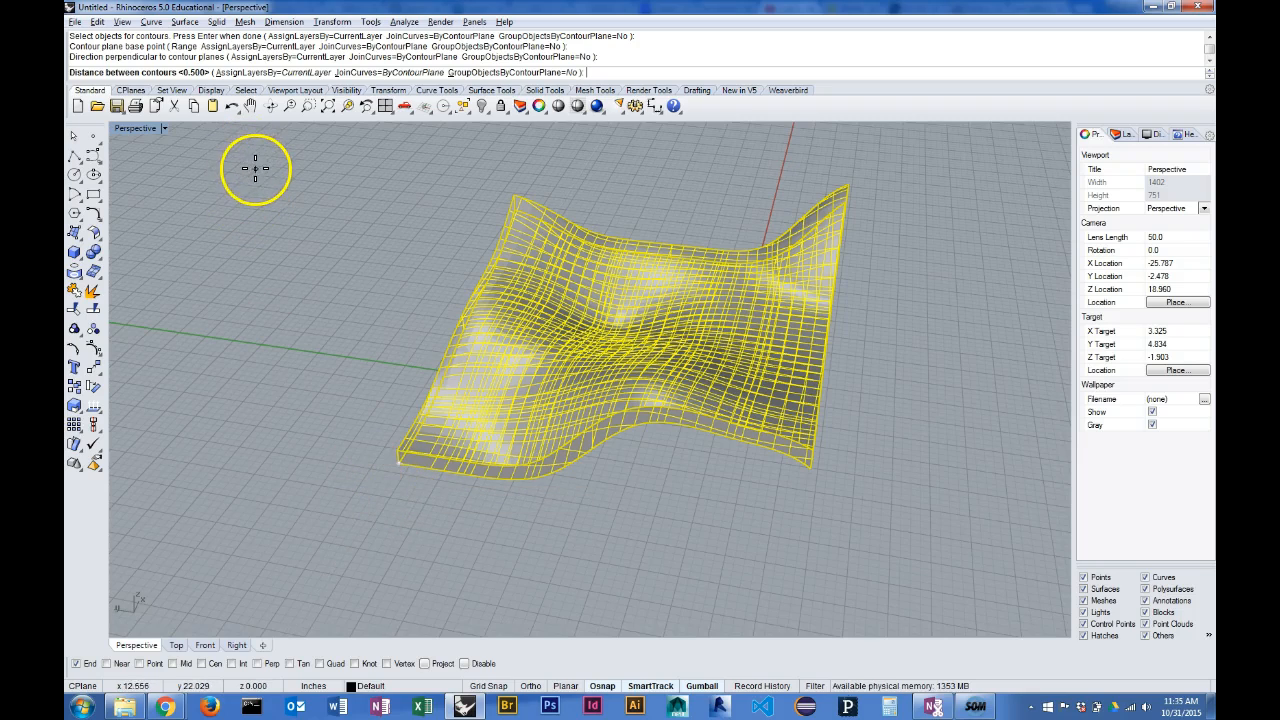
mouse_move(252, 182)
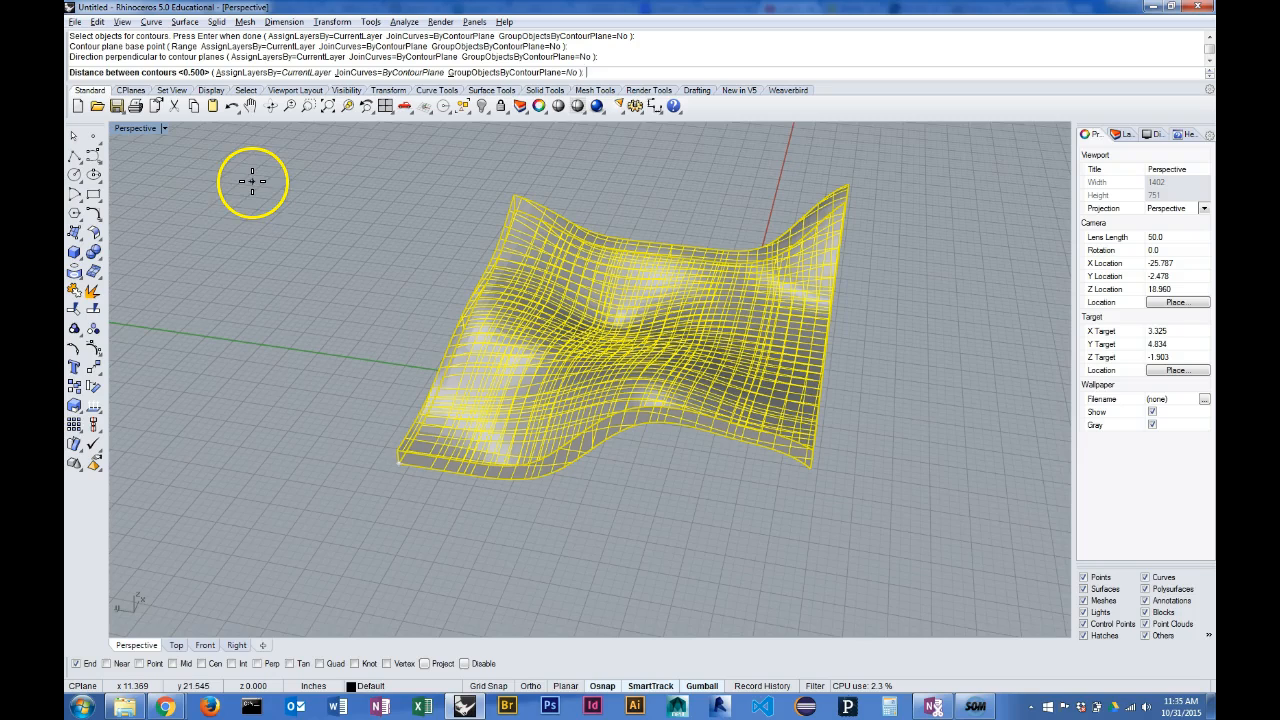
mouse_move(197, 201)
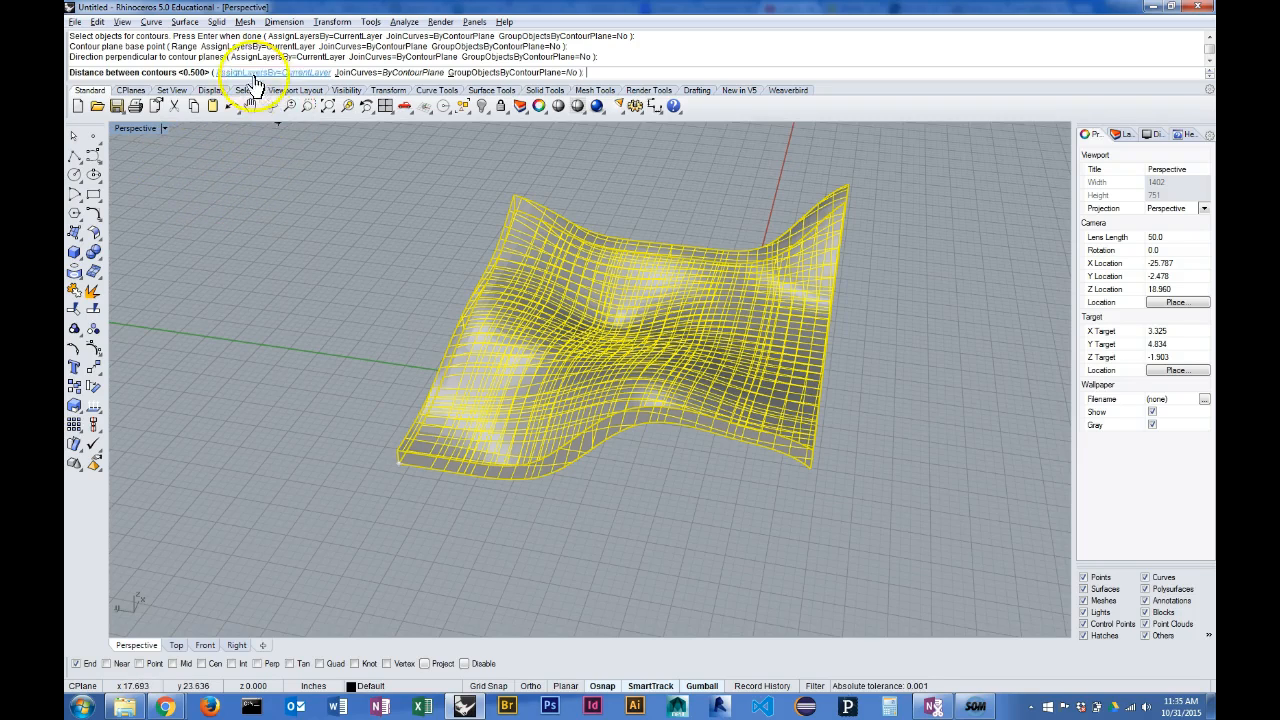
mouse_move(348, 318)
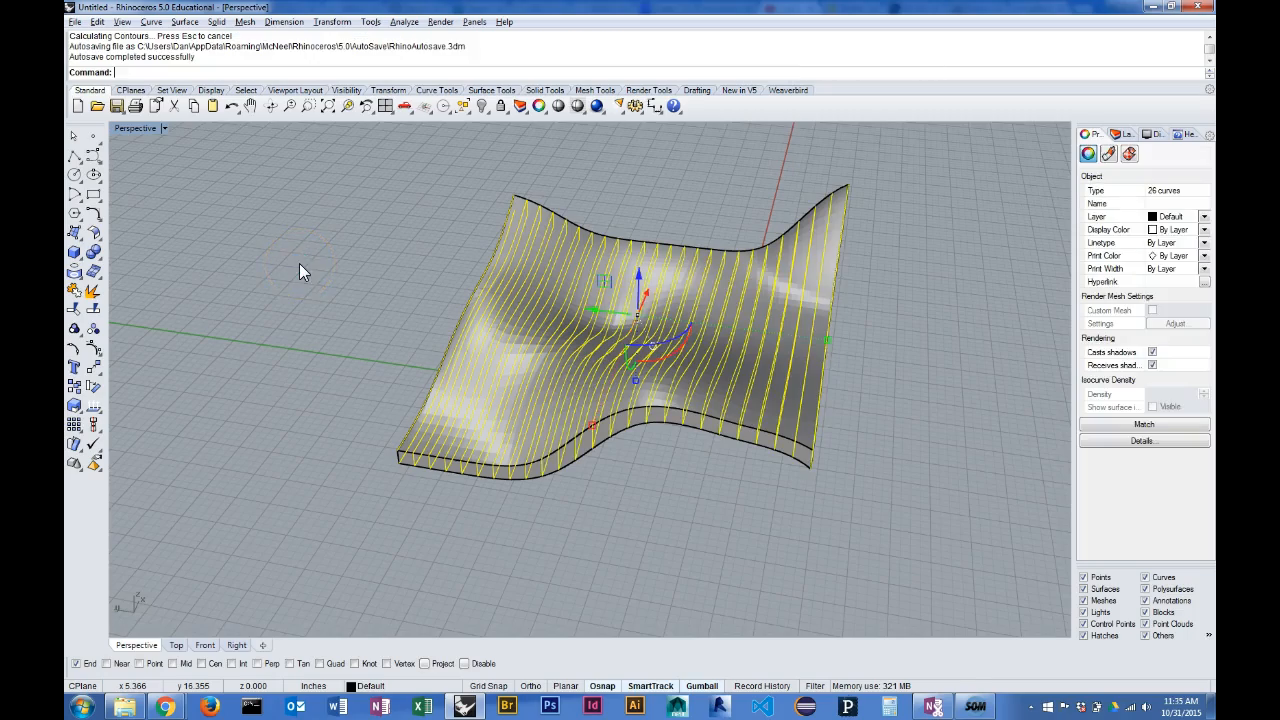
Orbit around the grouped contour curves to check their spacing from above and sides
drag(304, 271, 520, 378)
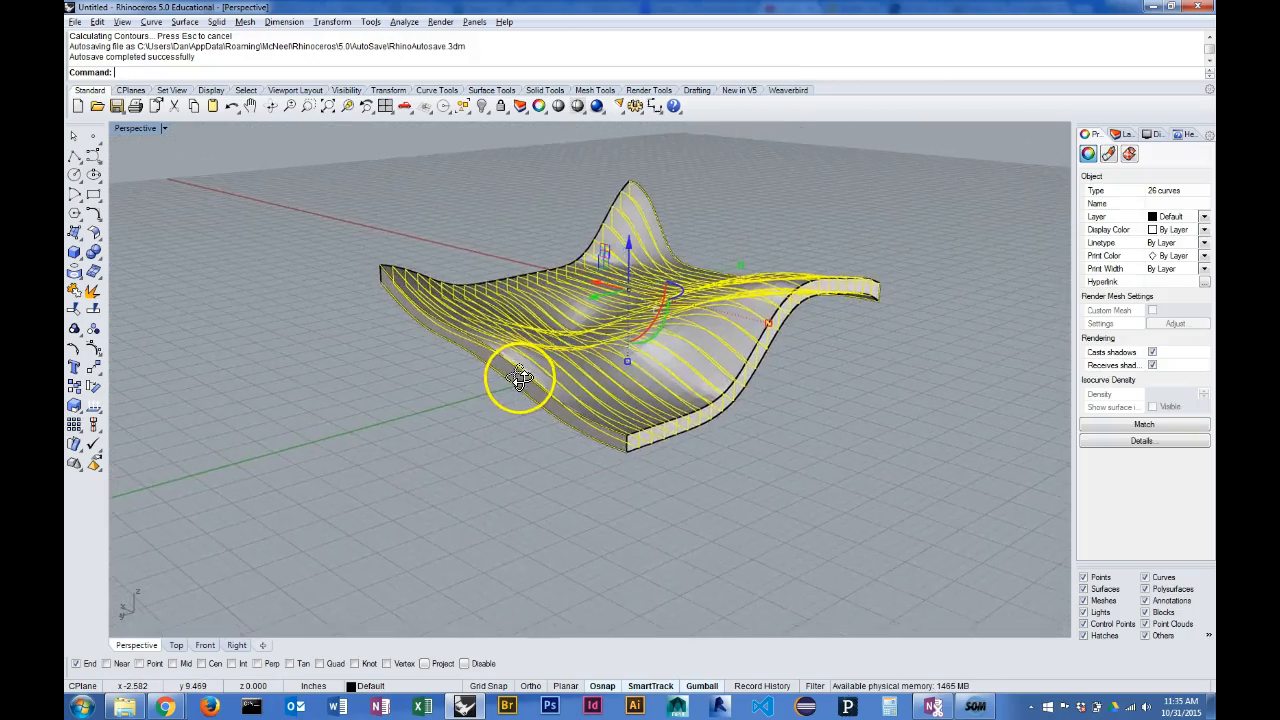
drag(520, 378, 478, 404)
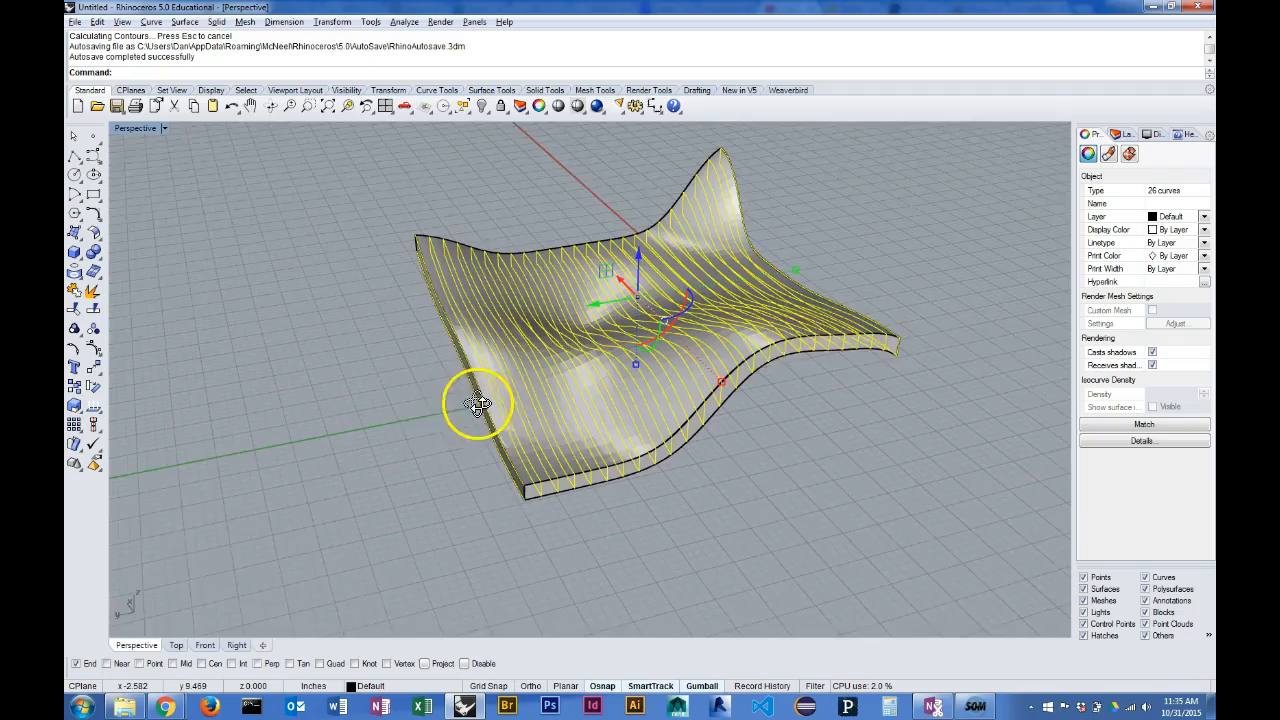
drag(478, 405, 445, 527)
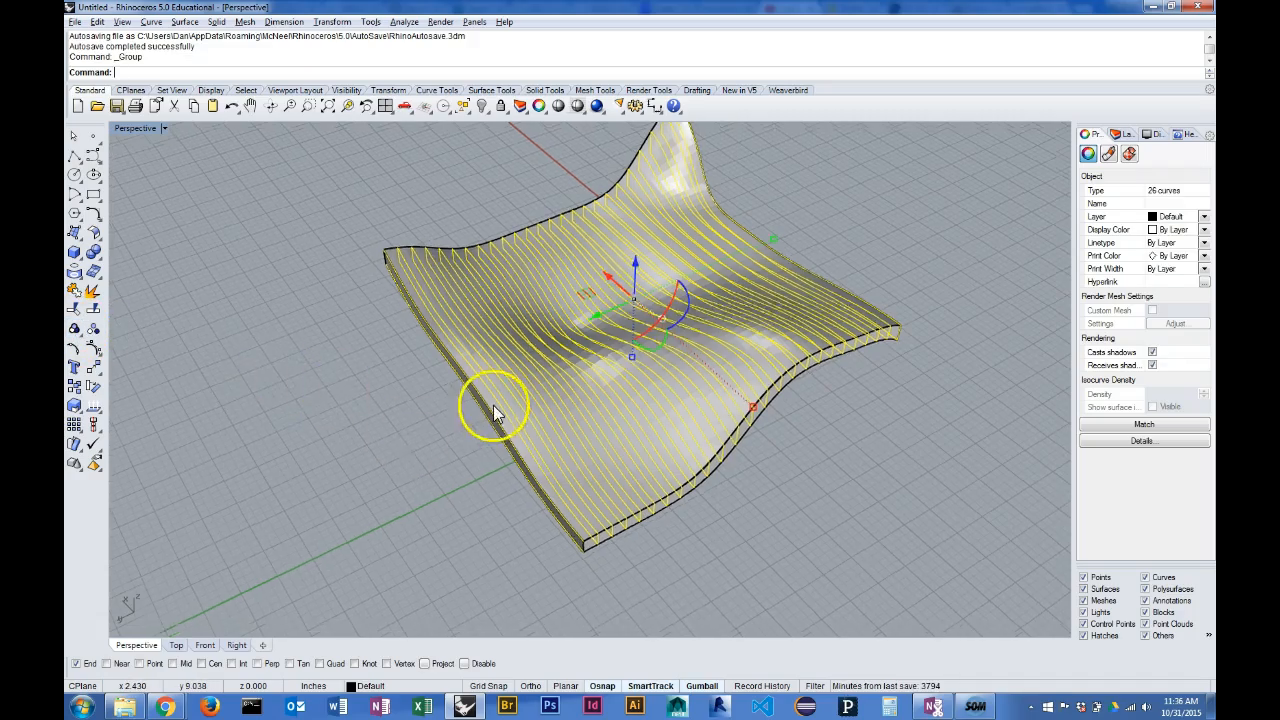
drag(500, 410, 590, 420)
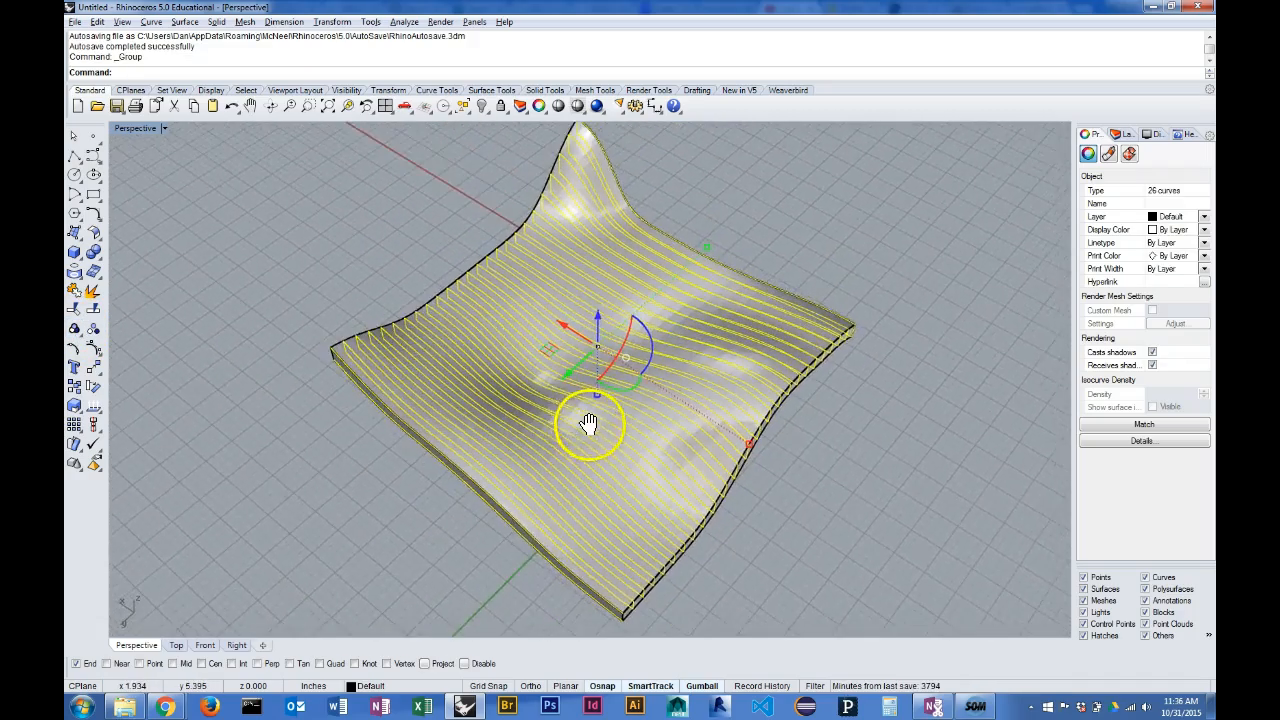
drag(590, 420, 628, 440)
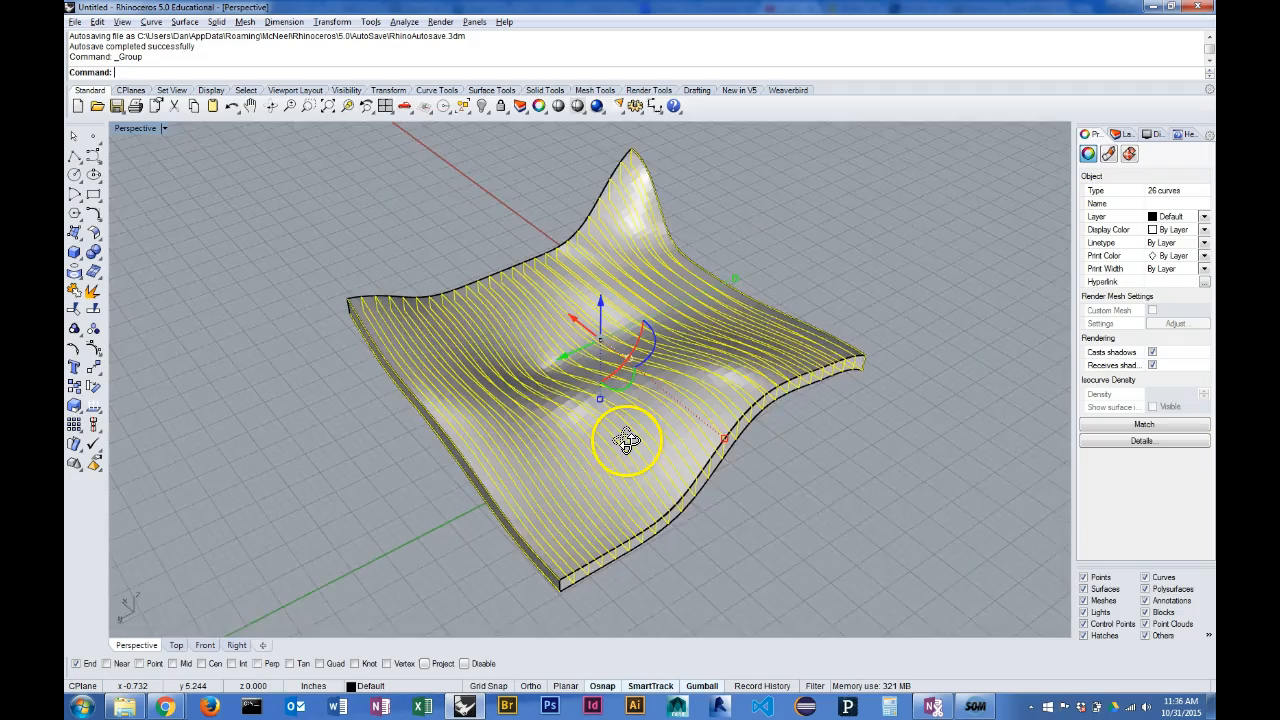
drag(628, 440, 738, 440)
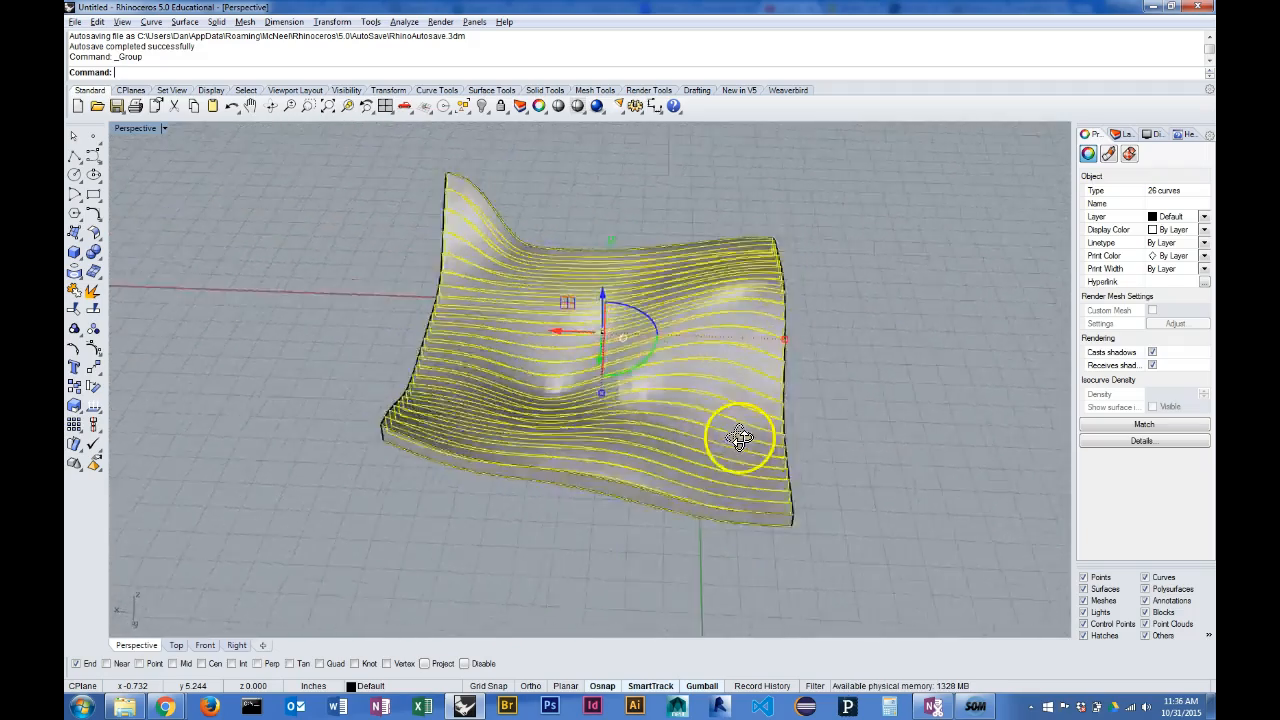
drag(740, 438, 660, 470)
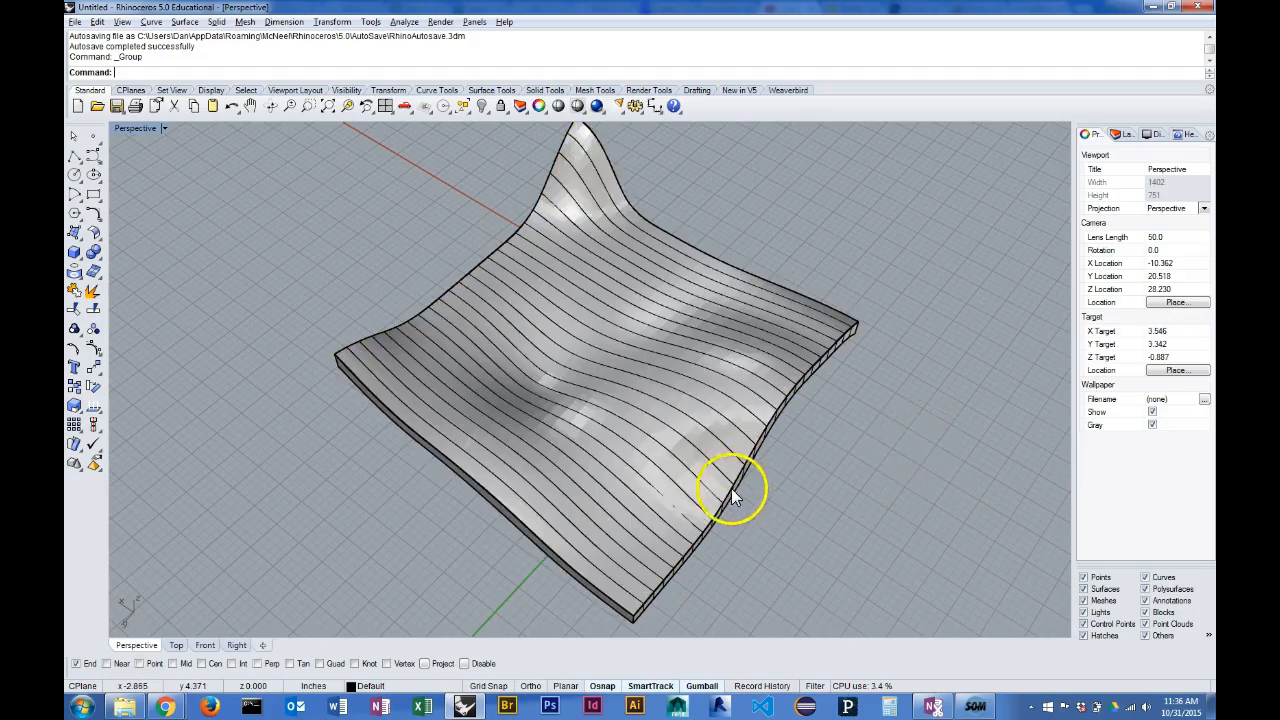
drag(730, 490, 840, 497)
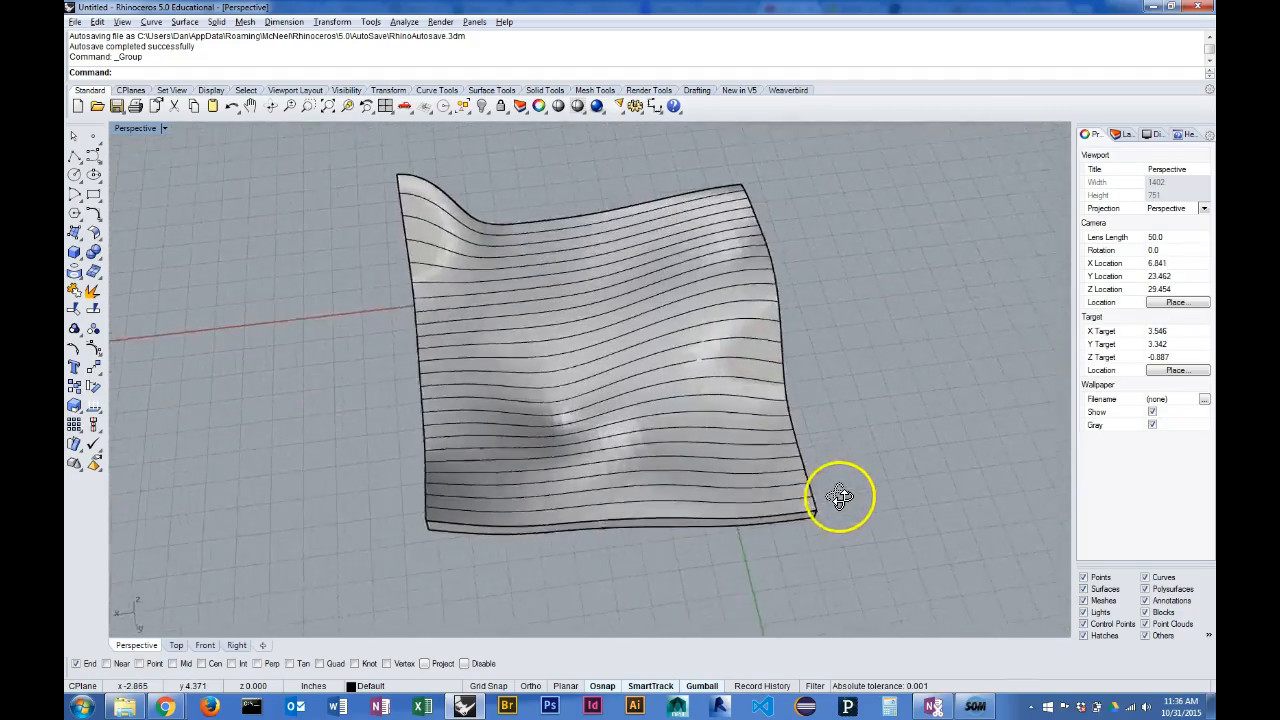
drag(840, 497, 717, 470)
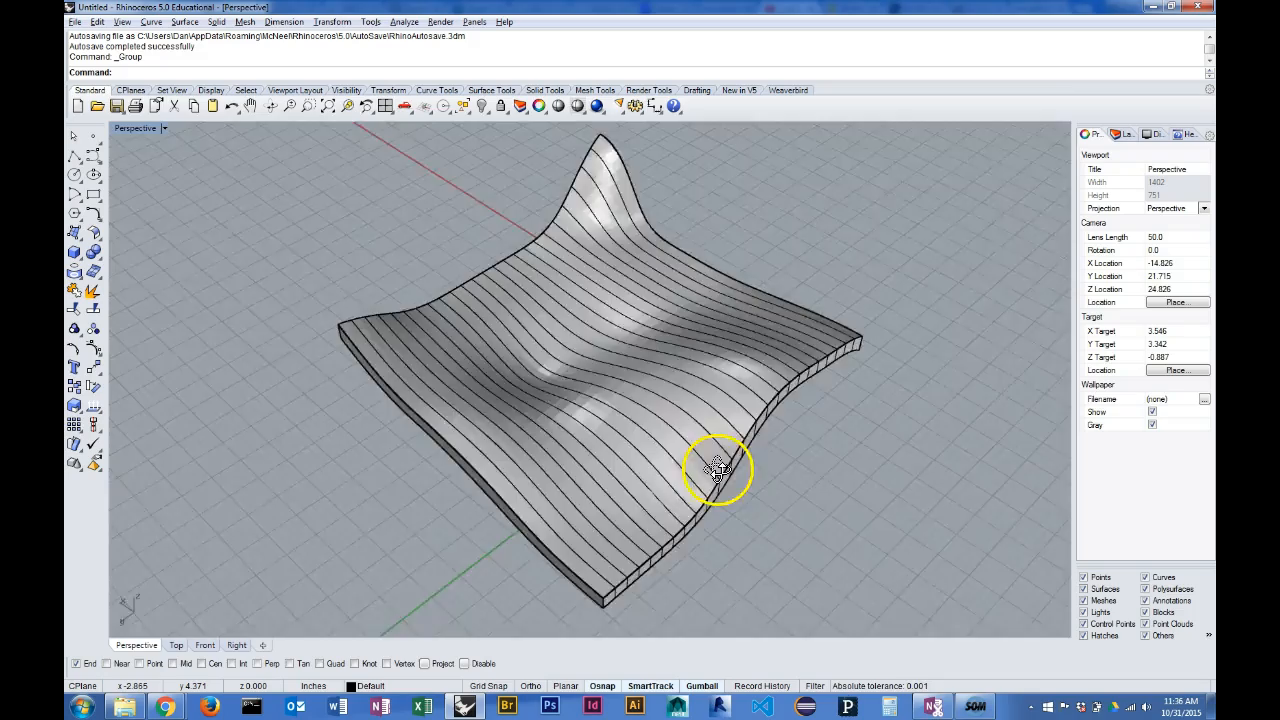
drag(715, 470, 710, 472)
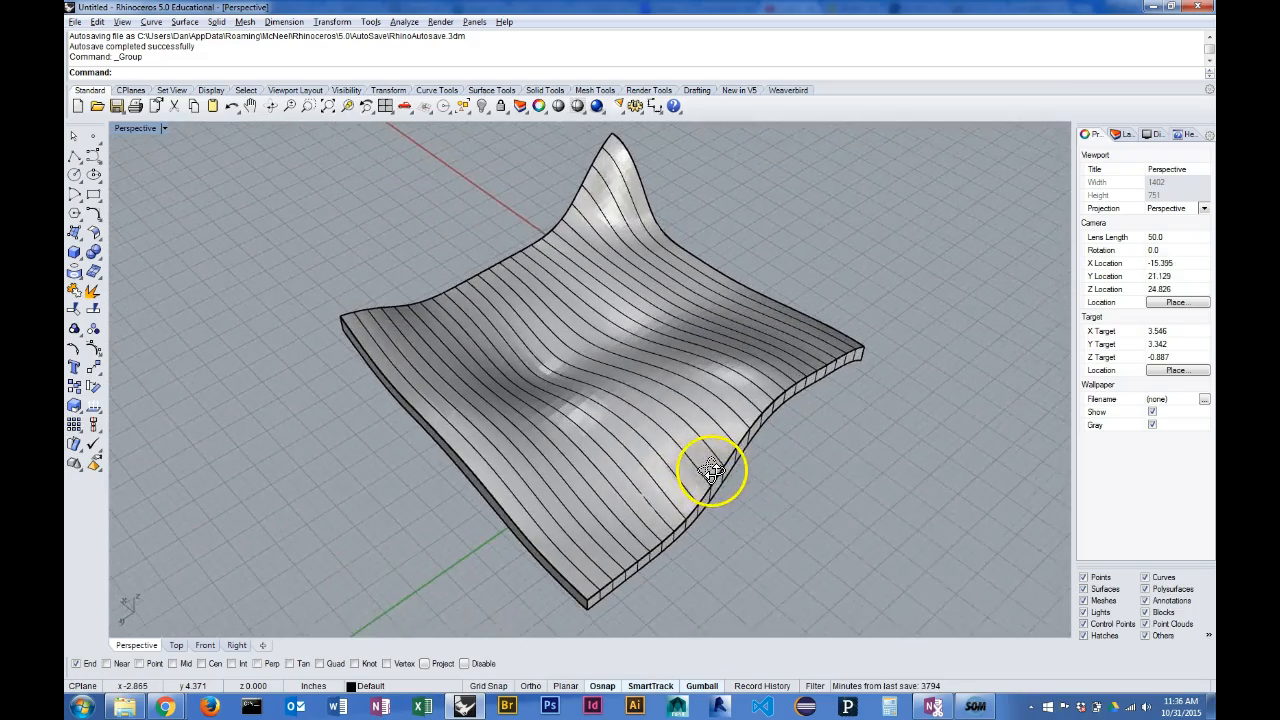
drag(712, 470, 957, 407)
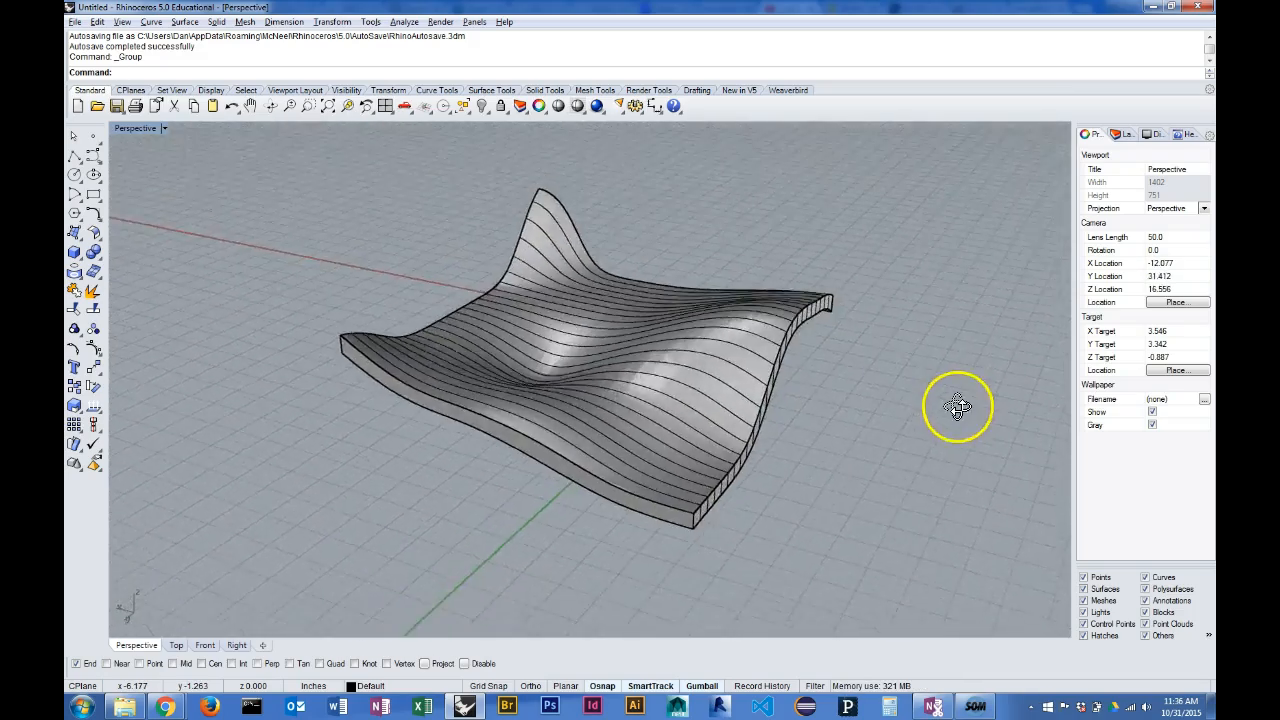
drag(957, 407, 890, 410)
text(Contour)
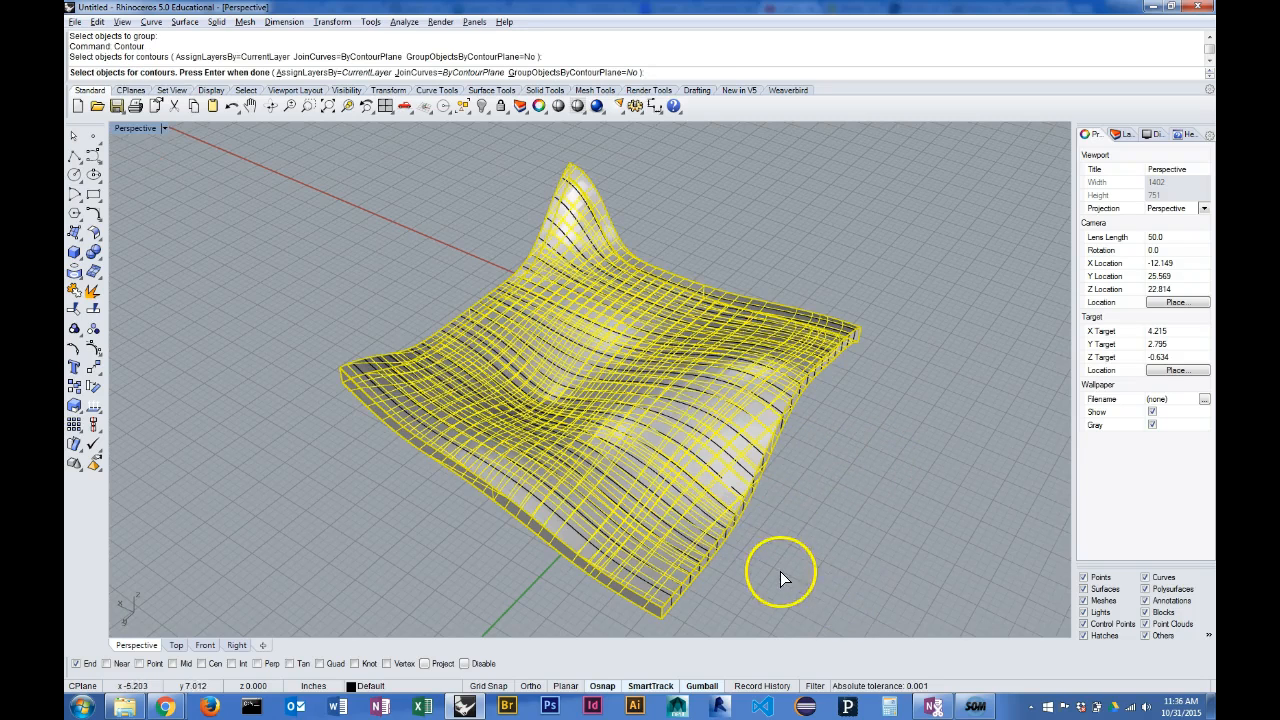
Select the solid and set the second contour pass's base point at its corner
click(786, 568)
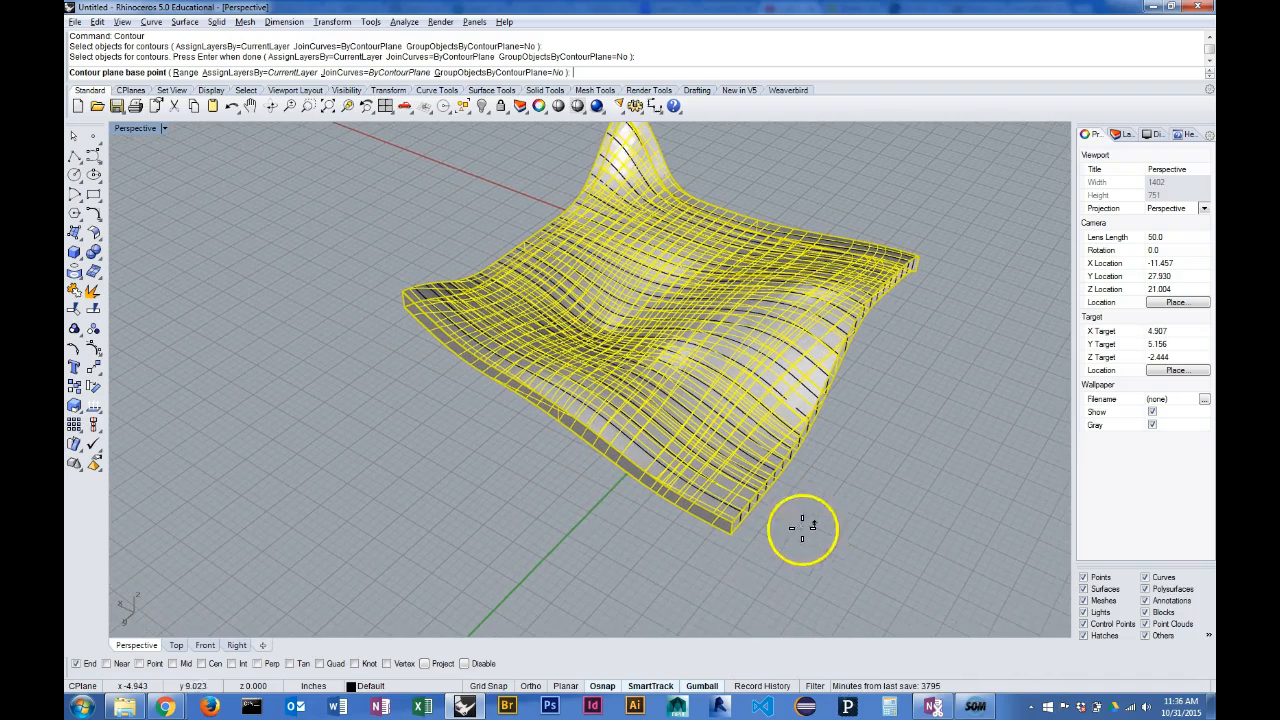
click(803, 528)
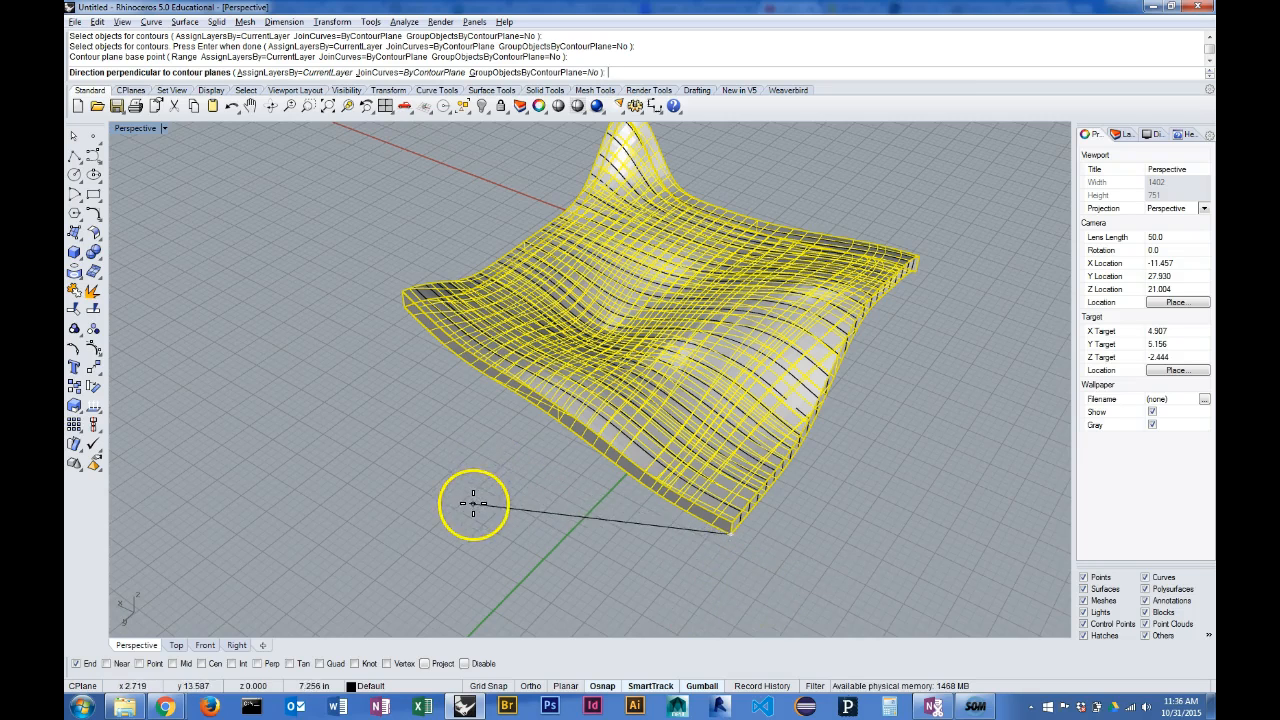
mouse_move(710, 547)
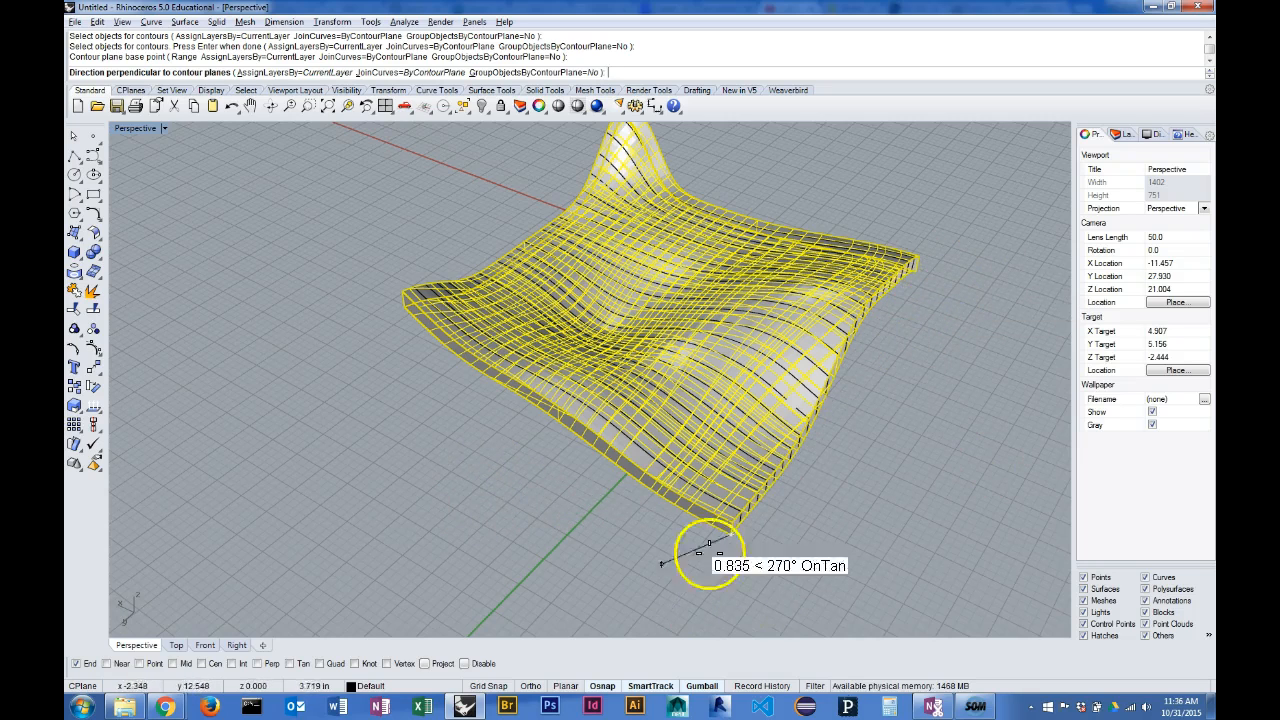
mouse_move(255, 330)
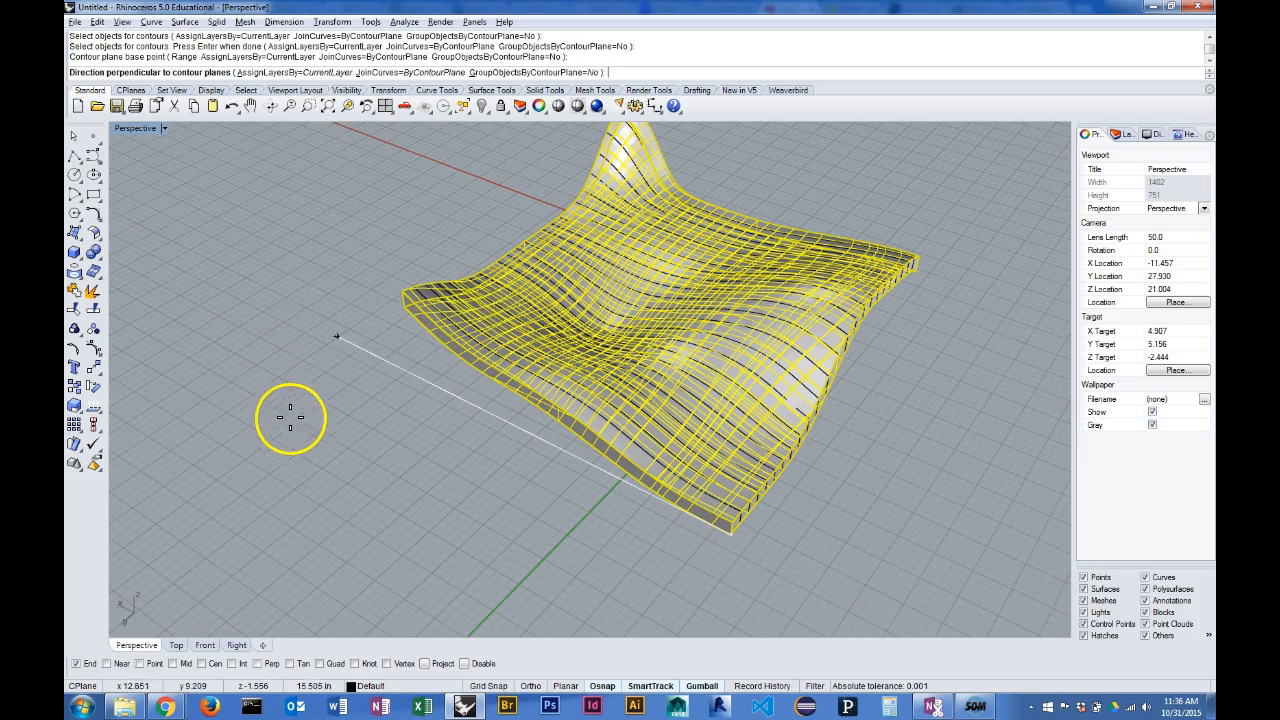
mouse_move(395, 305)
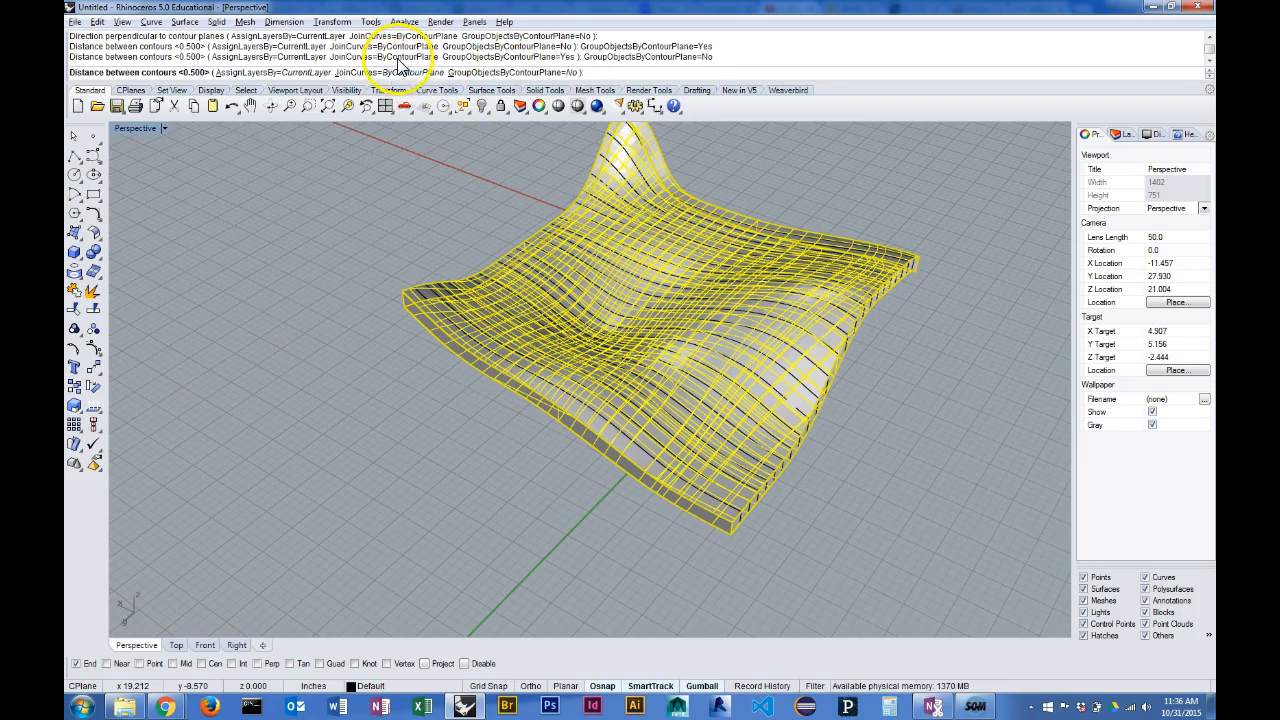
mouse_move(307, 237)
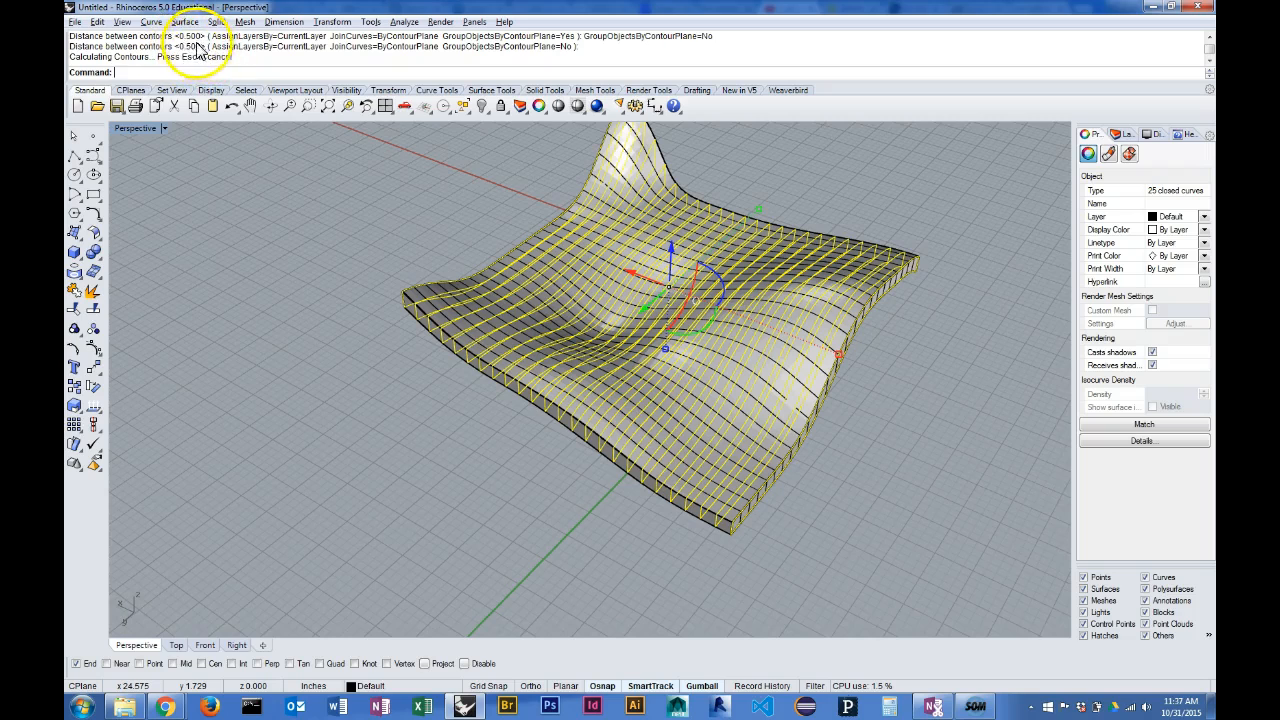
mouse_move(276, 158)
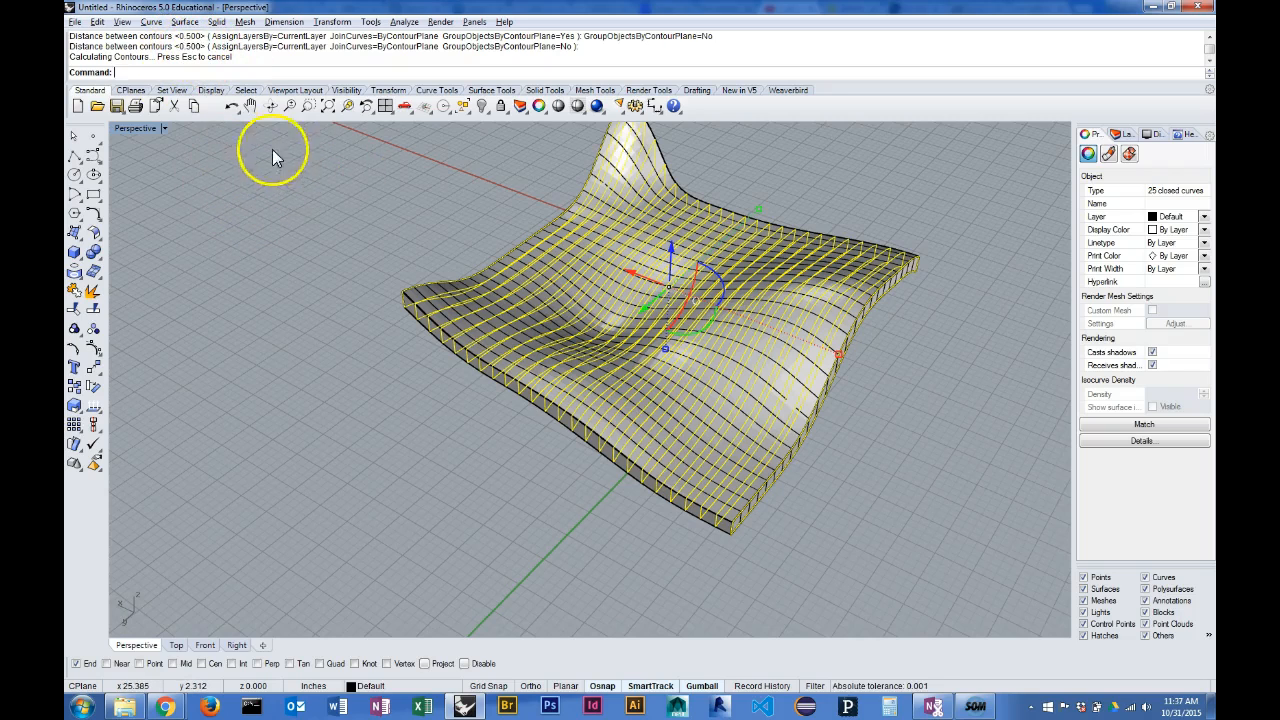
mouse_move(443, 328)
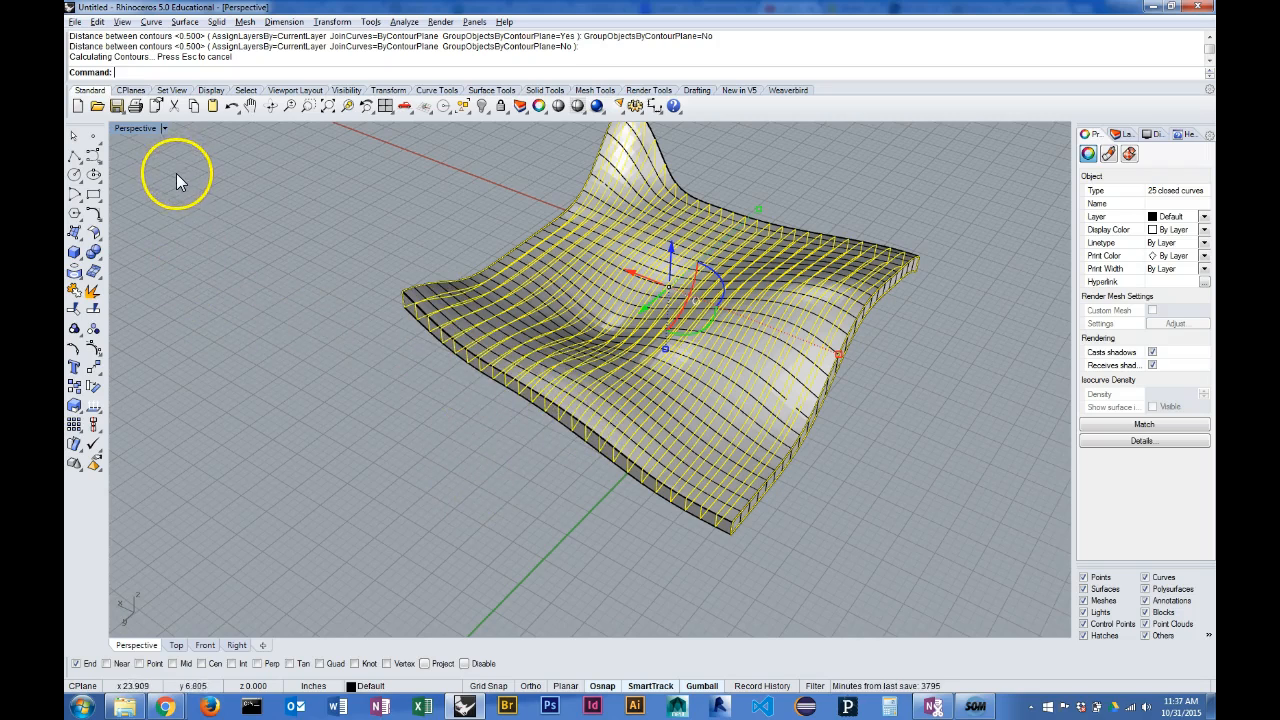
mouse_move(744, 556)
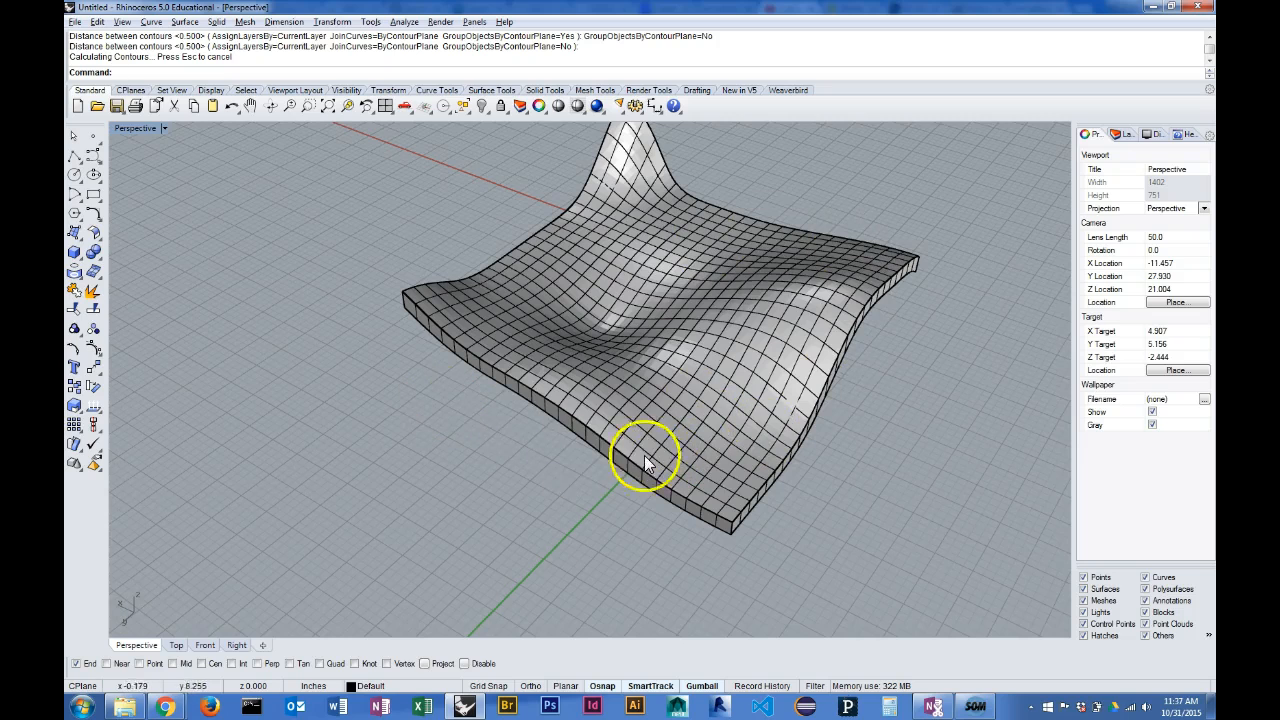
Inspect the contour grid from several angles, then undo the contour curves
click(175, 644)
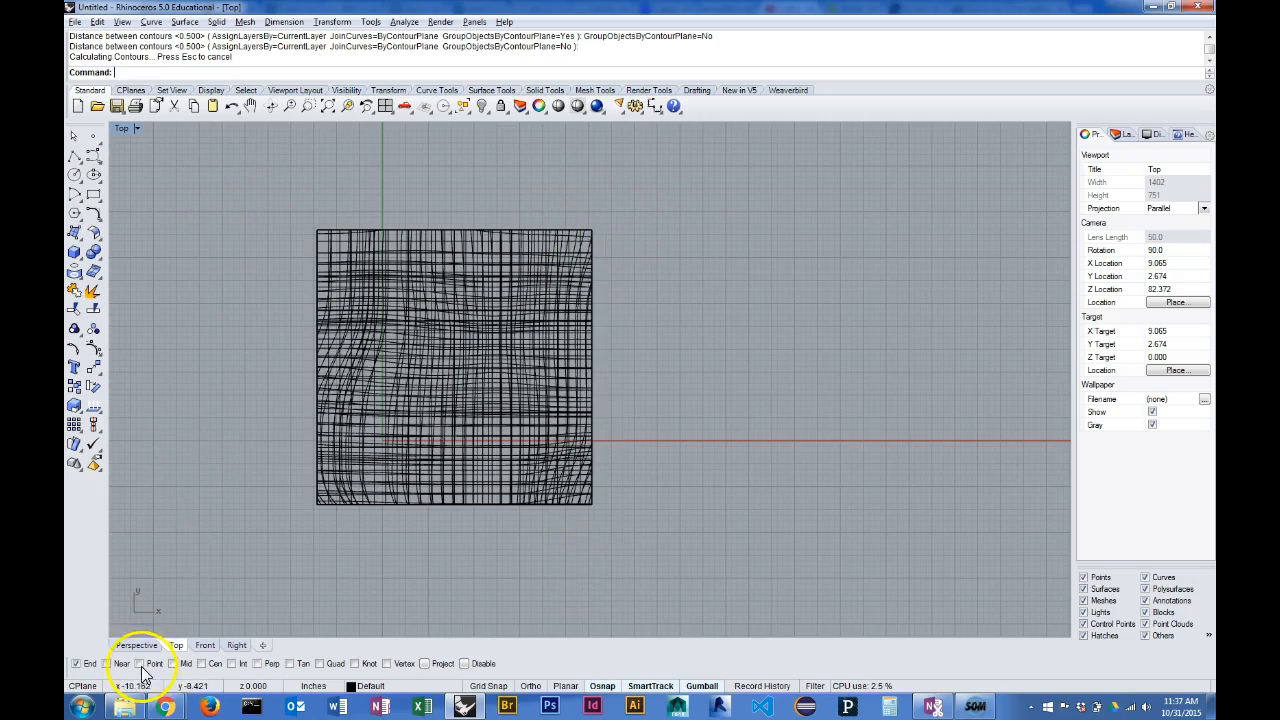
click(135, 645)
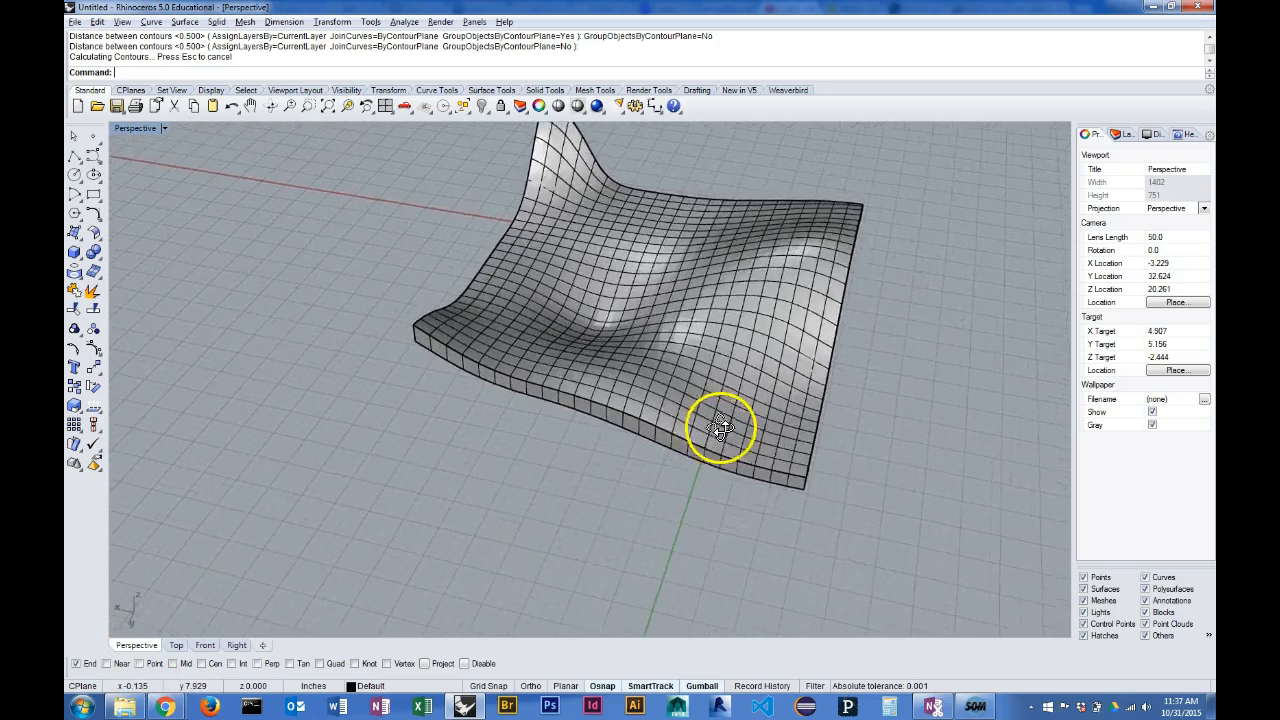
drag(718, 425, 405, 315)
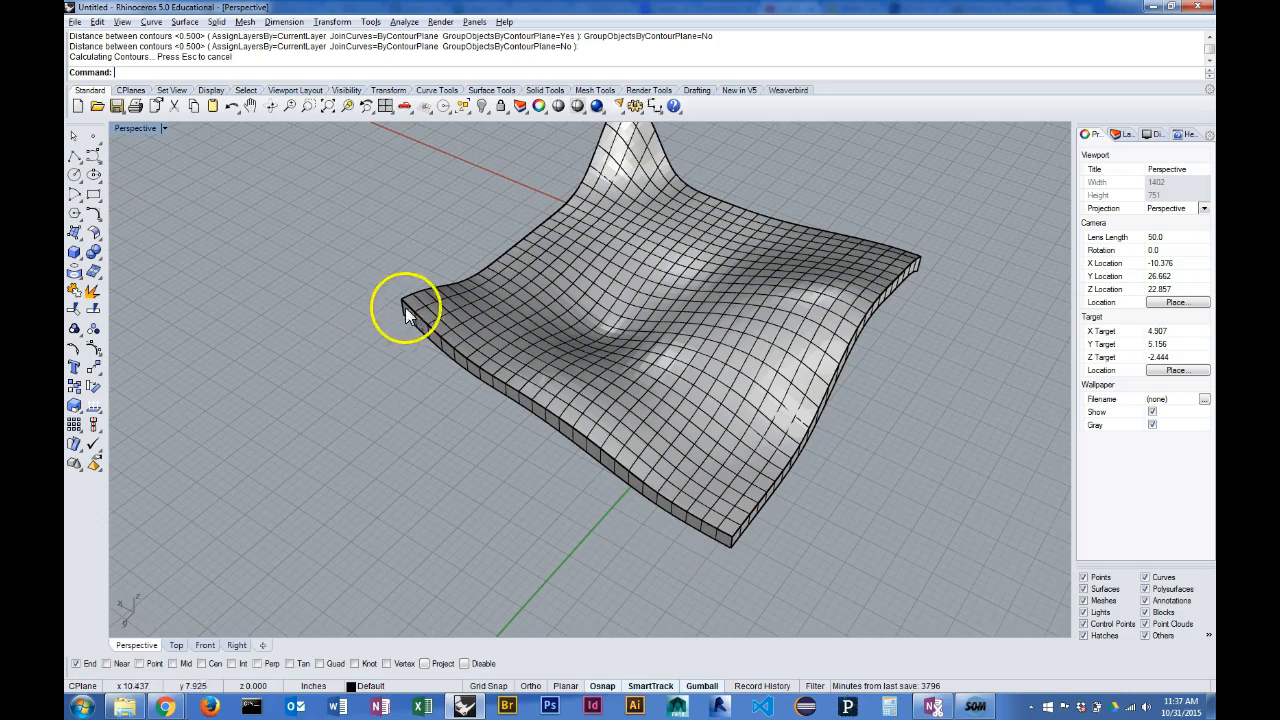
mouse_move(408, 300)
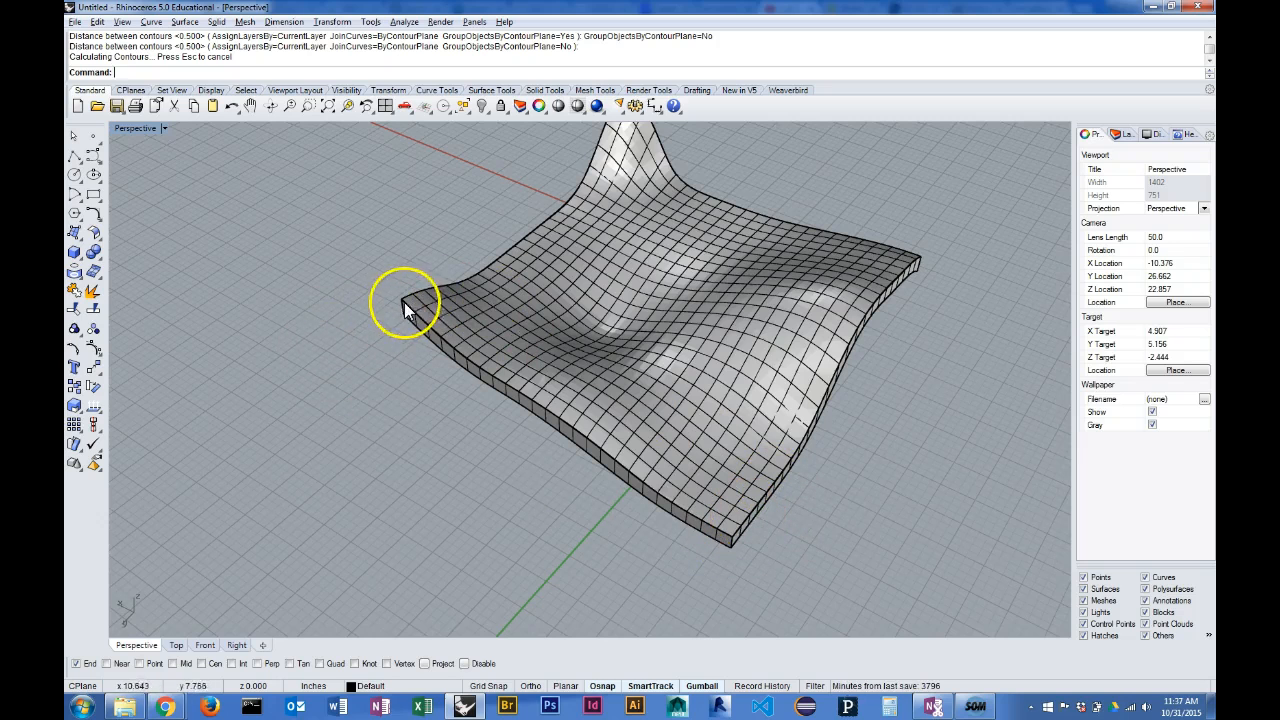
drag(405, 305, 900, 325)
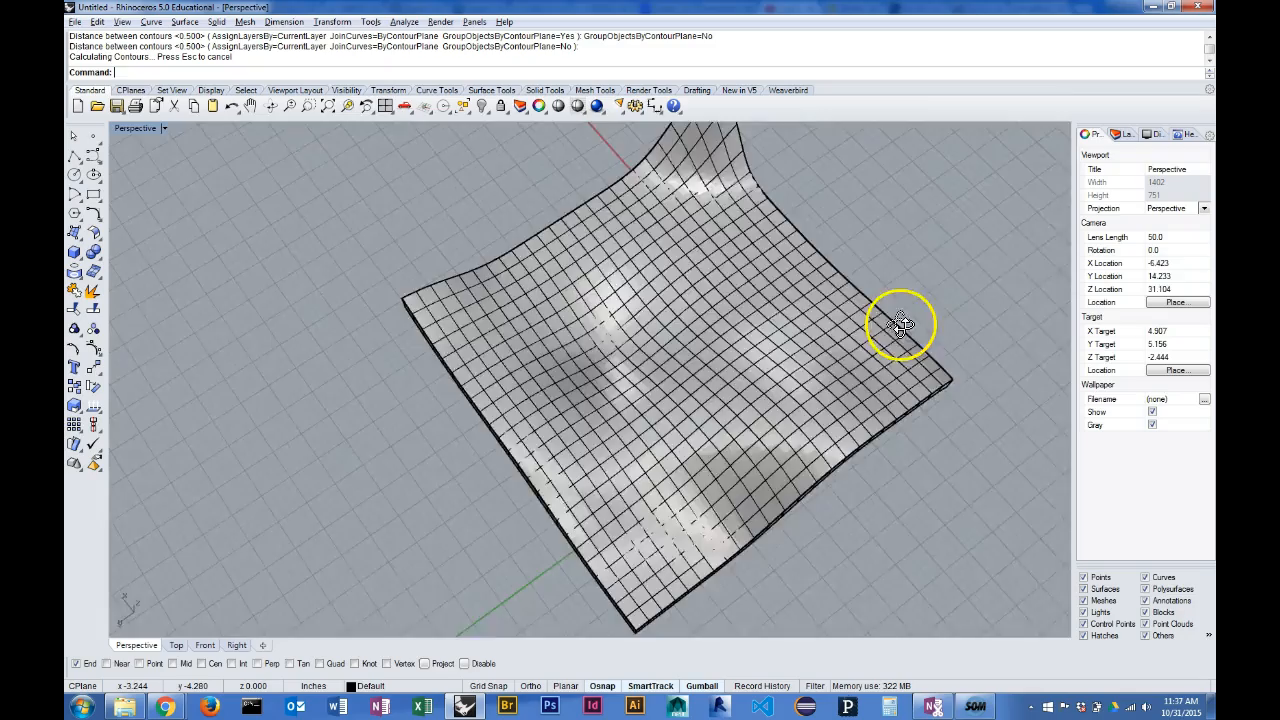
drag(900, 323, 760, 315)
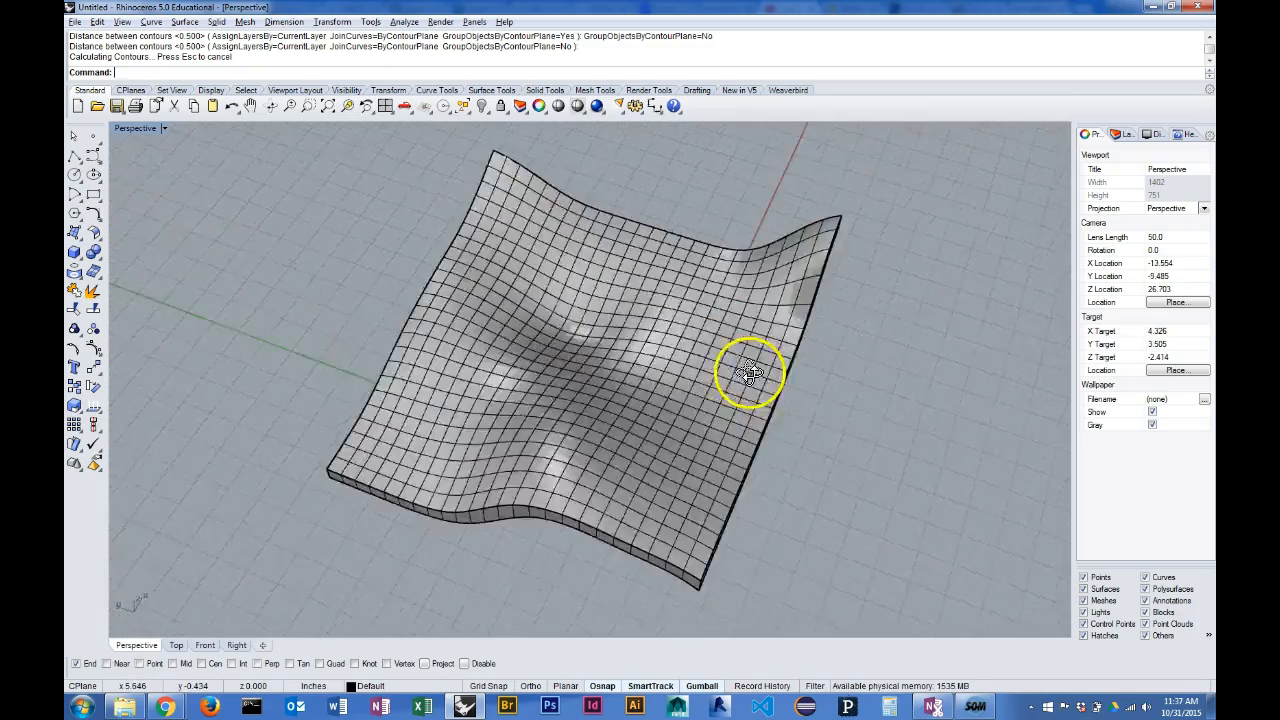
drag(750, 375, 530, 550)
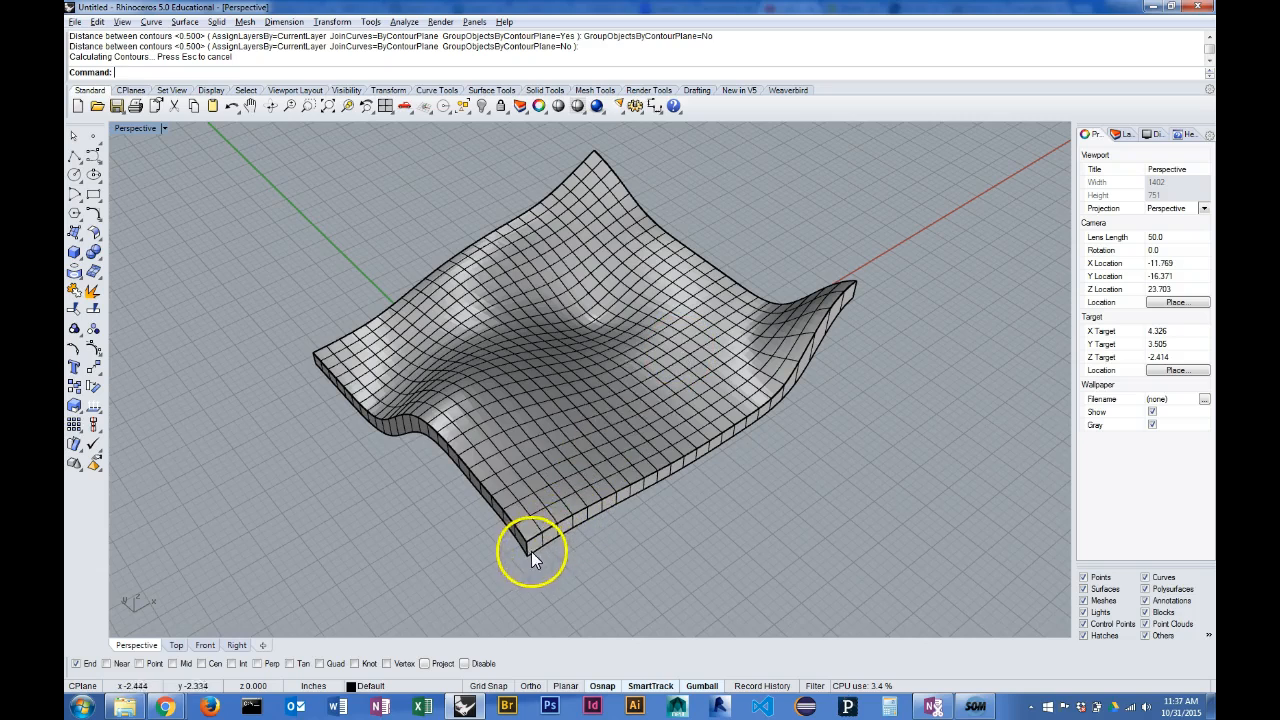
mouse_move(690, 495)
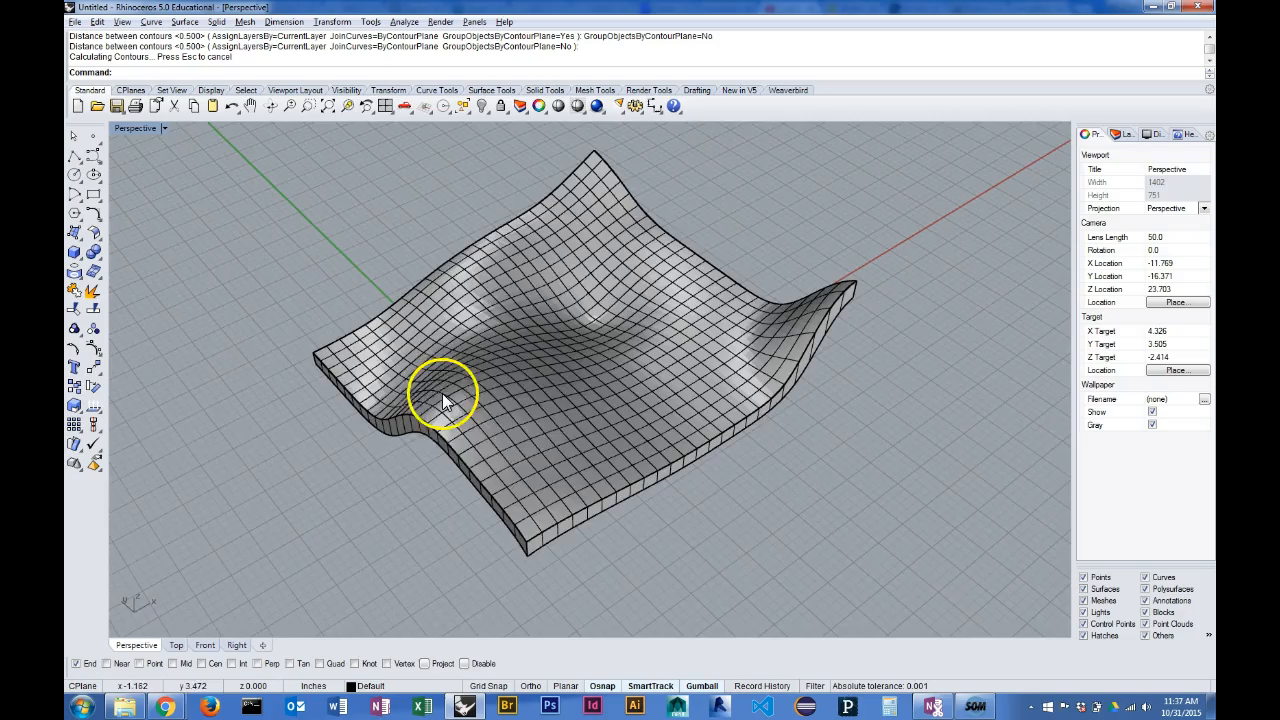
drag(443, 393, 783, 395)
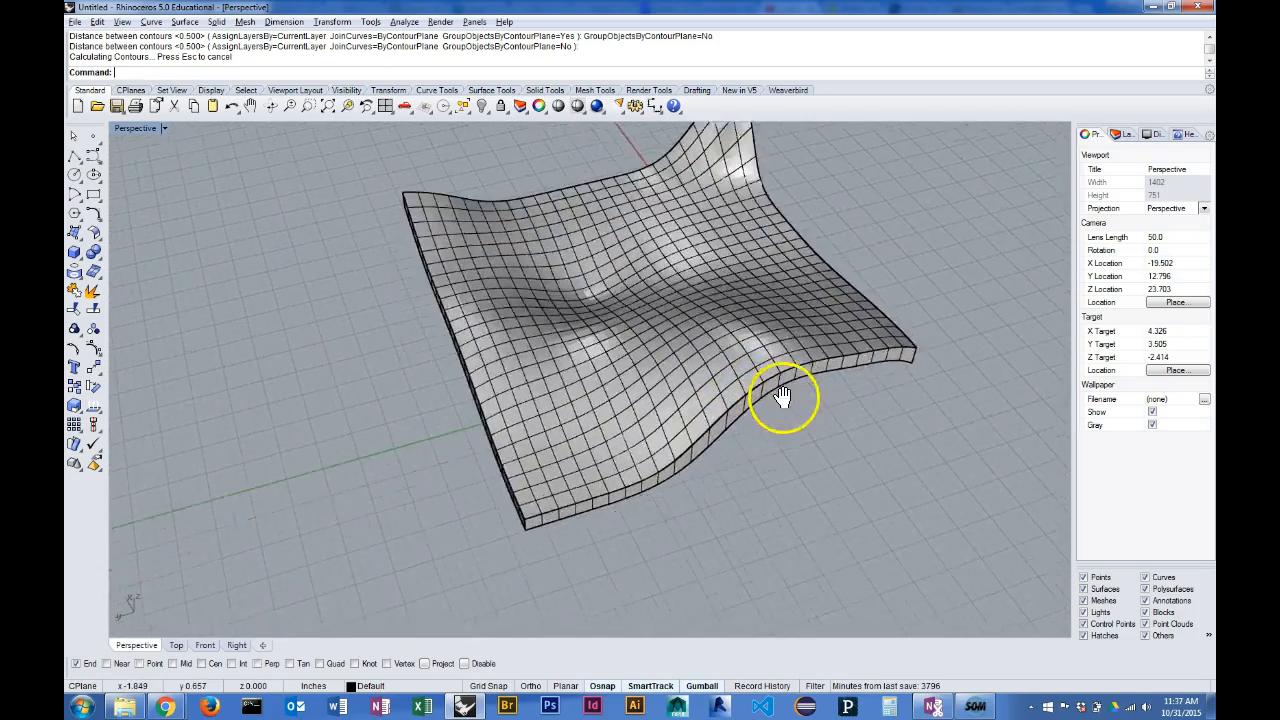
drag(785, 395, 845, 432)
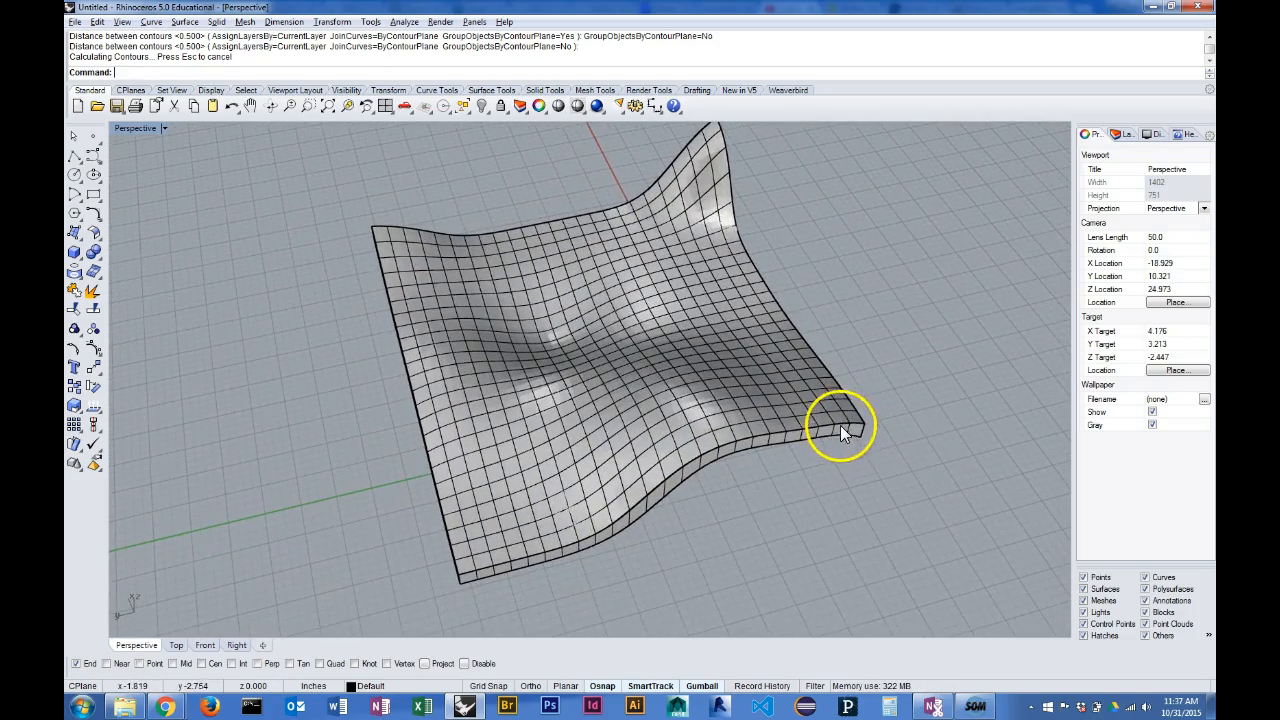
key(ctrl+z)
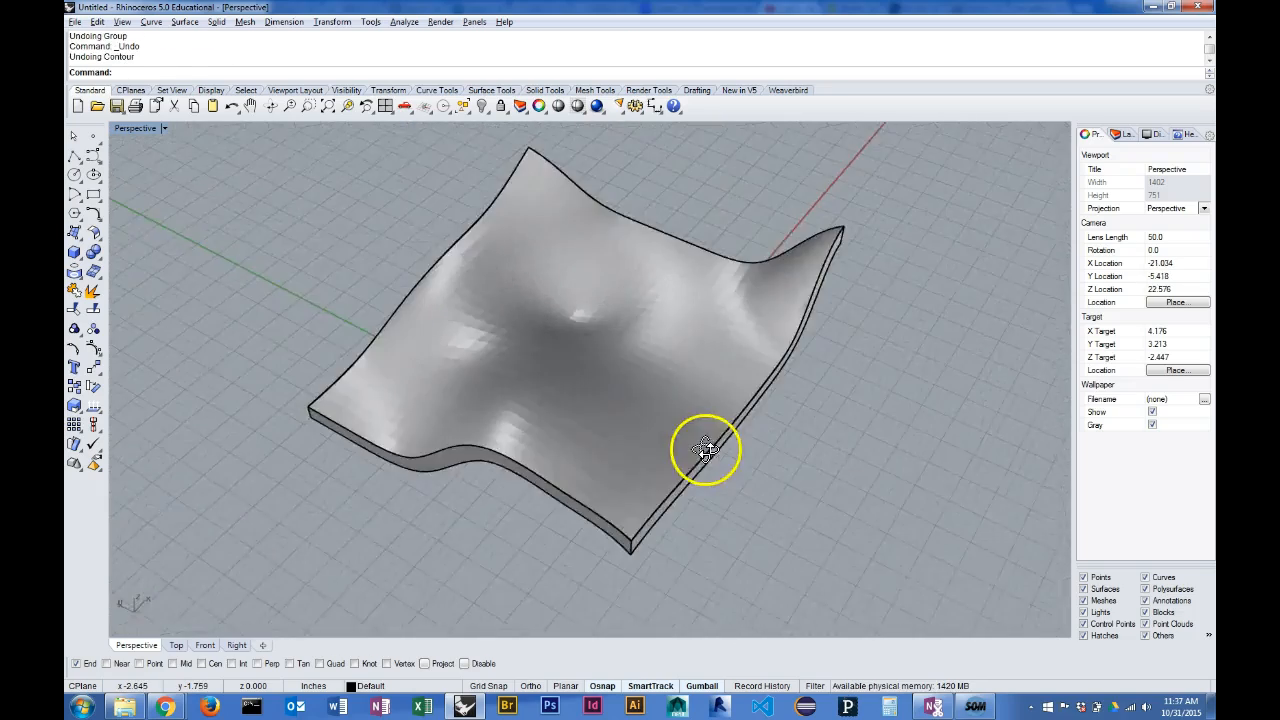
Start a rectangle and snap its first corner to a corner of the solid
drag(705, 449, 448, 388)
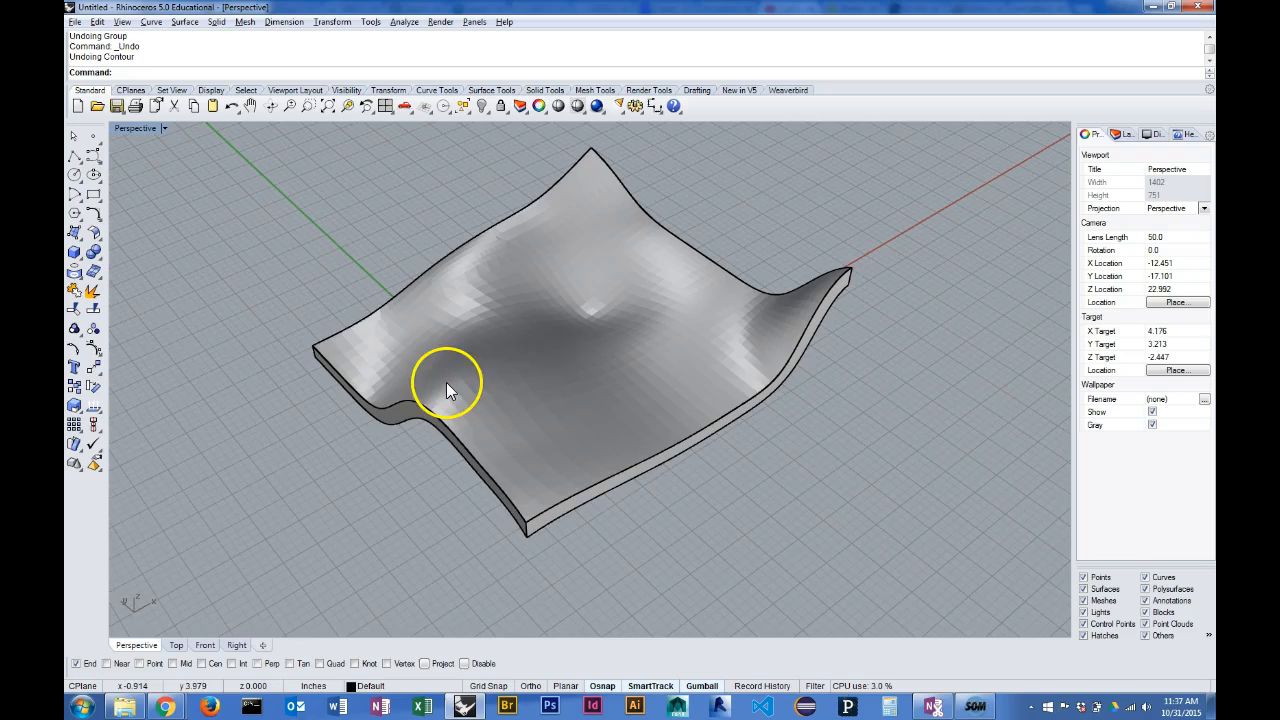
drag(447, 388, 575, 360)
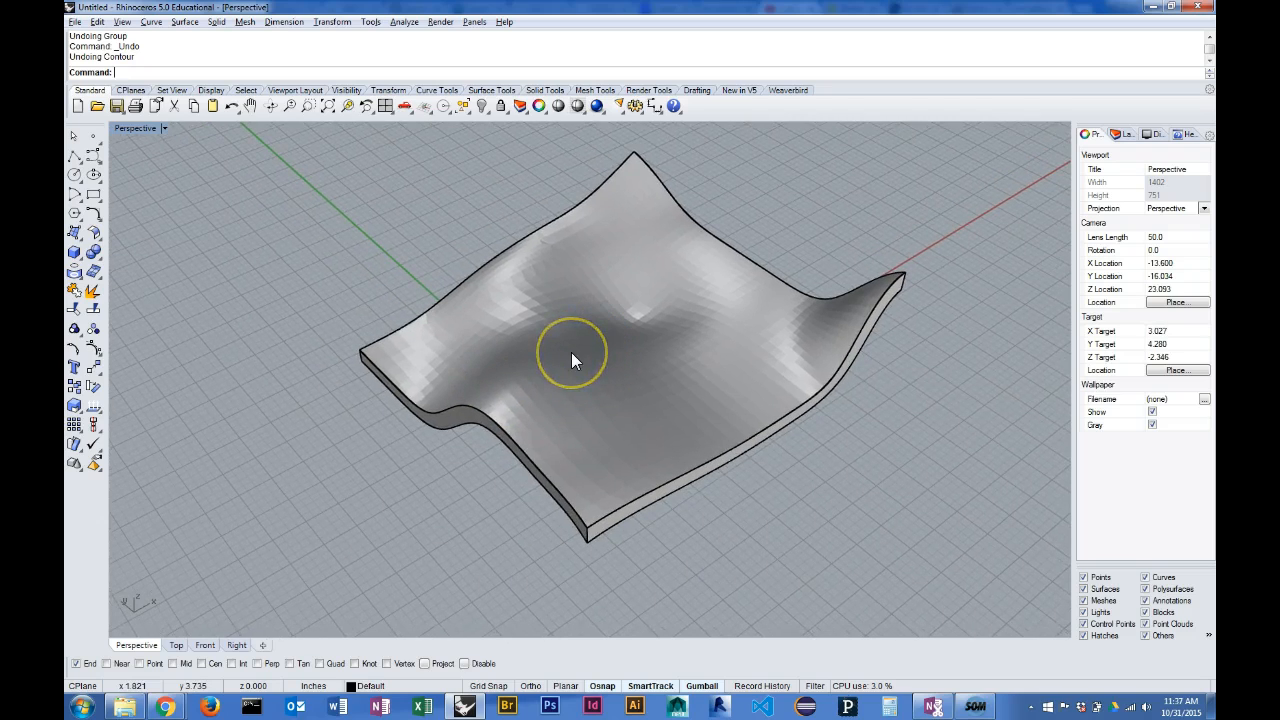
text(Rec)
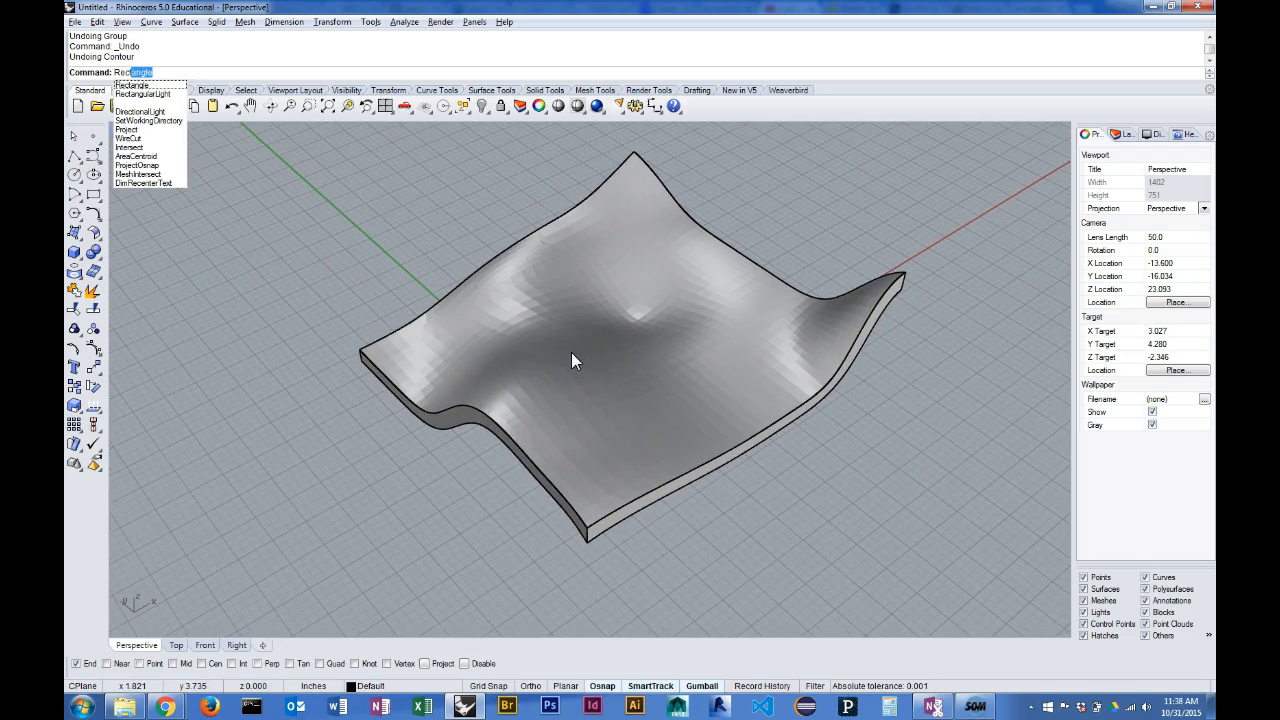
click(131, 85)
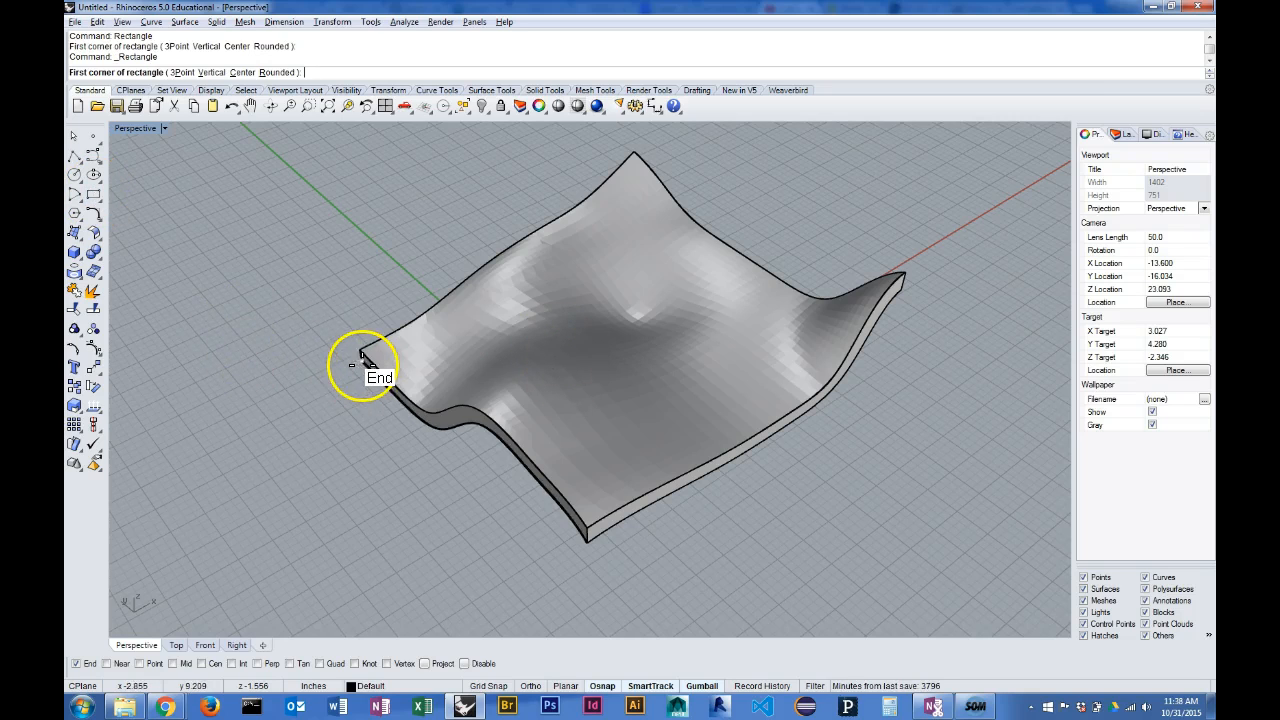
click(365, 360)
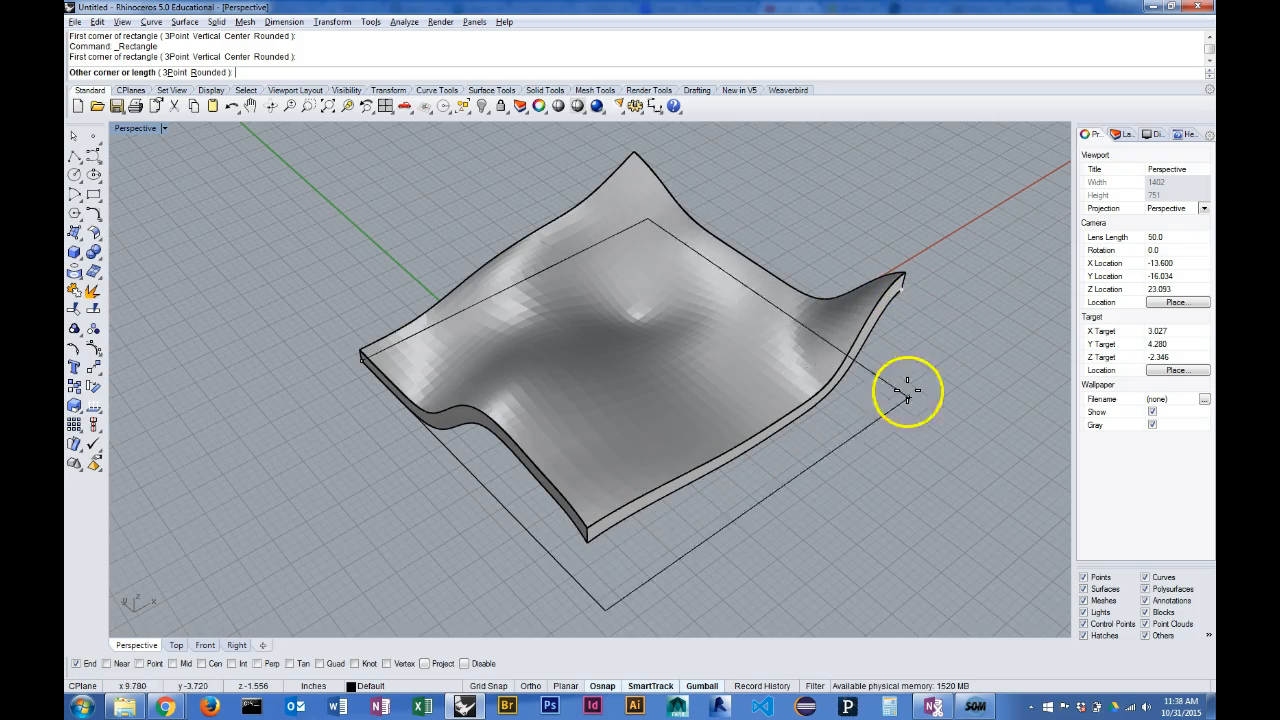
mouse_move(863, 455)
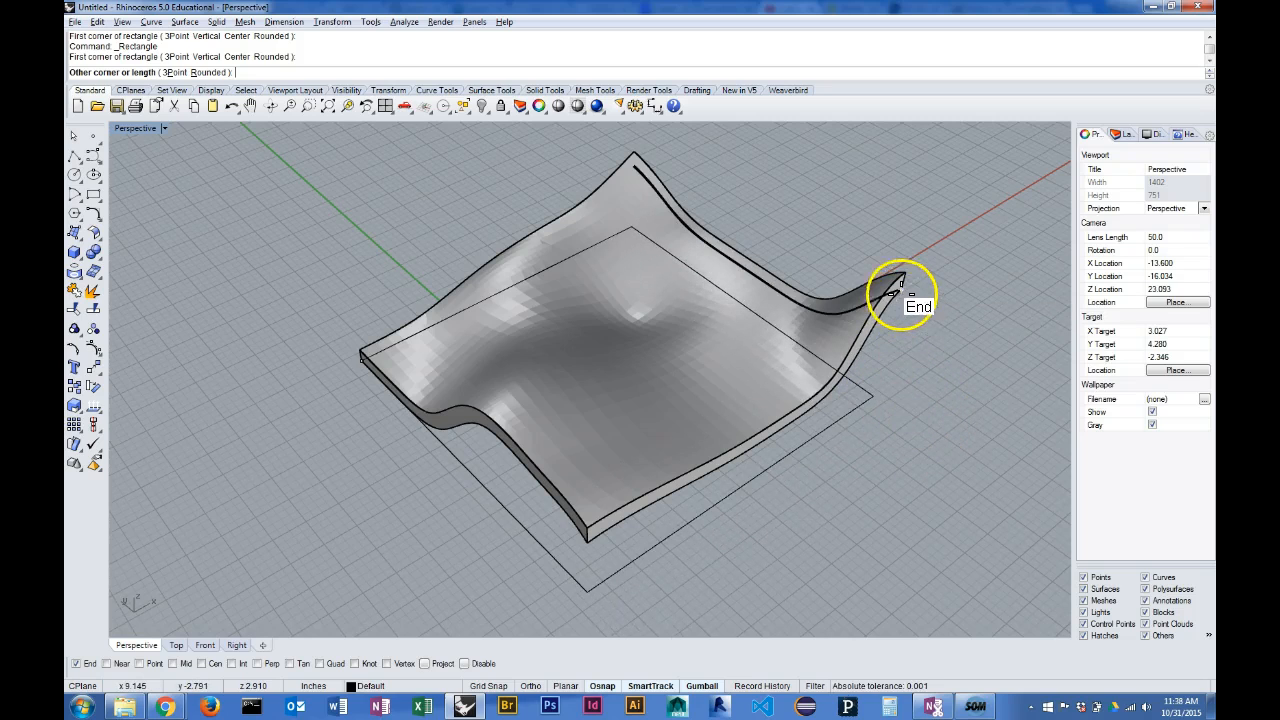
mouse_move(905, 280)
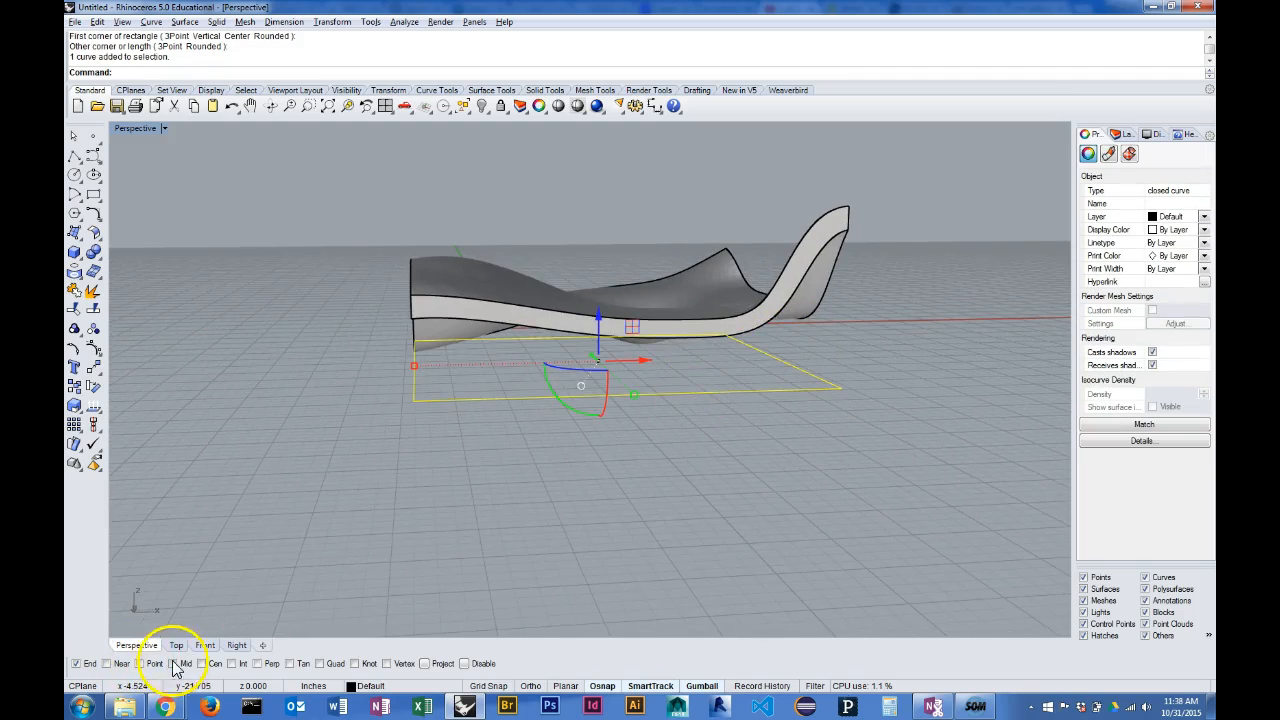
Offset the guide rectangle by 0.25 to form a second closed rectangle
click(176, 644)
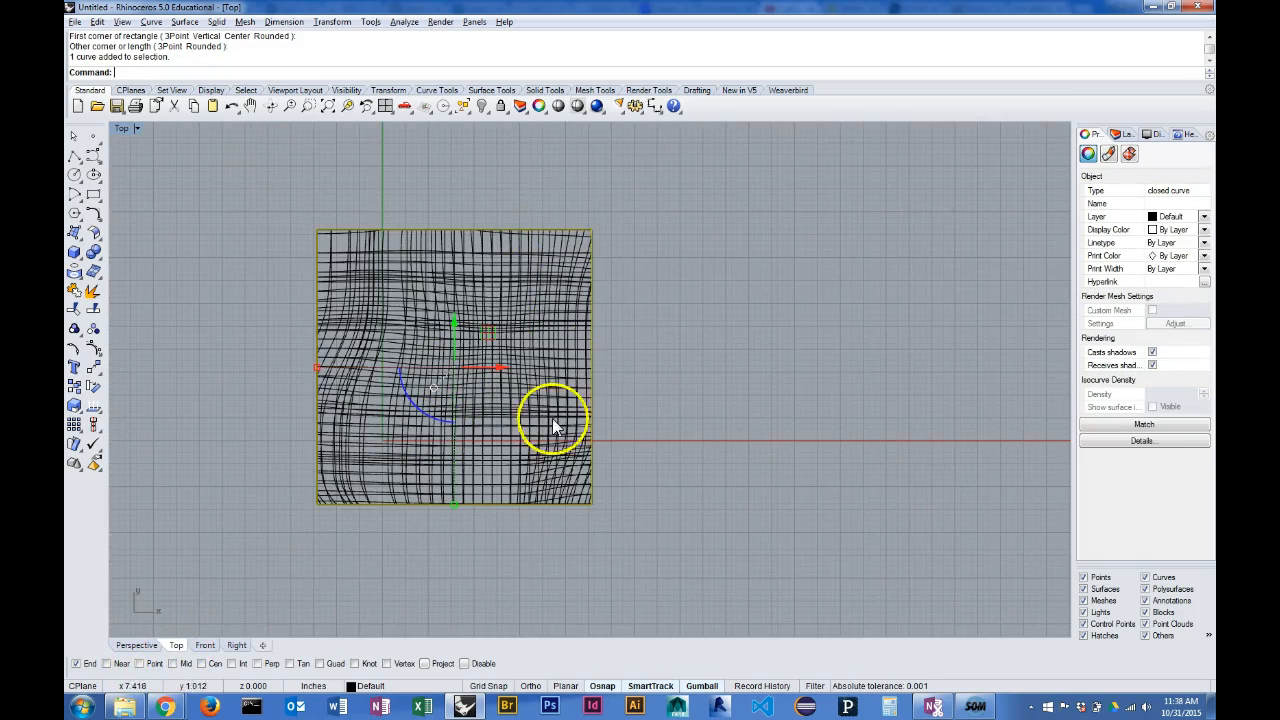
click(135, 645)
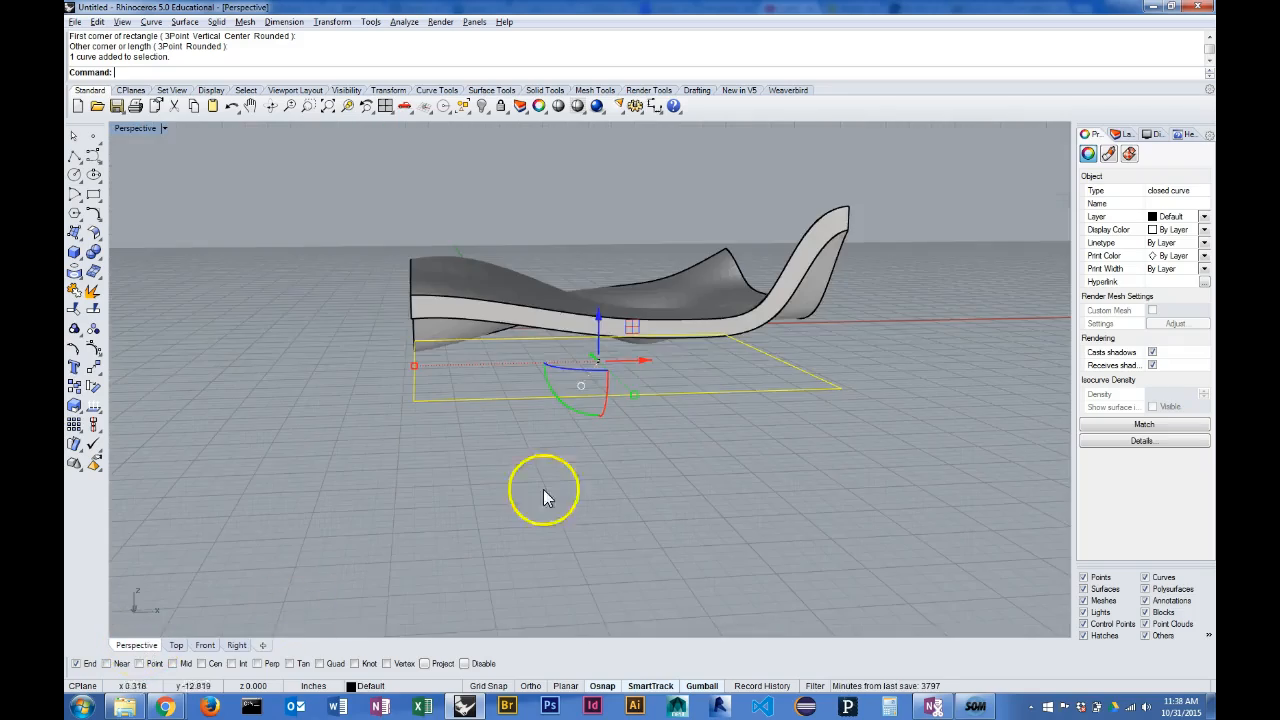
drag(545, 497, 760, 527)
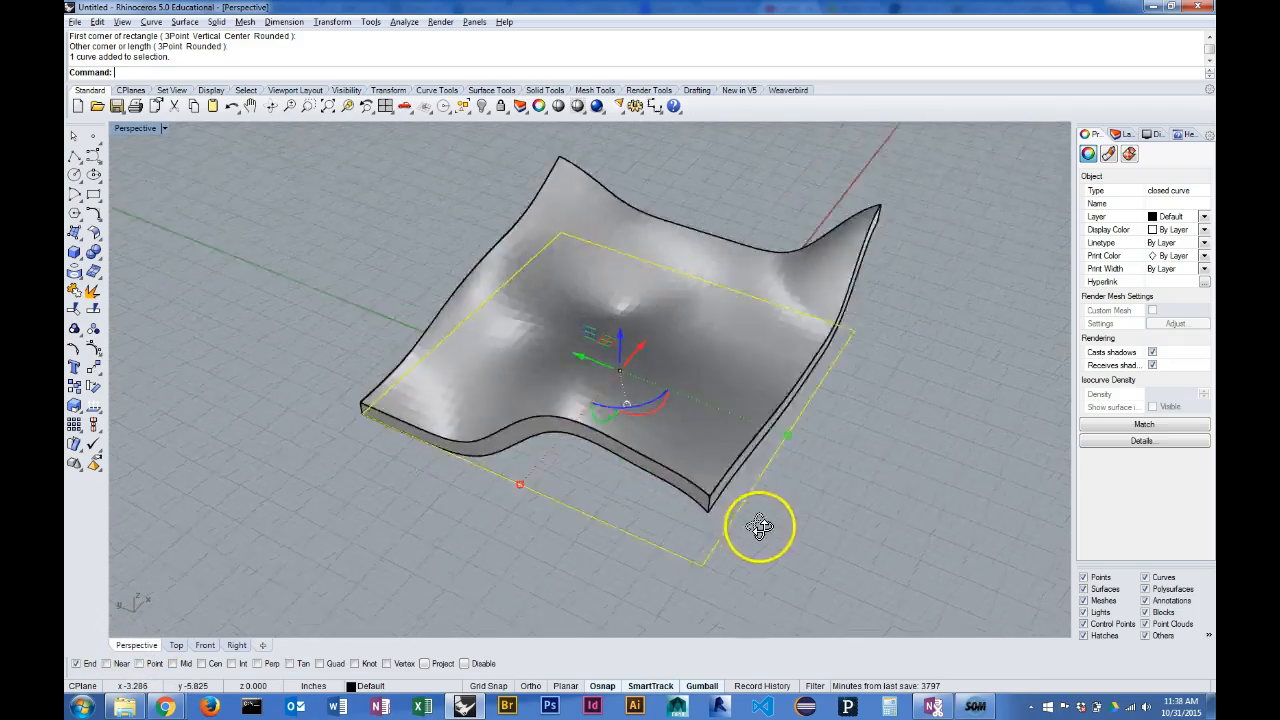
drag(760, 527, 745, 528)
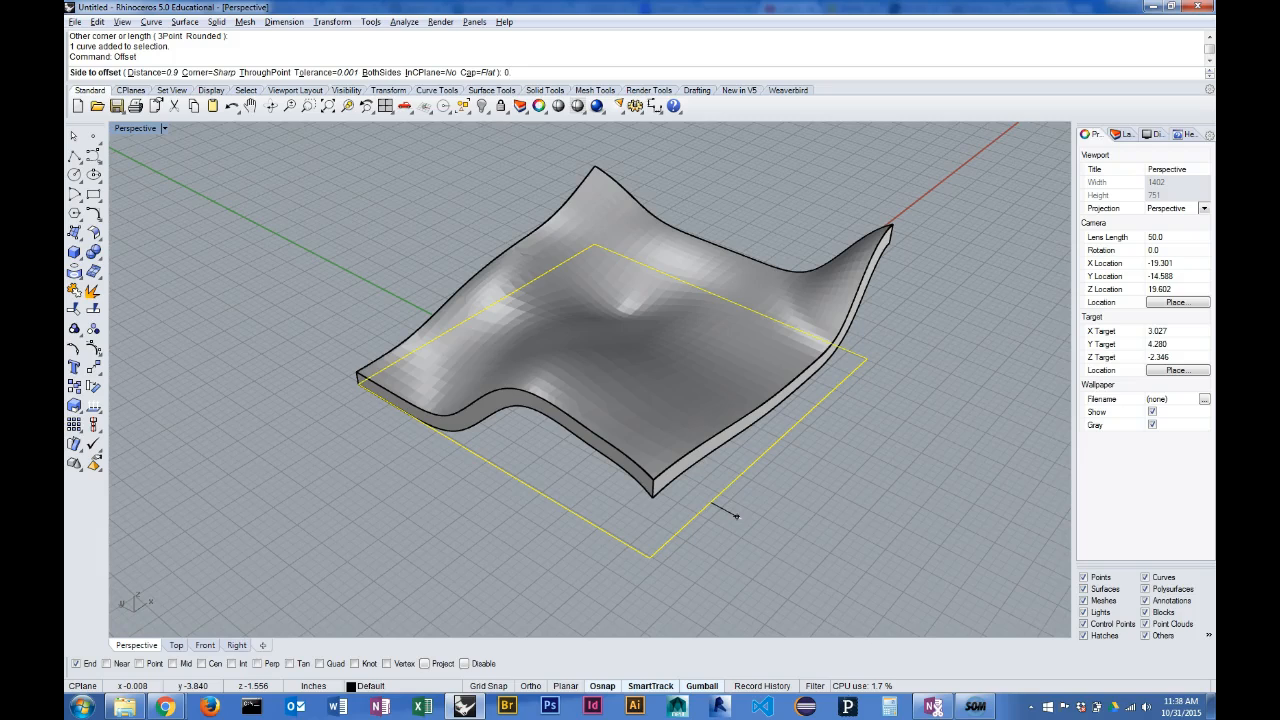
text(0.25)
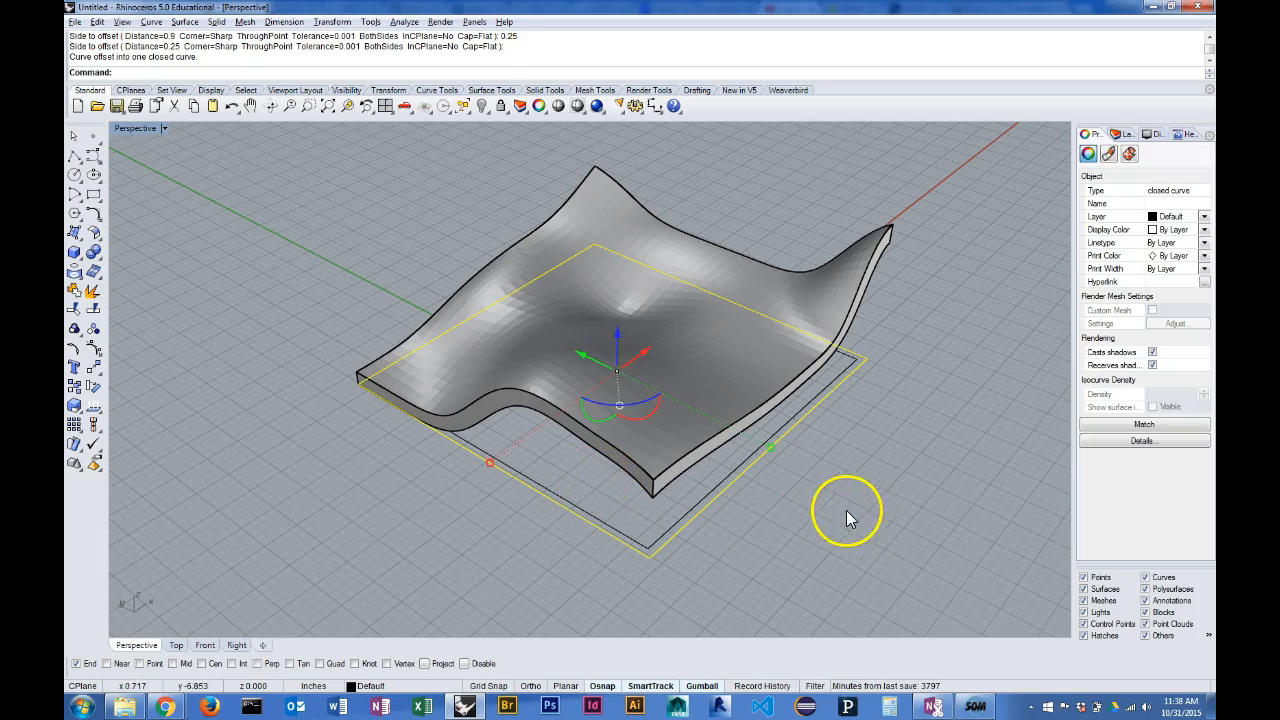
drag(845, 518, 745, 450)
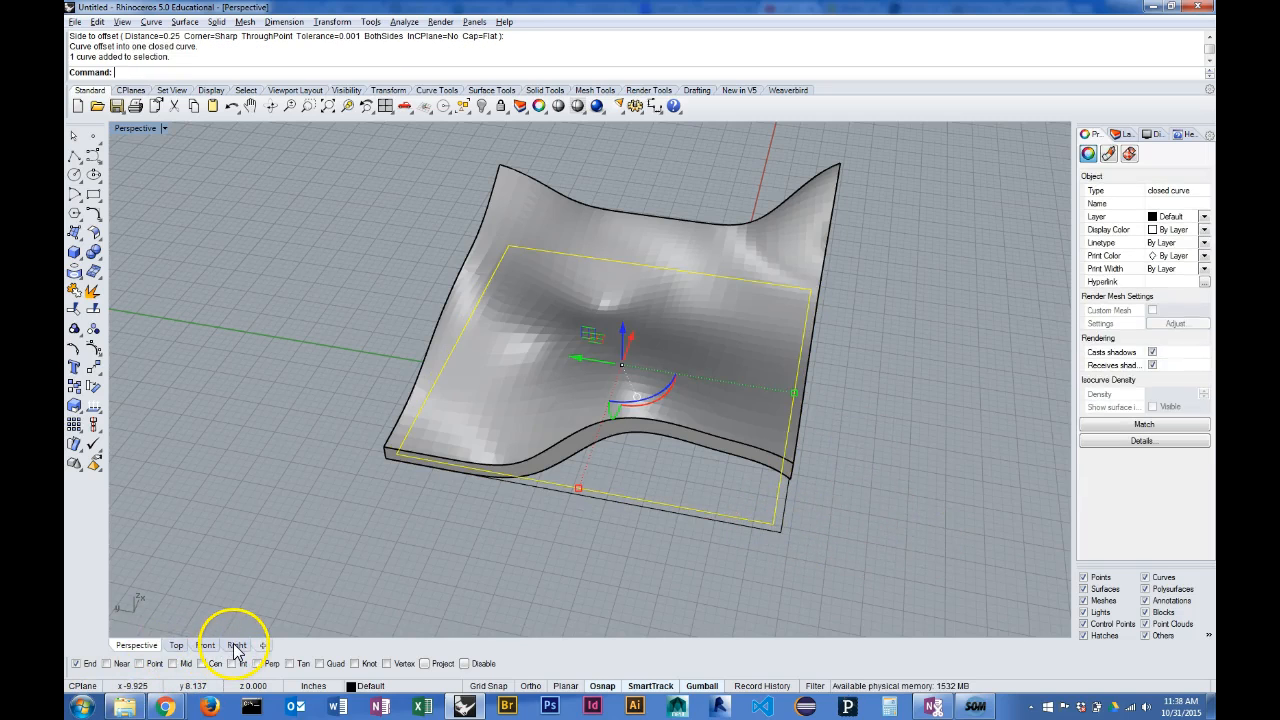
click(176, 644)
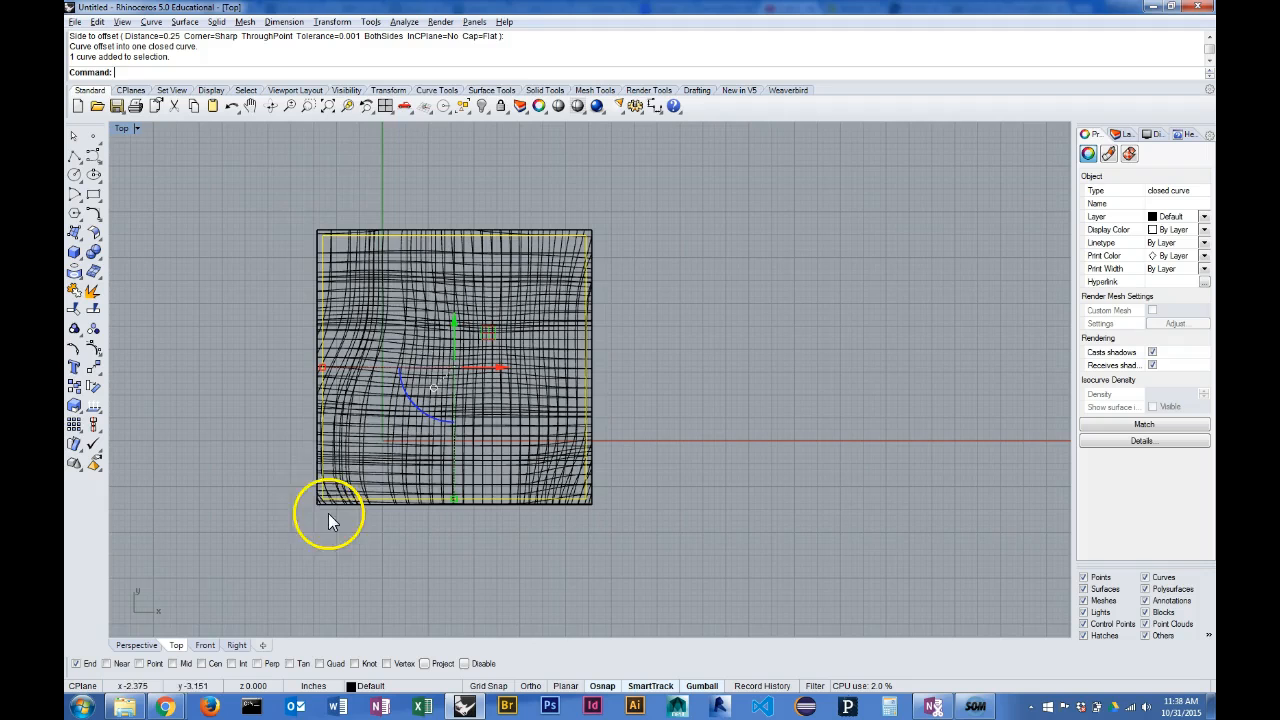
mouse_move(340, 222)
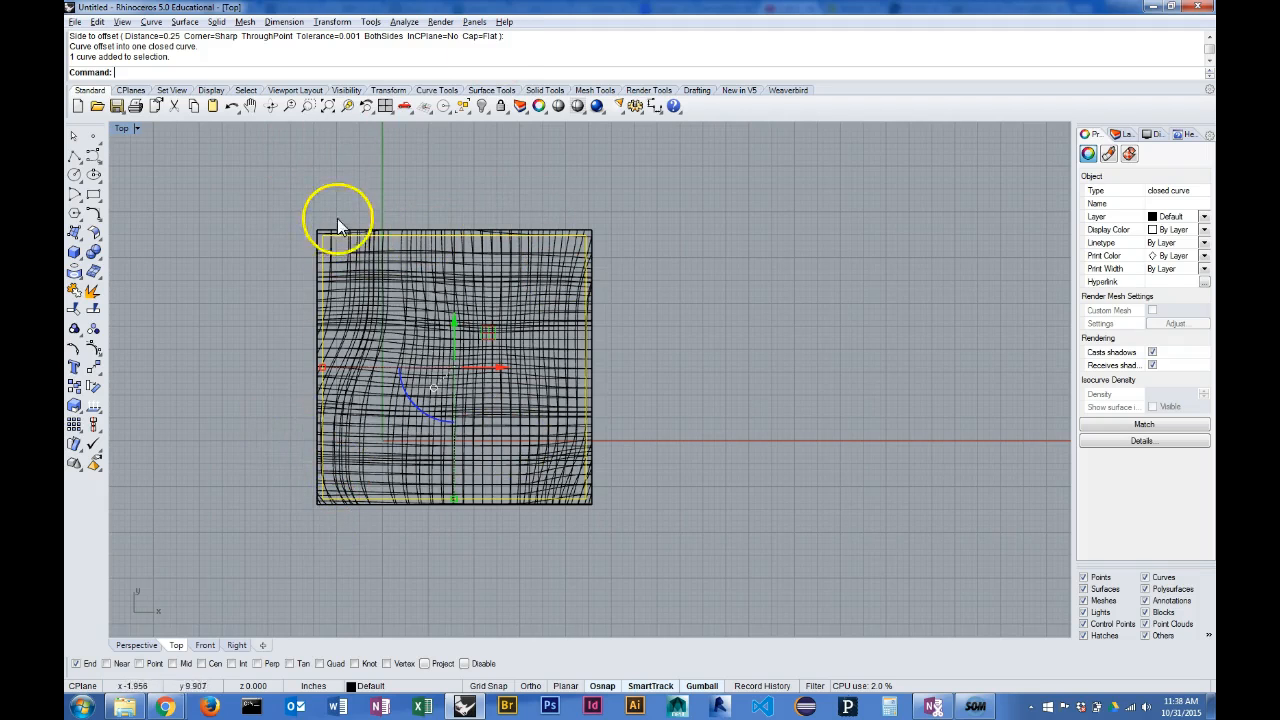
click(135, 645)
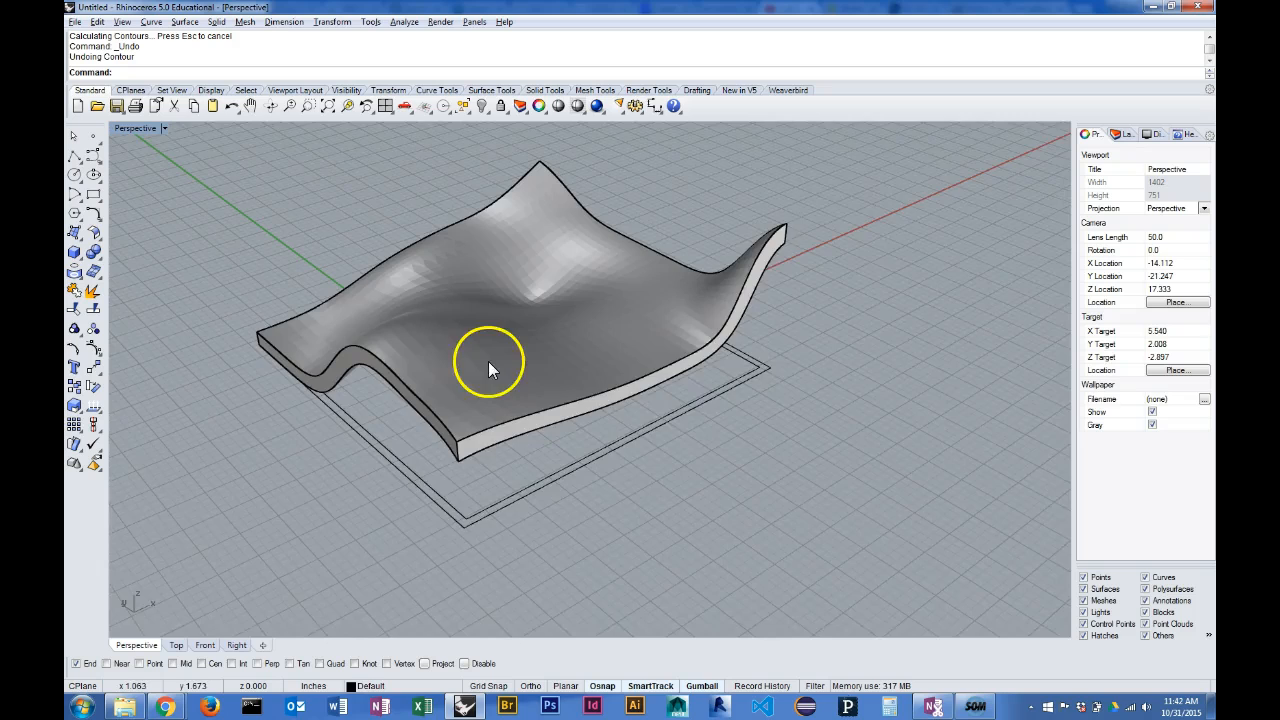
Contour the solid from the guide rectangle's corner along its edge, producing 24 curves
click(490, 370)
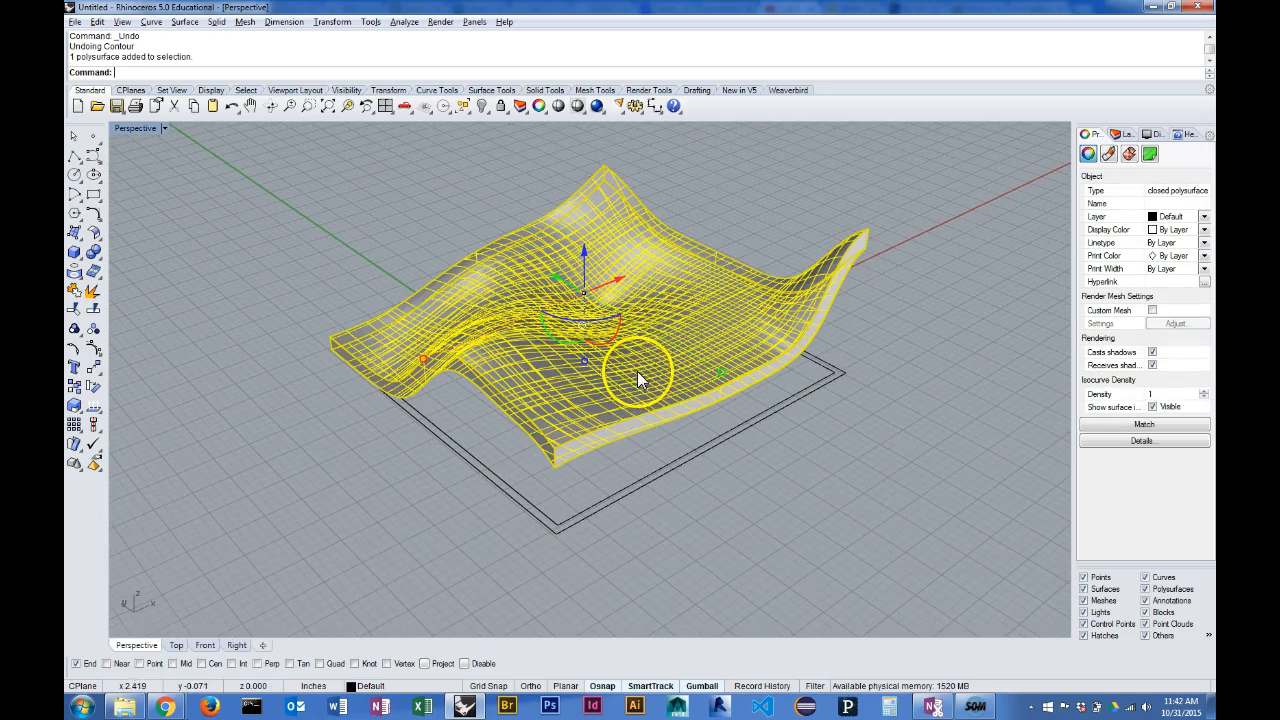
mouse_move(650, 228)
text(Contour)
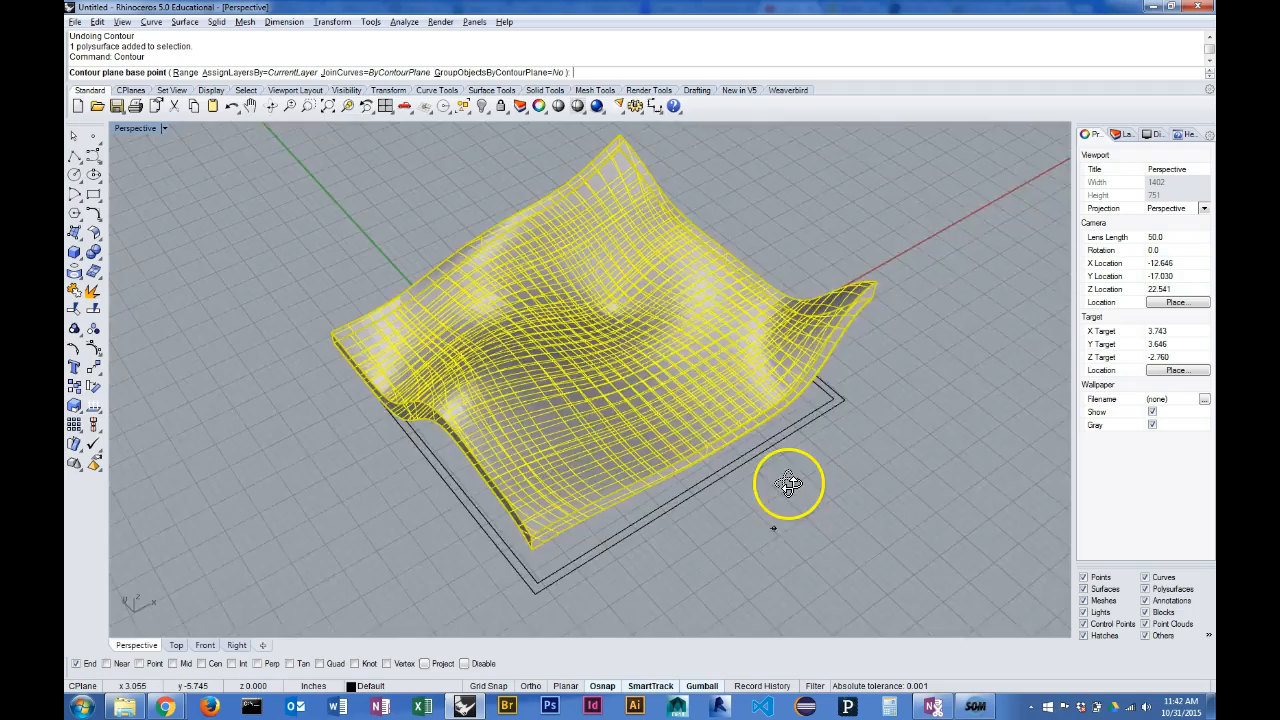
drag(790, 485, 765, 462)
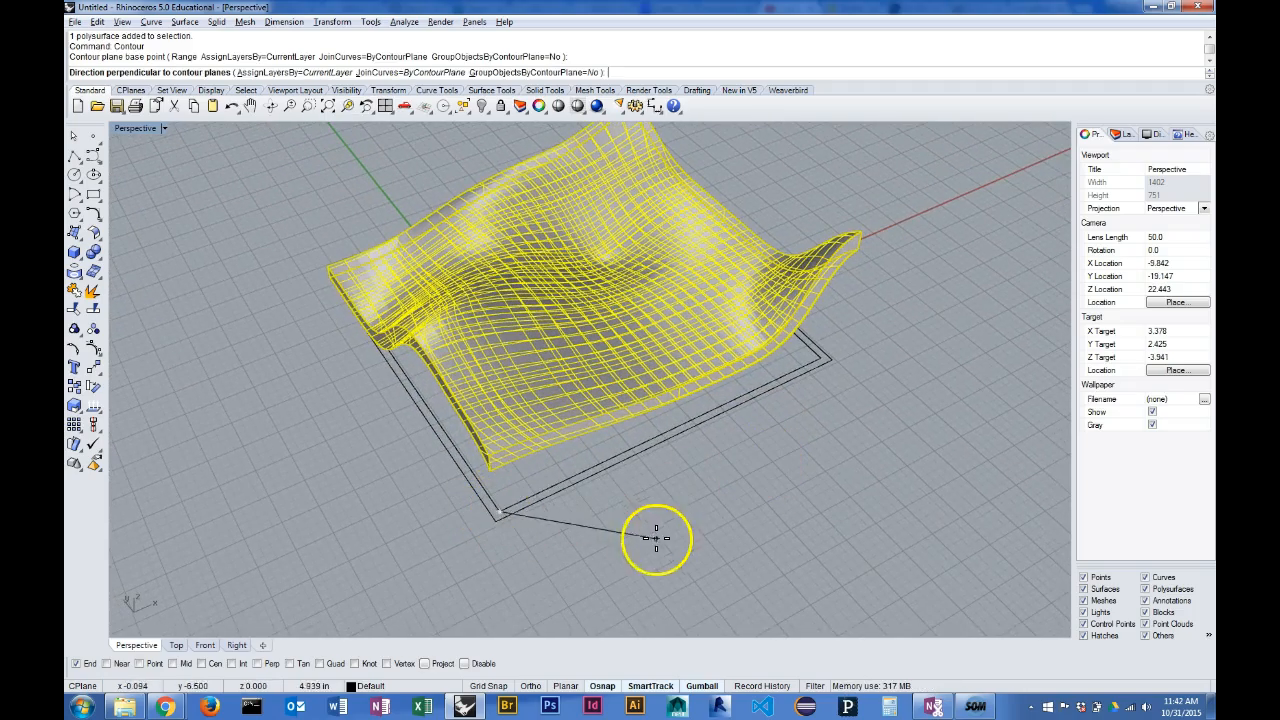
mouse_move(825, 358)
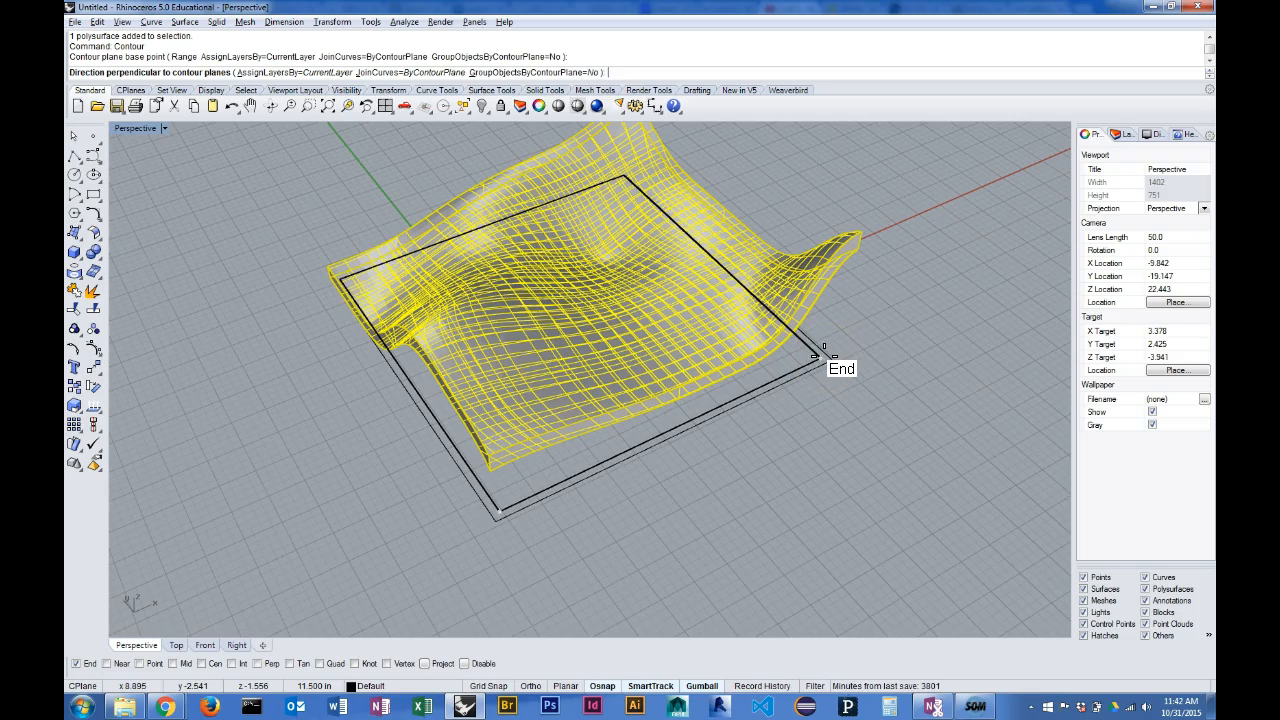
click(822, 357)
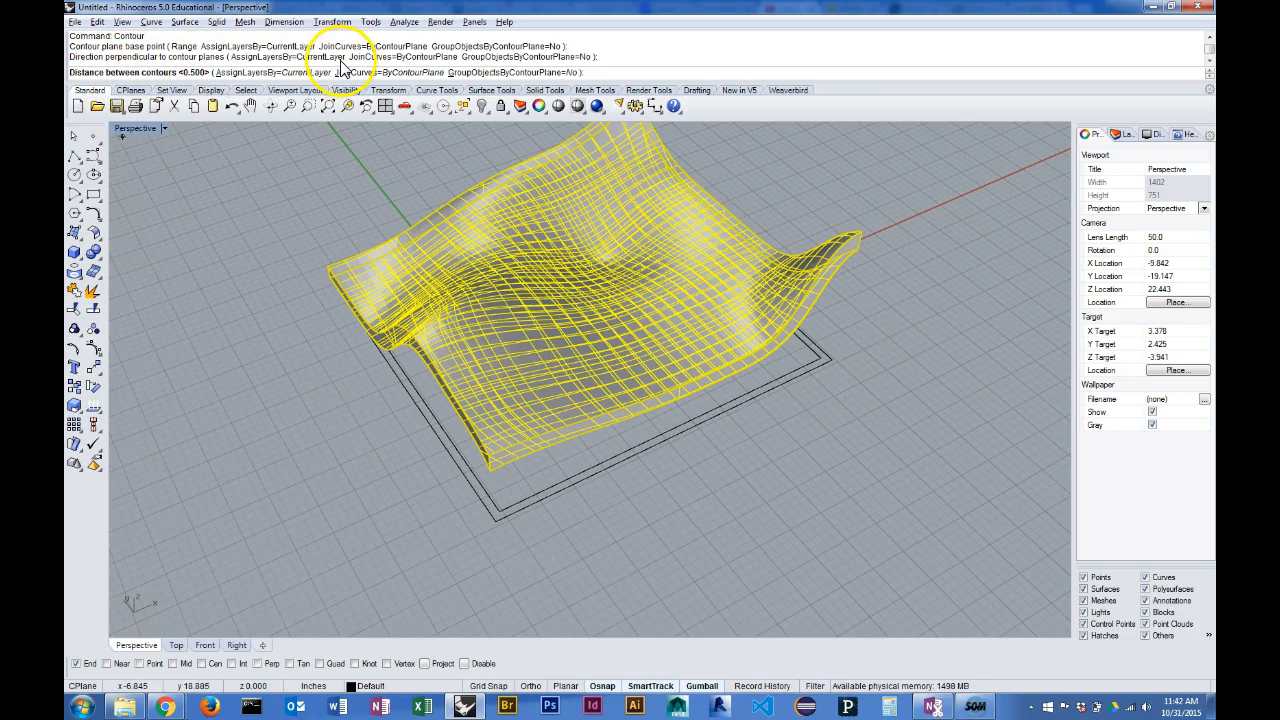
mouse_move(908, 480)
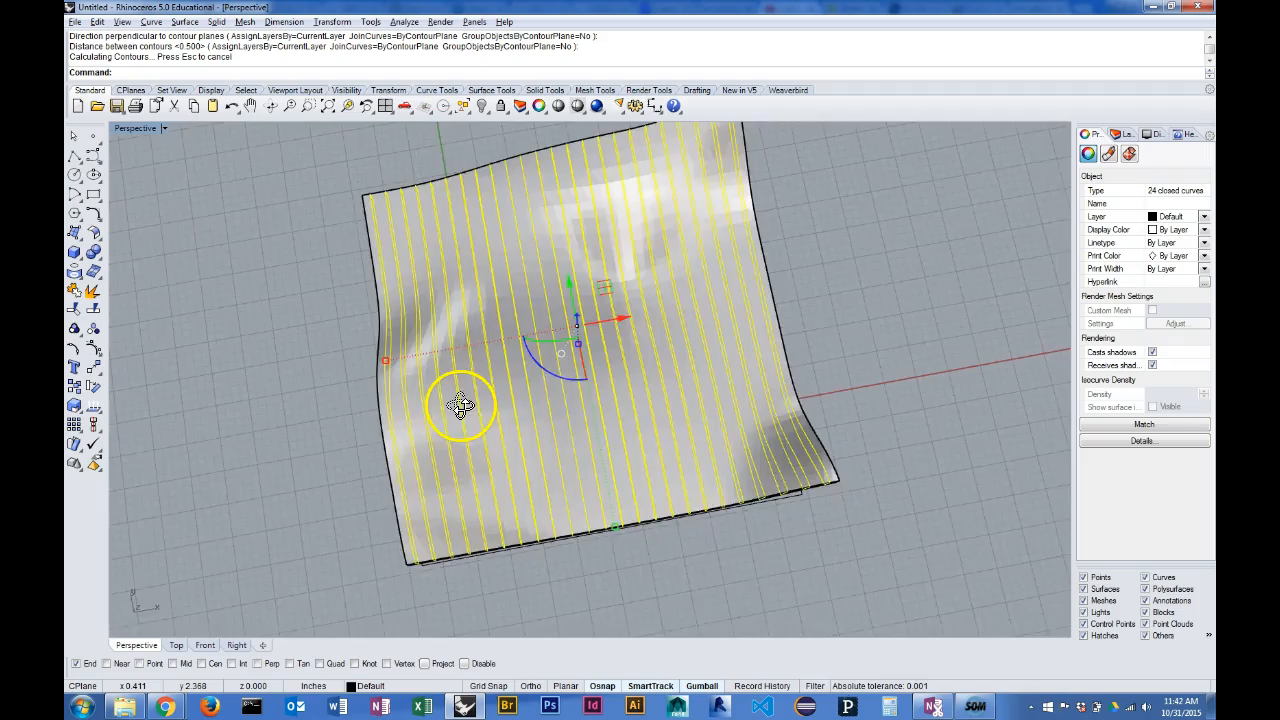
drag(460, 405, 440, 430)
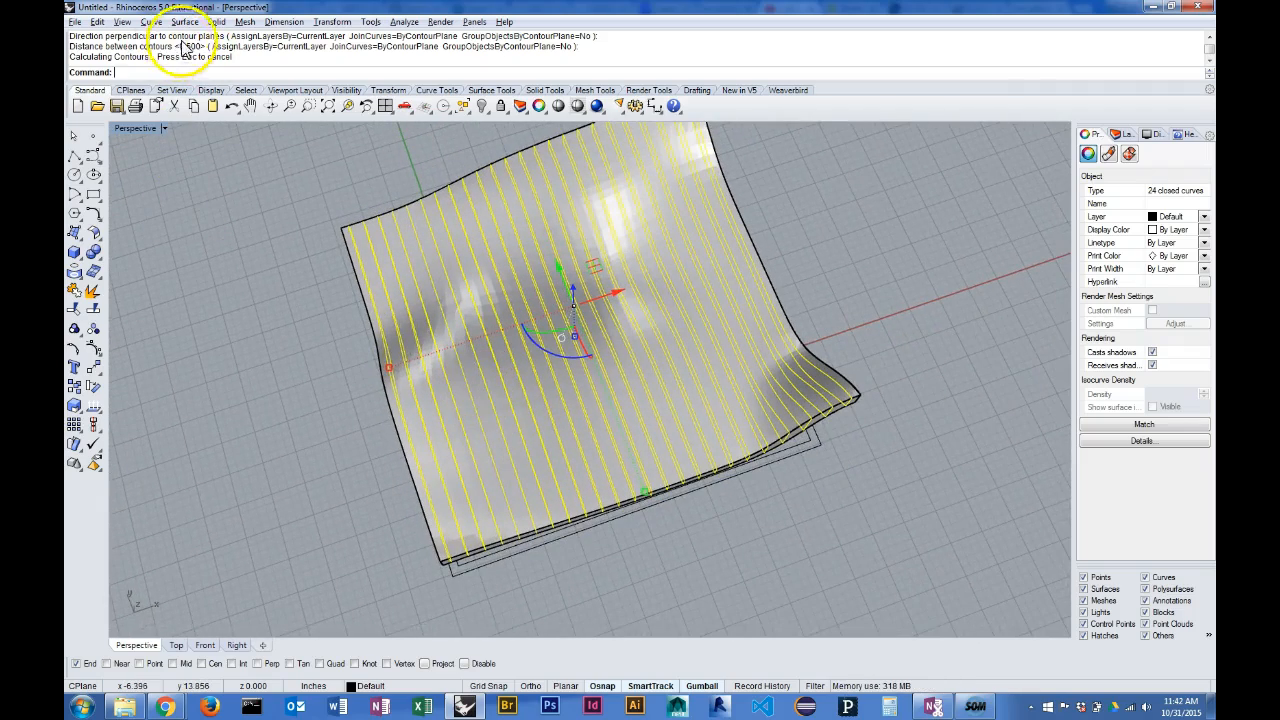
mouse_move(560, 588)
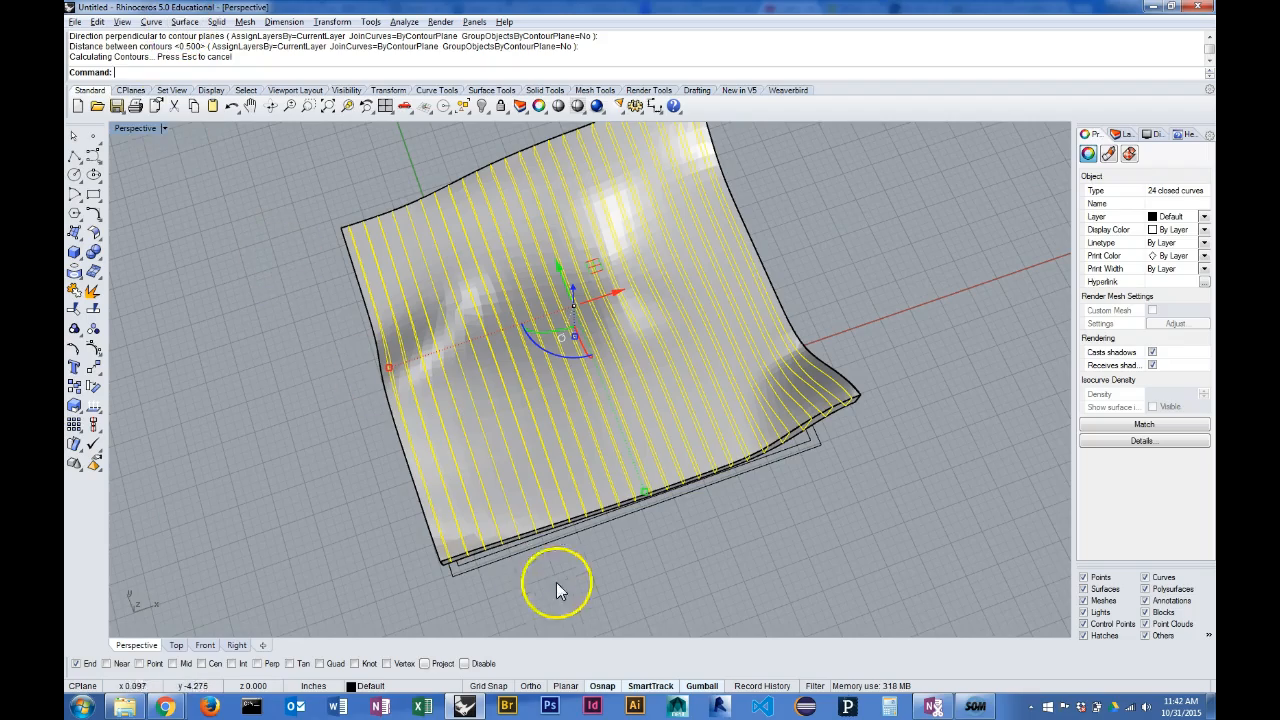
drag(558, 590, 543, 443)
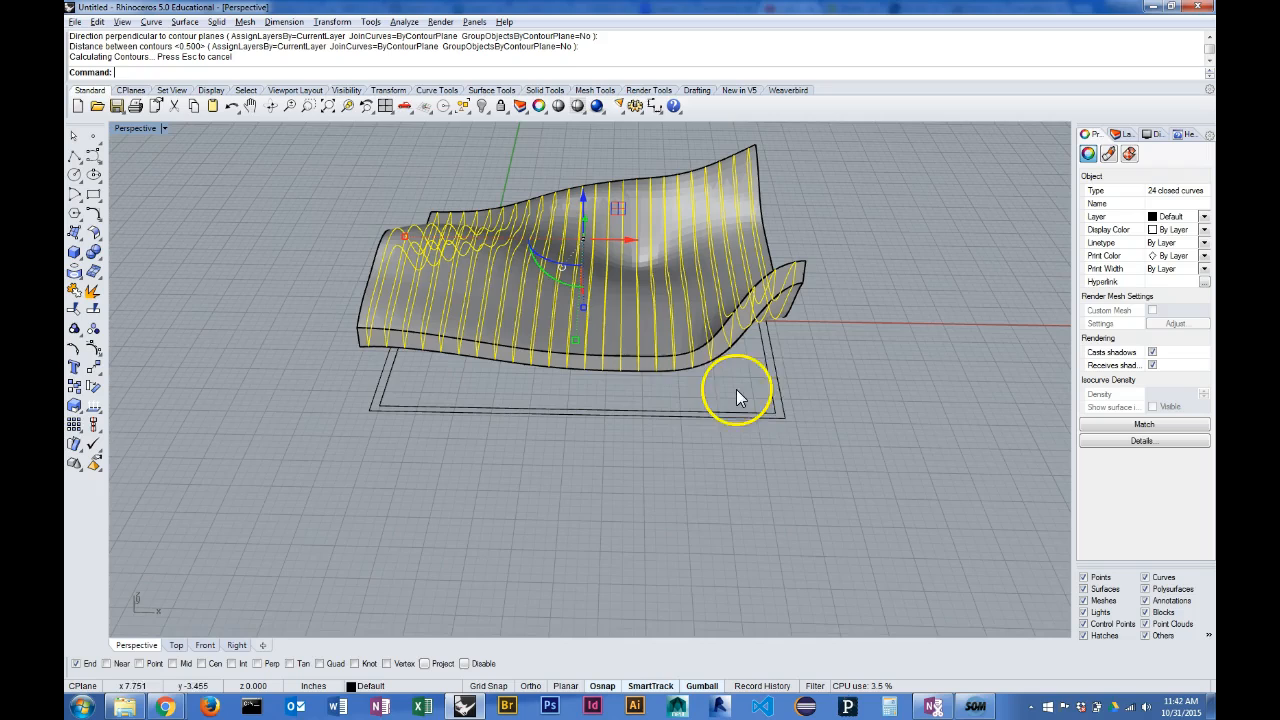
mouse_move(380, 325)
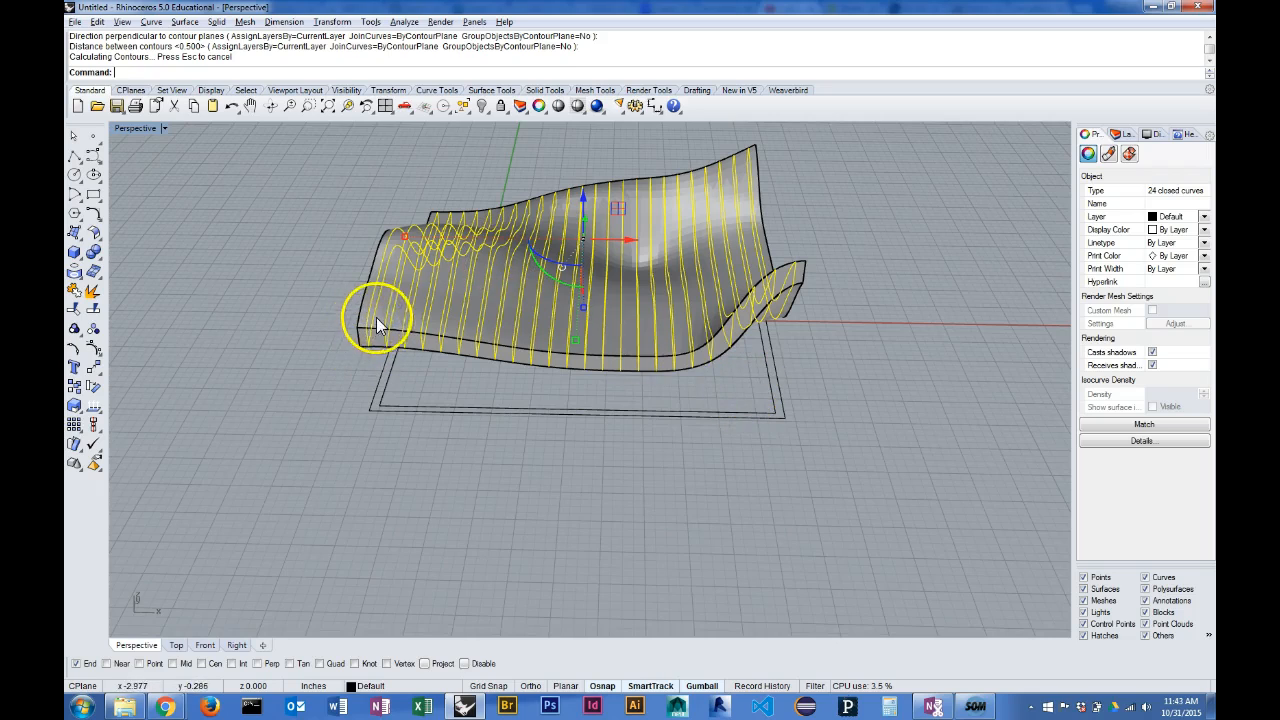
mouse_move(370, 353)
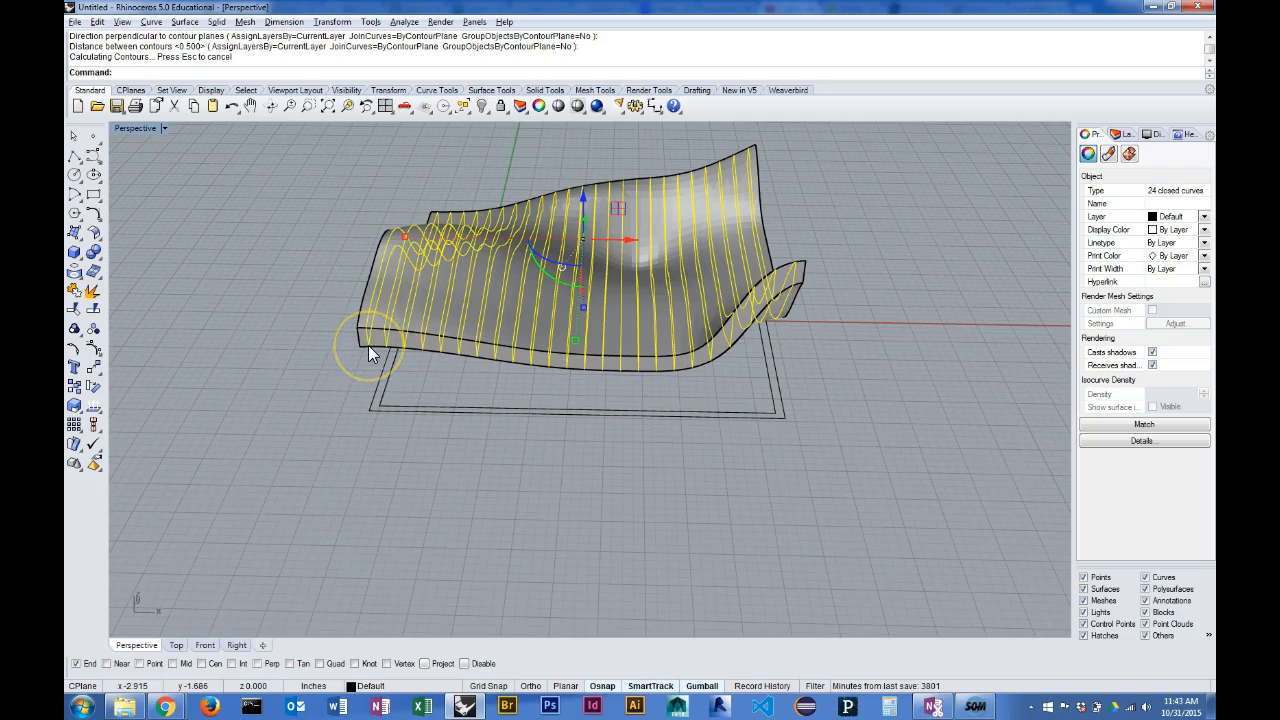
mouse_move(798, 292)
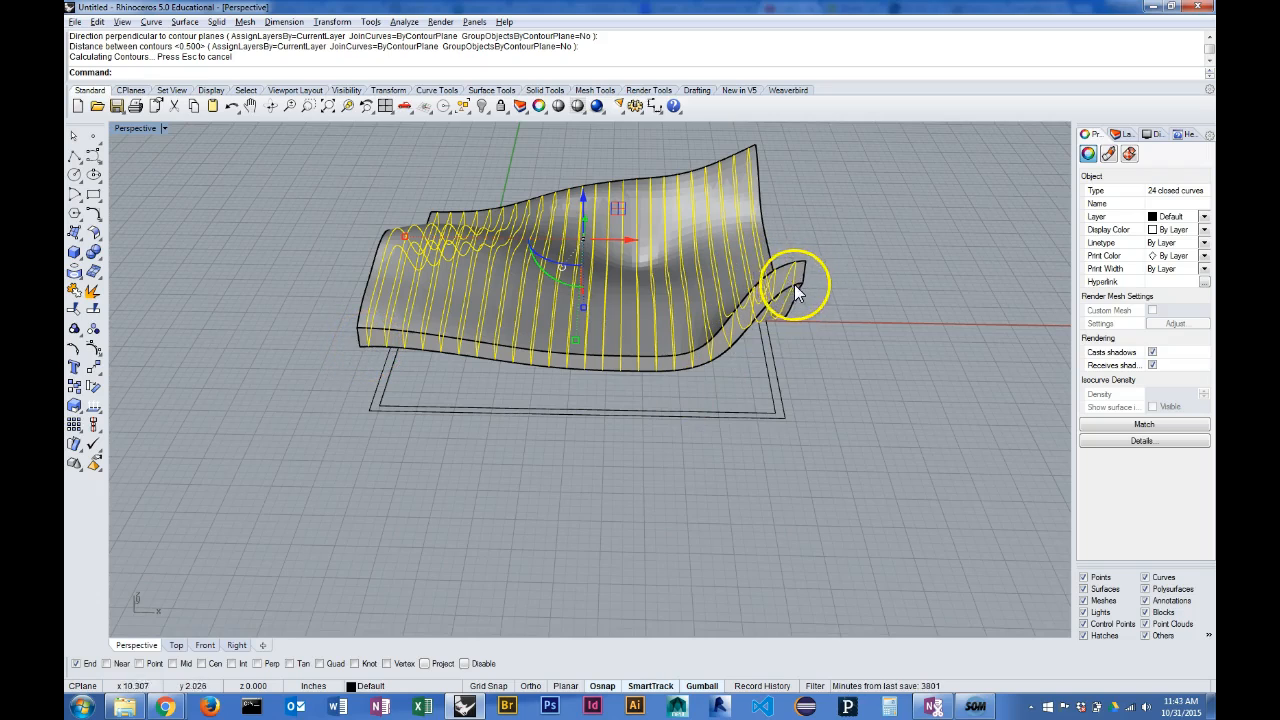
drag(800, 290, 610, 360)
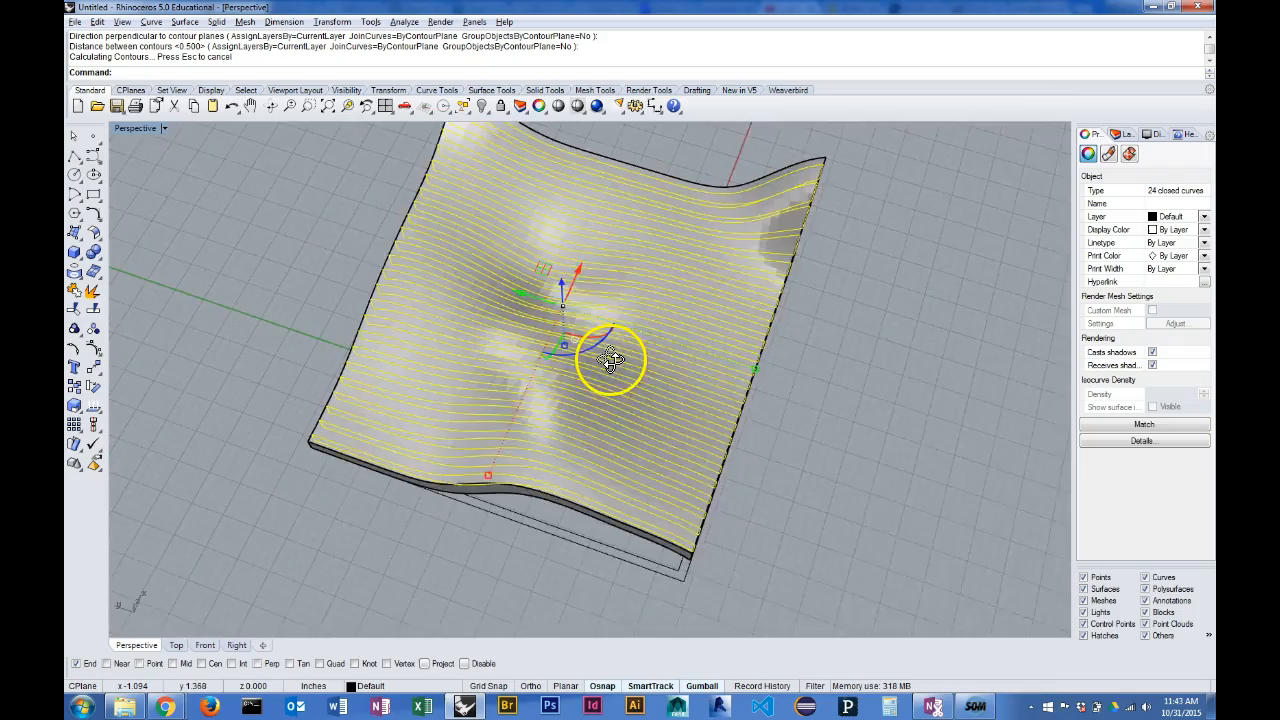
drag(610, 360, 225, 390)
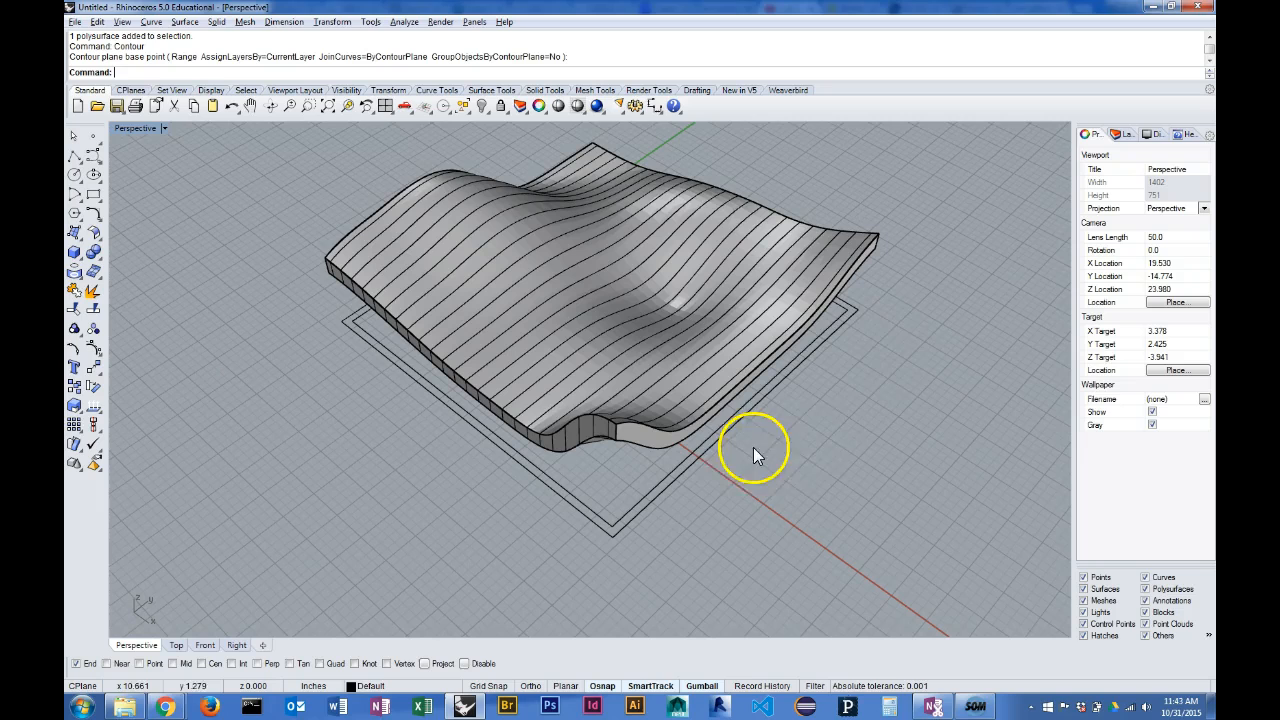
mouse_move(958, 358)
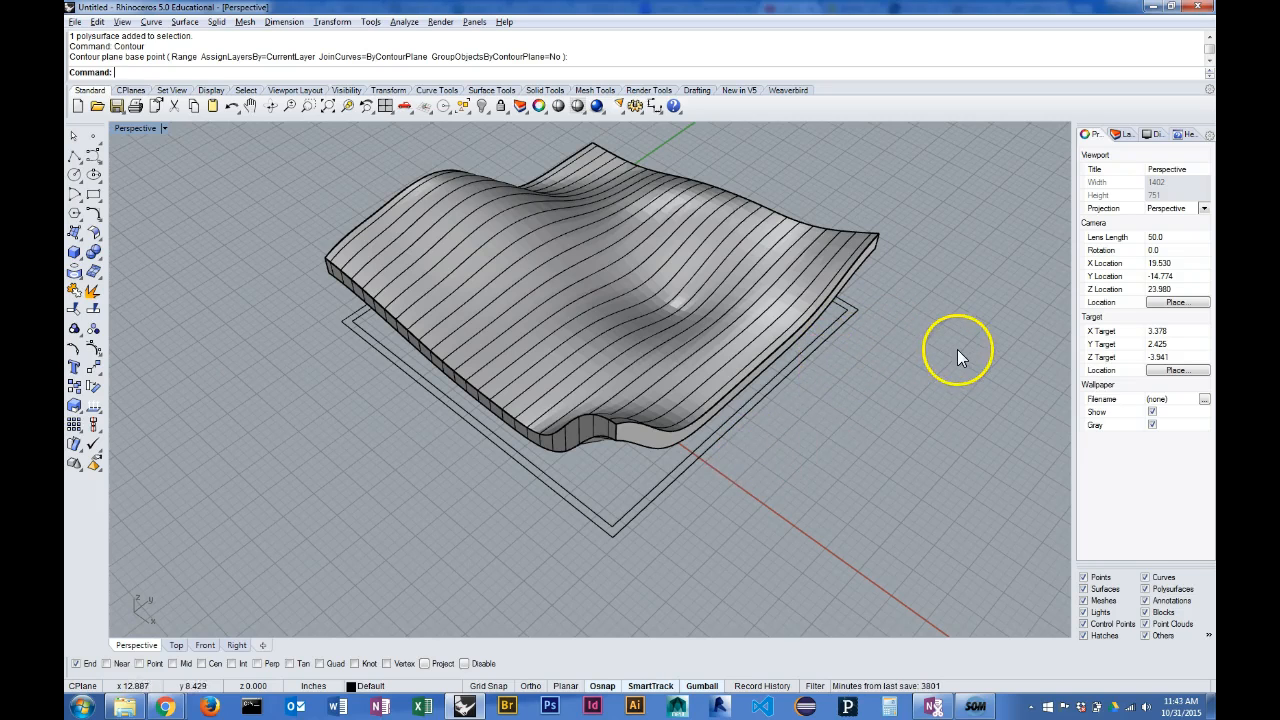
mouse_move(1123, 388)
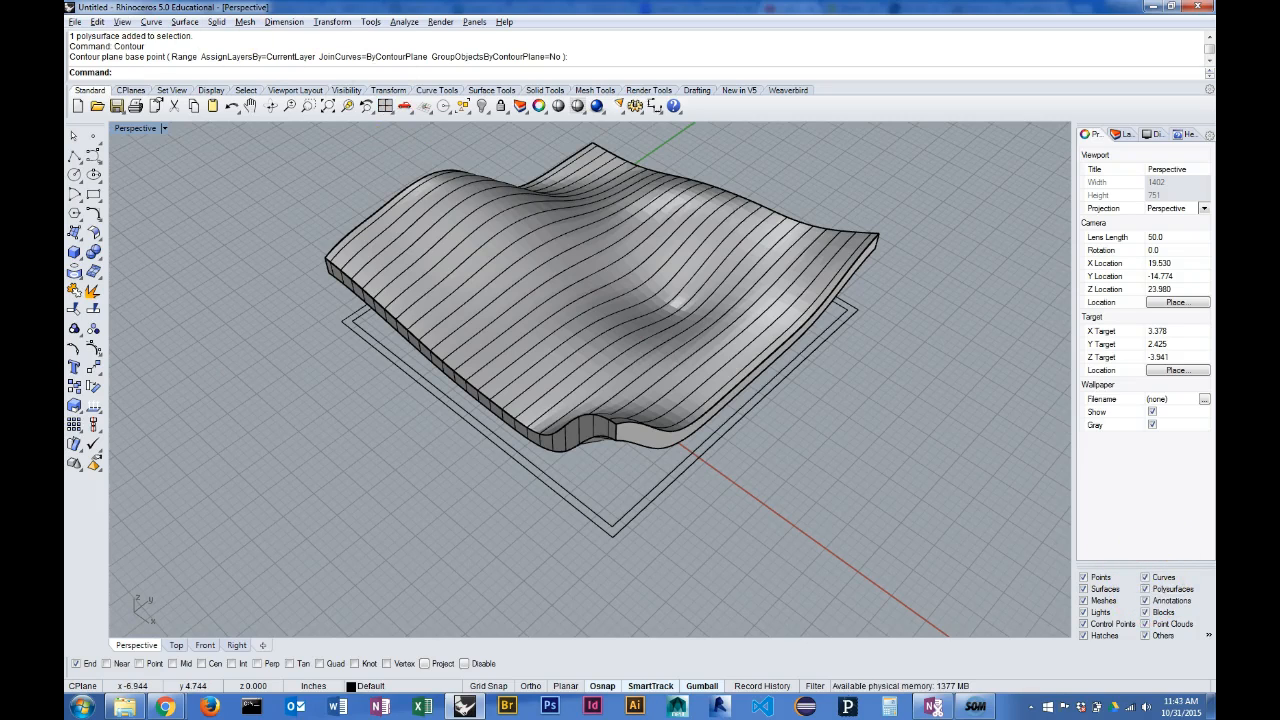
Group the 24 contour curves, orbiting to view the contoured solid from the side and above
click(96, 21)
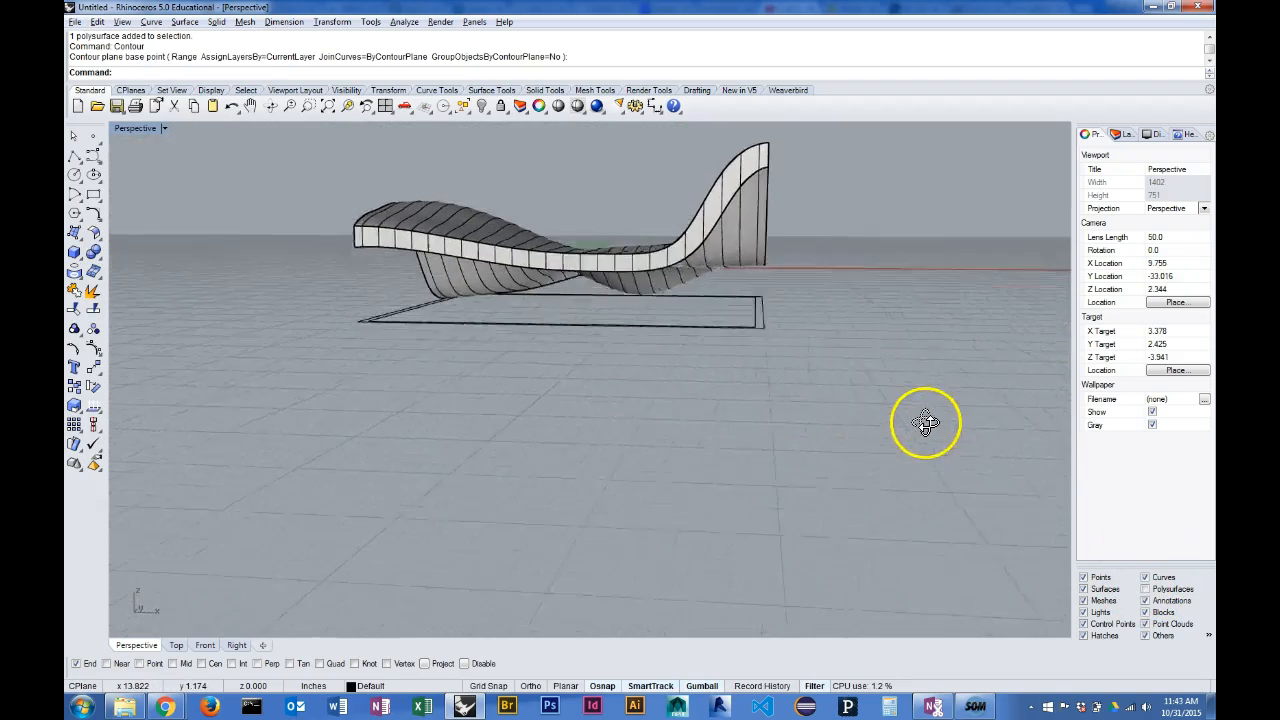
drag(925, 423, 350, 200)
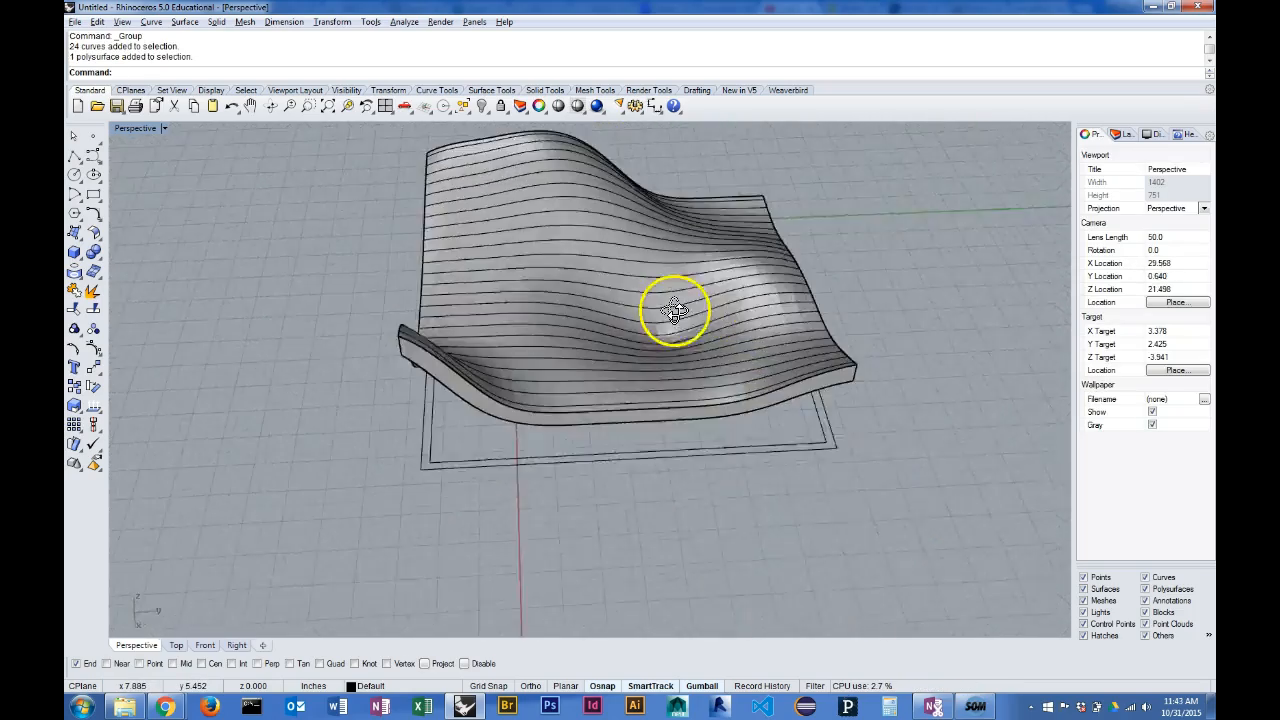
drag(670, 310, 710, 375)
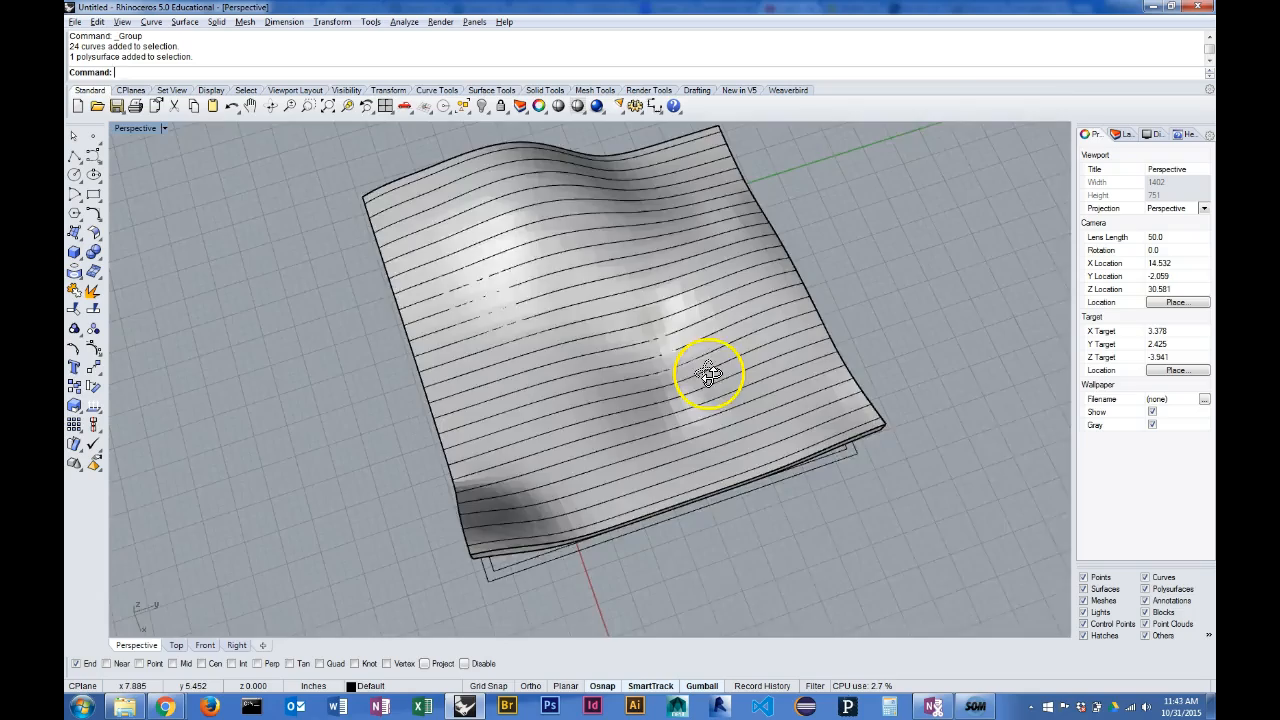
Contour the solid along the rectangle's other edge at 0.5 spacing, then orbit the gridded solid
click(708, 373)
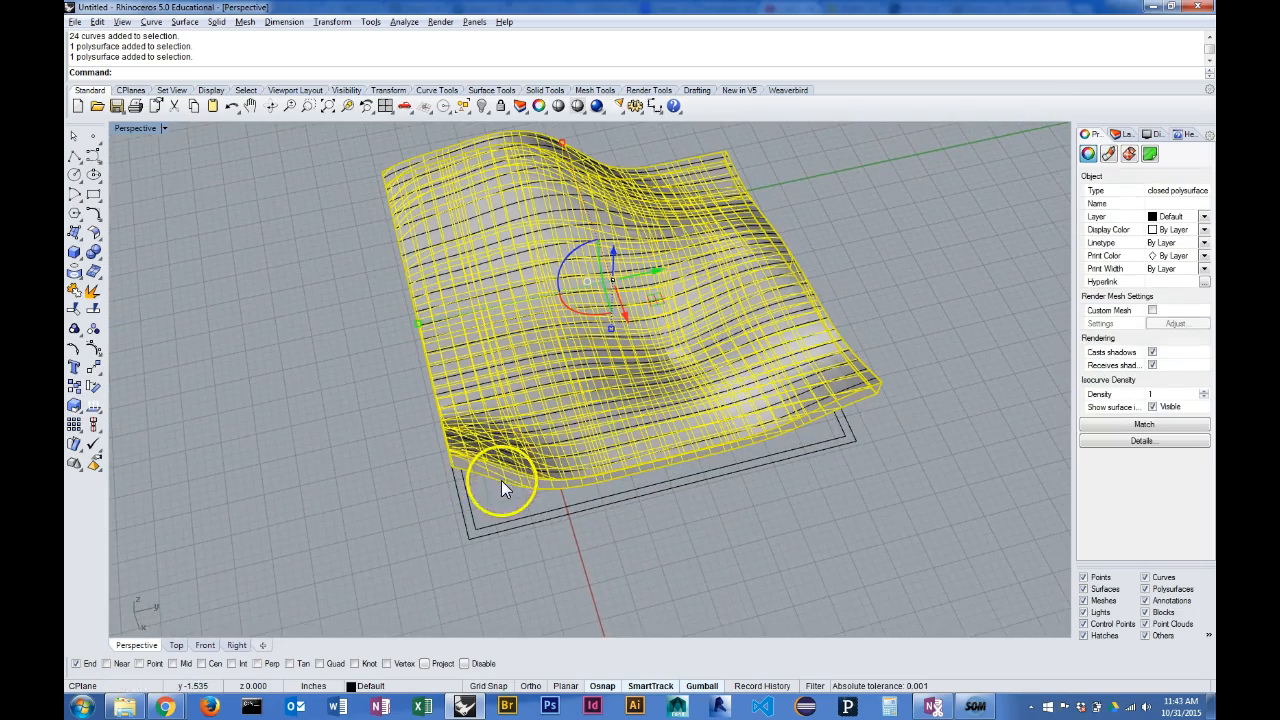
drag(505, 490, 340, 500)
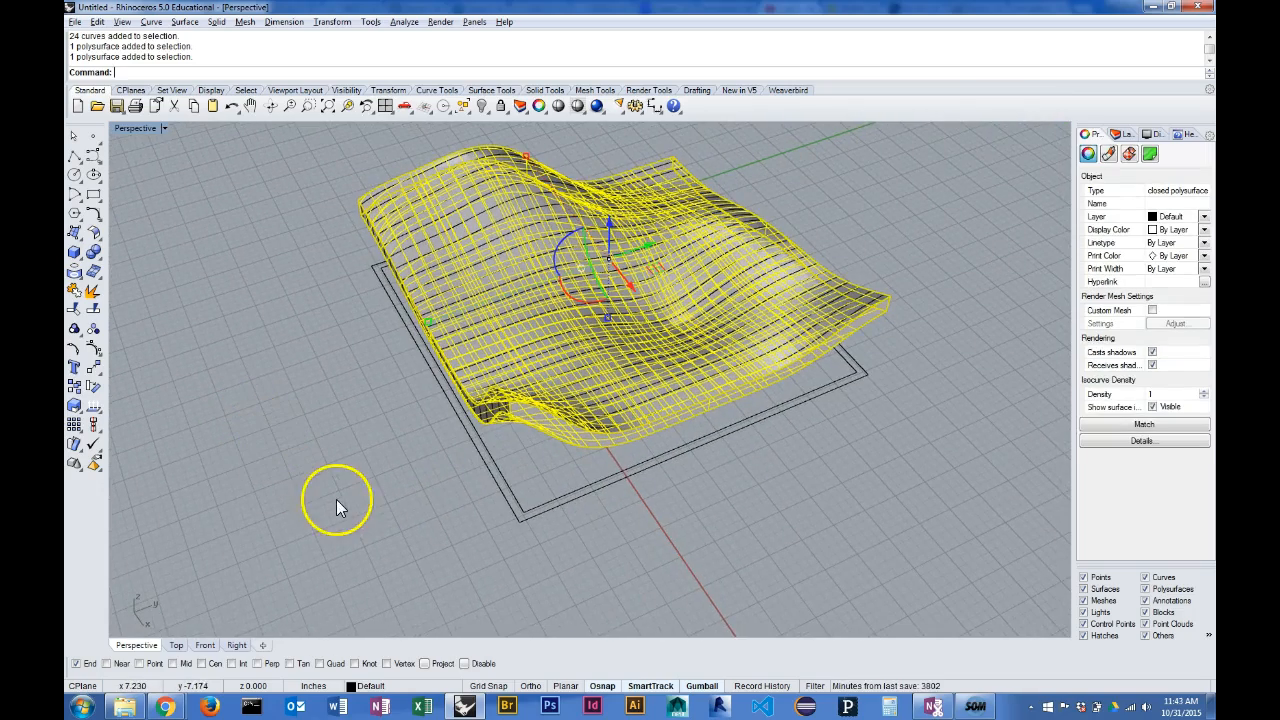
text(Contour)
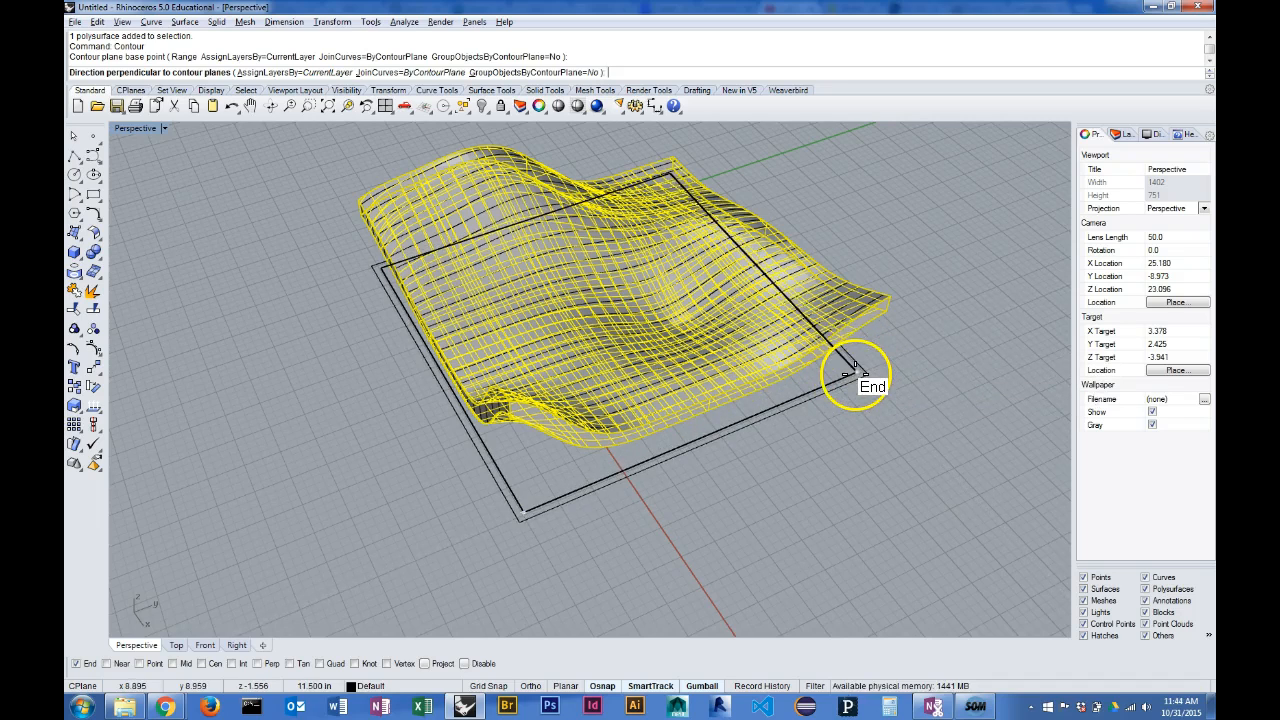
click(855, 370)
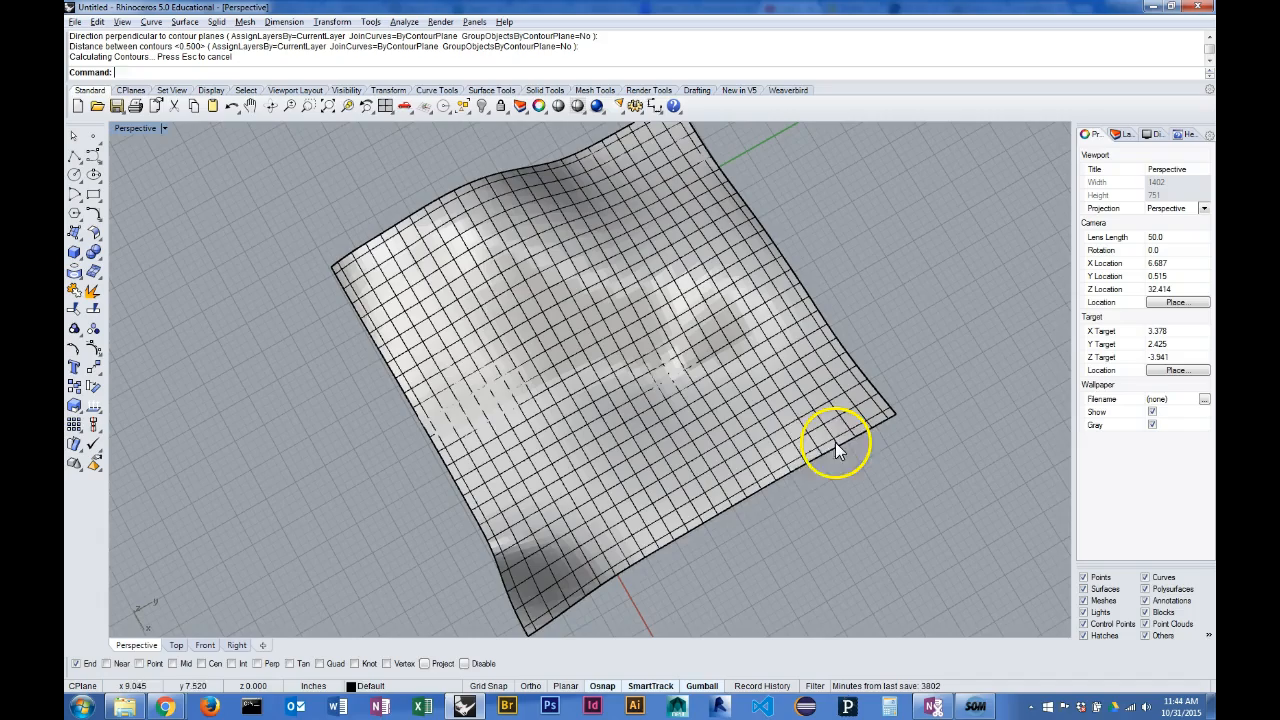
mouse_move(542, 620)
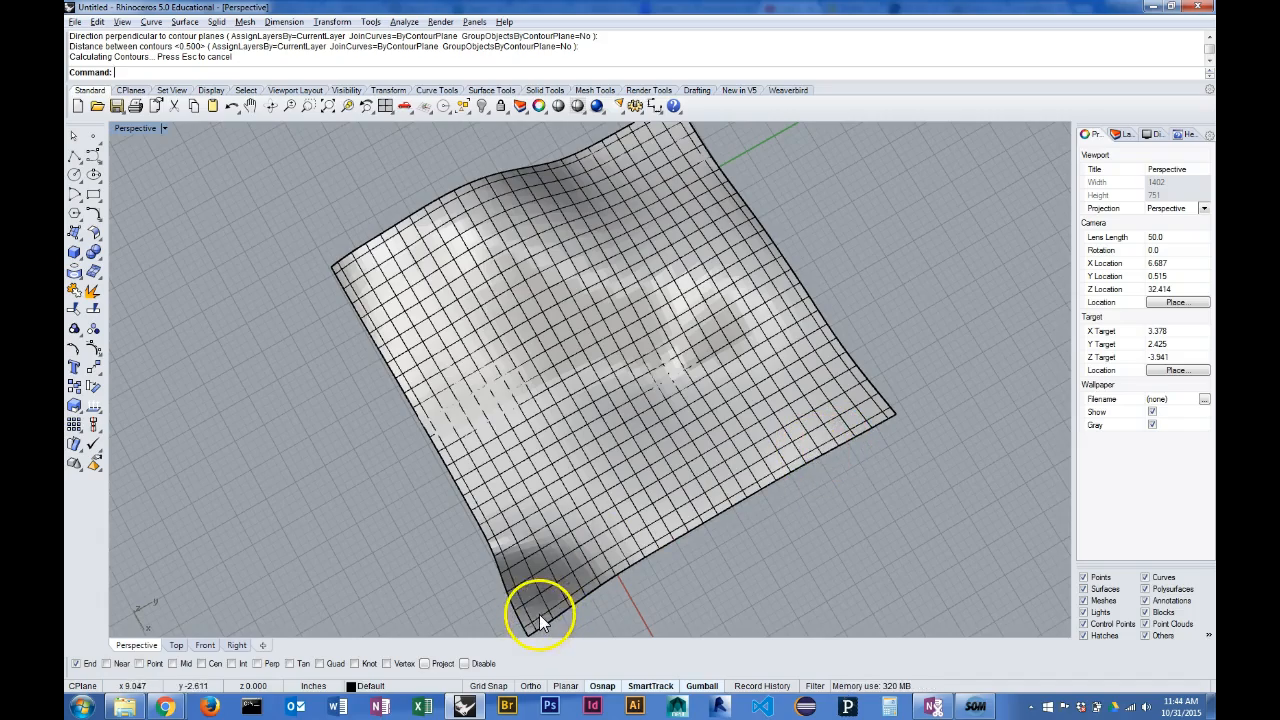
drag(545, 618, 375, 548)
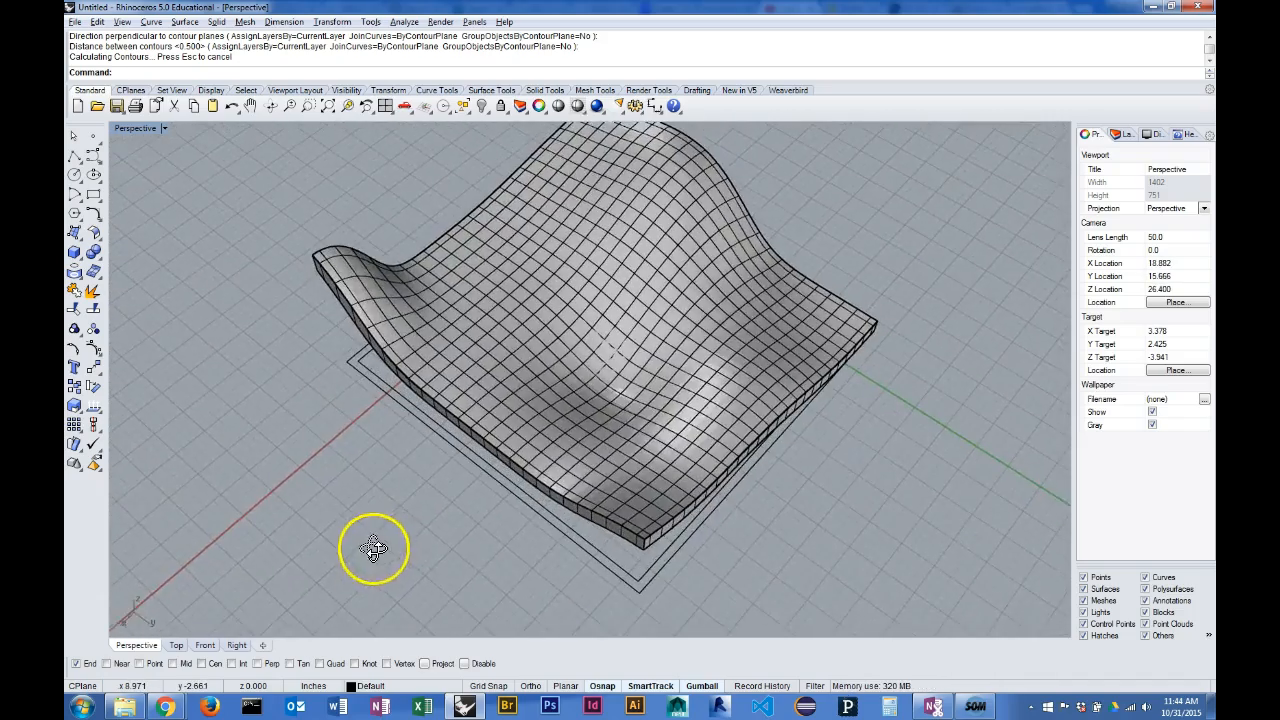
drag(373, 547, 668, 385)
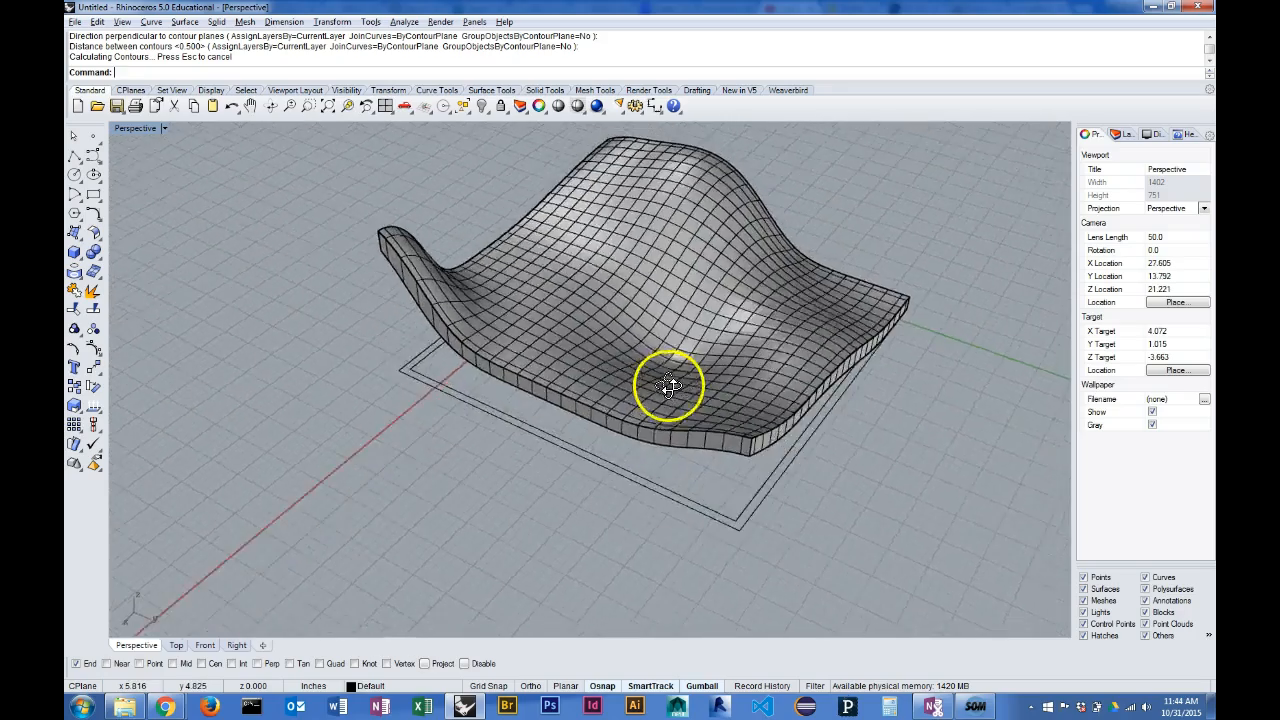
drag(670, 385, 845, 472)
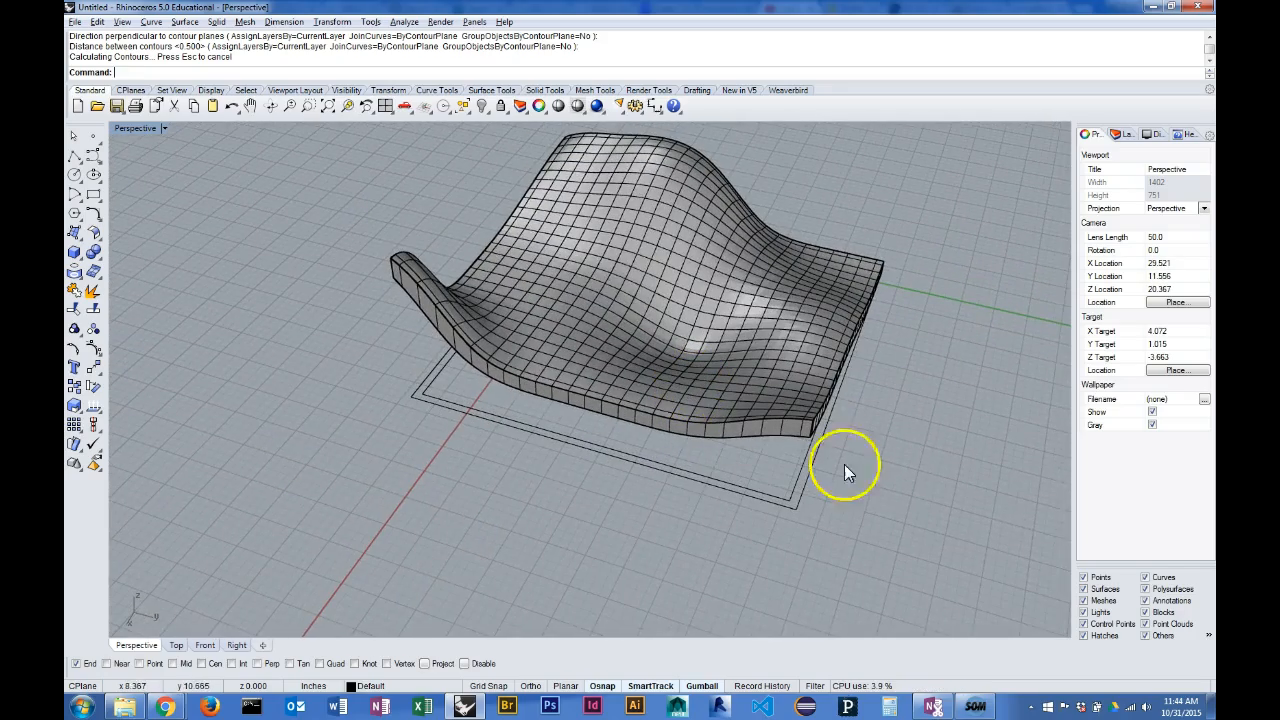
mouse_move(695, 485)
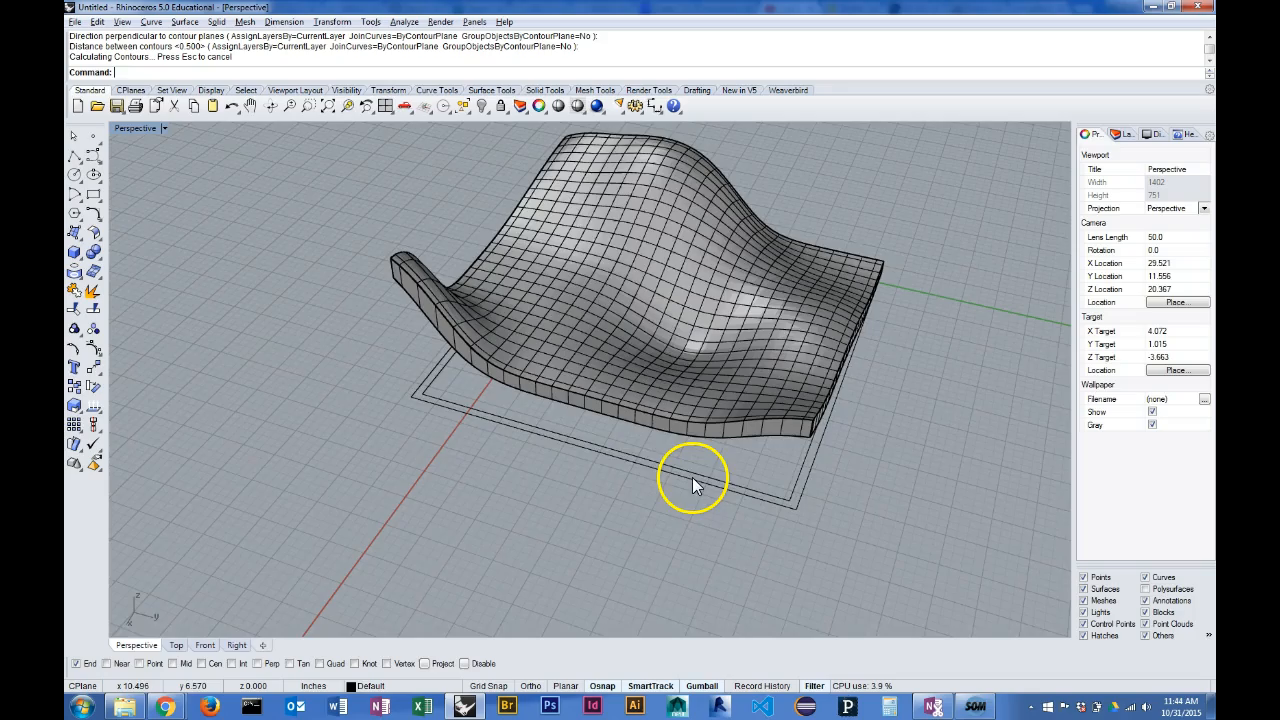
drag(695, 485, 650, 408)
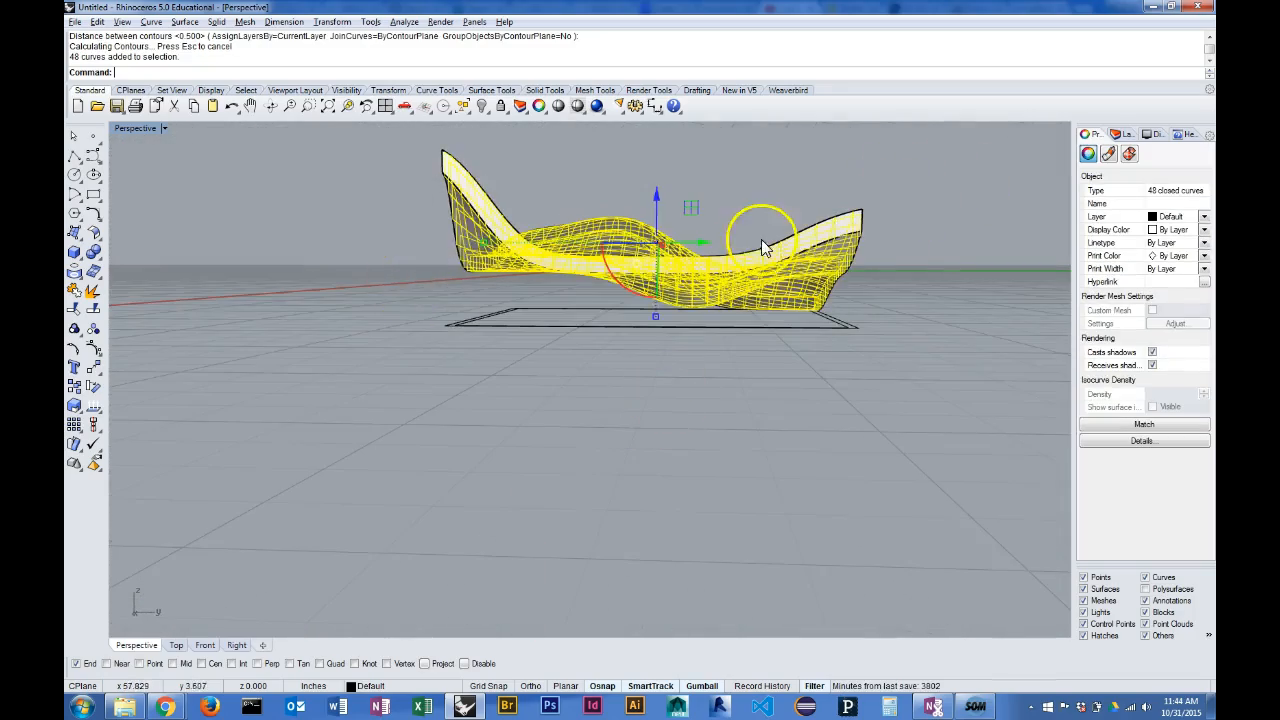
Group the new 24 contours and copy all 48 grid curves to the clipboard
drag(760, 250, 400, 230)
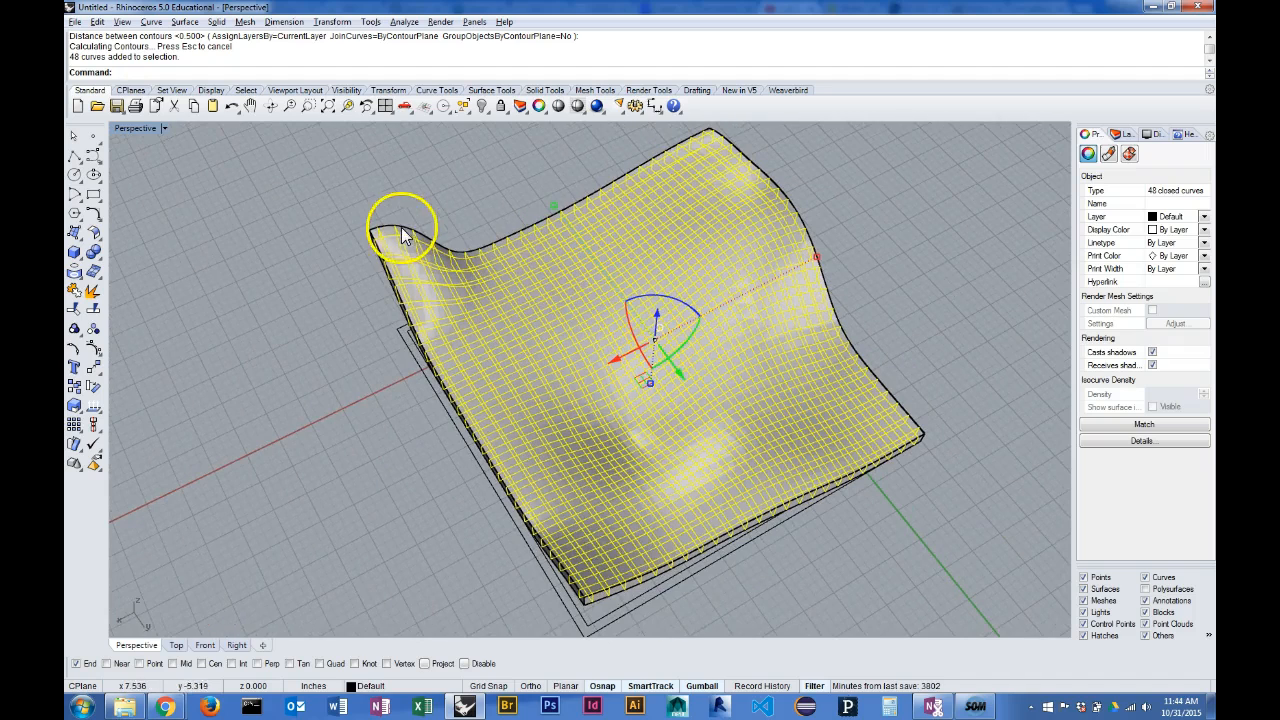
click(390, 240)
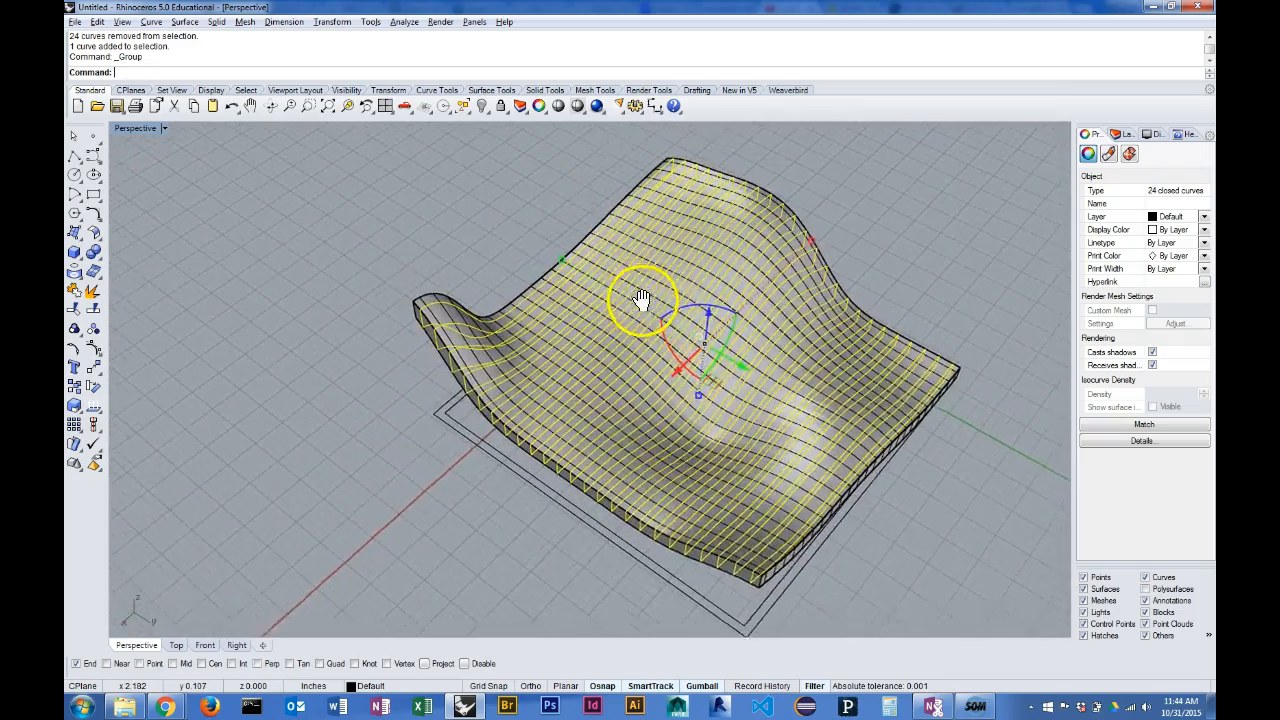
drag(640, 300, 730, 330)
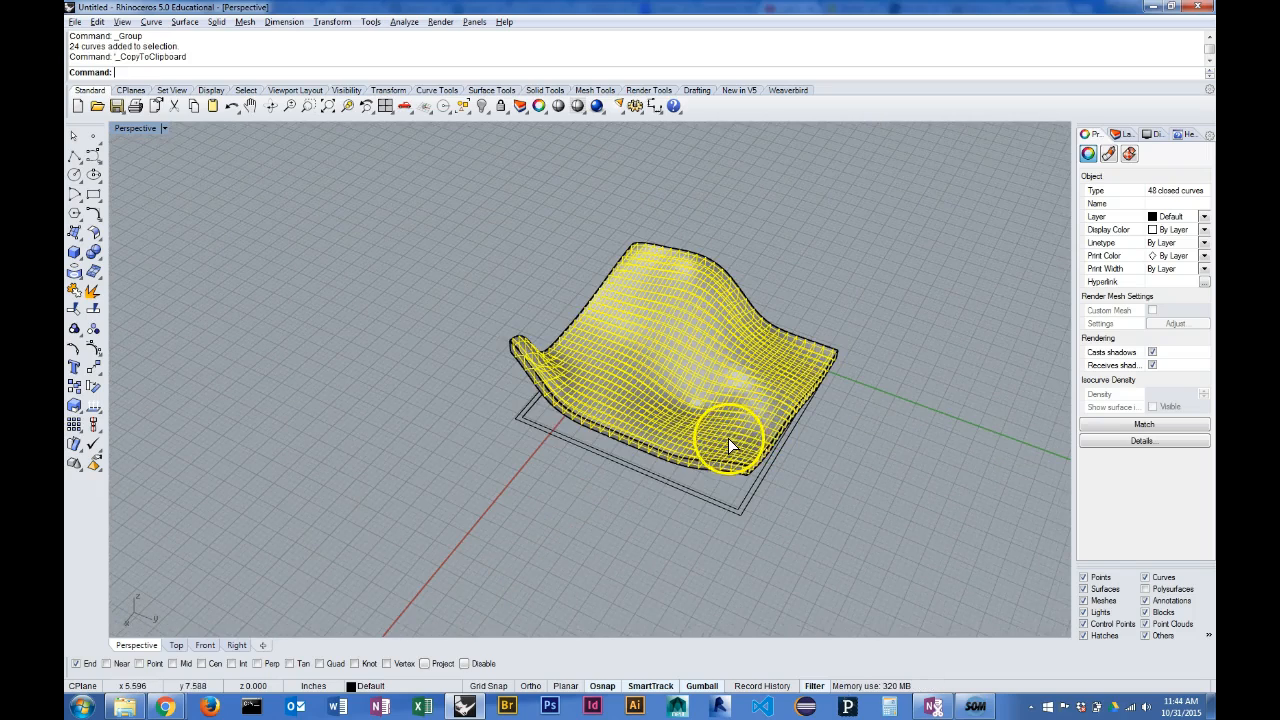
mouse_move(805, 613)
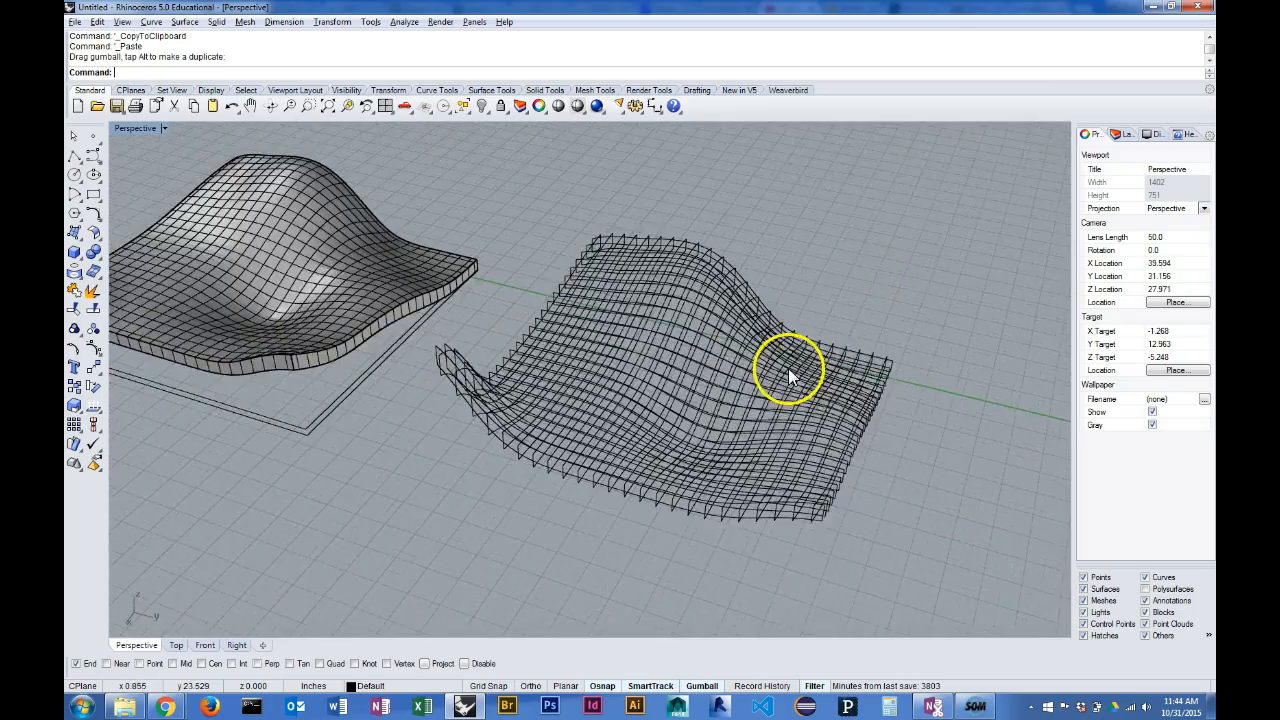
Orbit around the pasted 48-curve waffle grid beside the solid to inspect its profile
drag(790, 375, 843, 383)
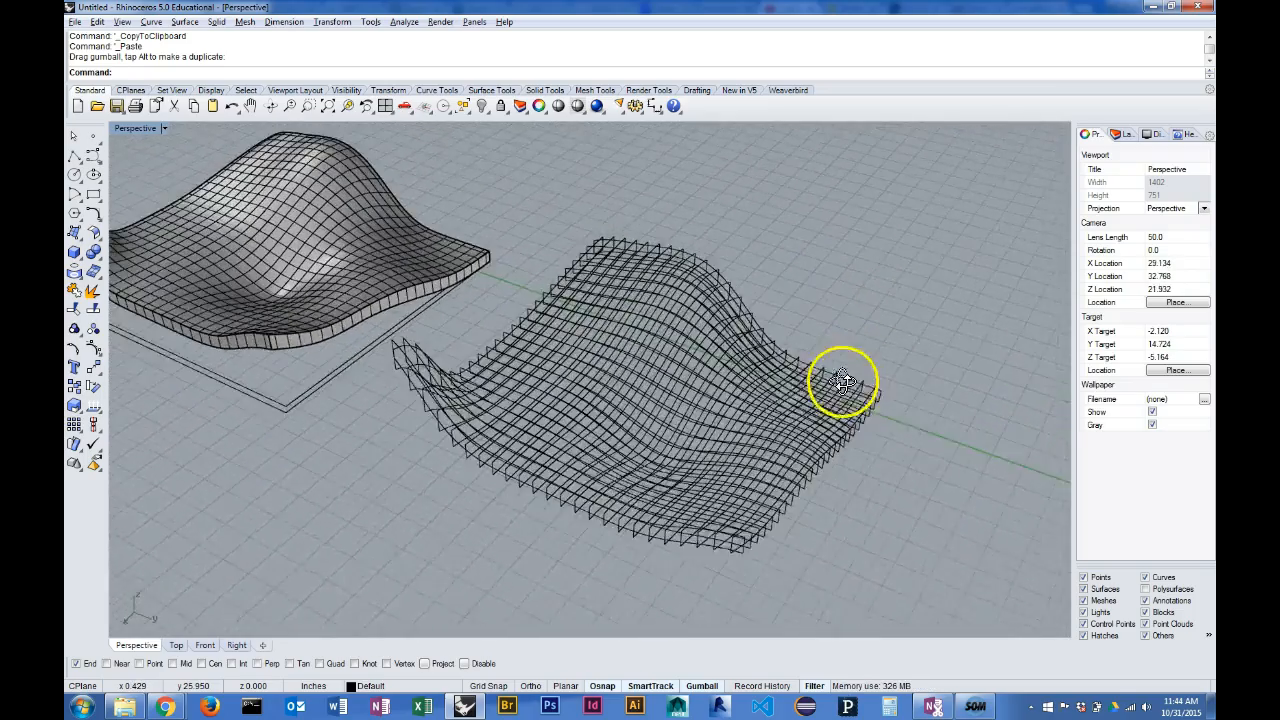
drag(840, 380, 705, 360)
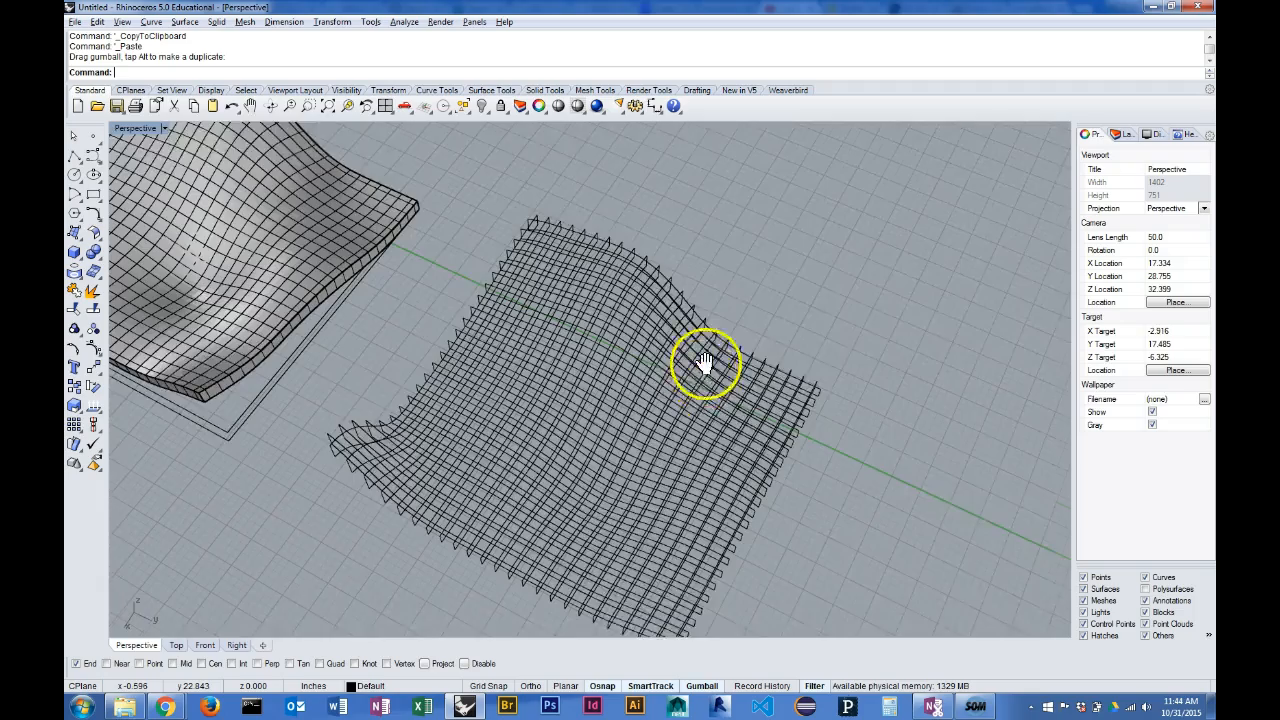
drag(705, 360, 723, 477)
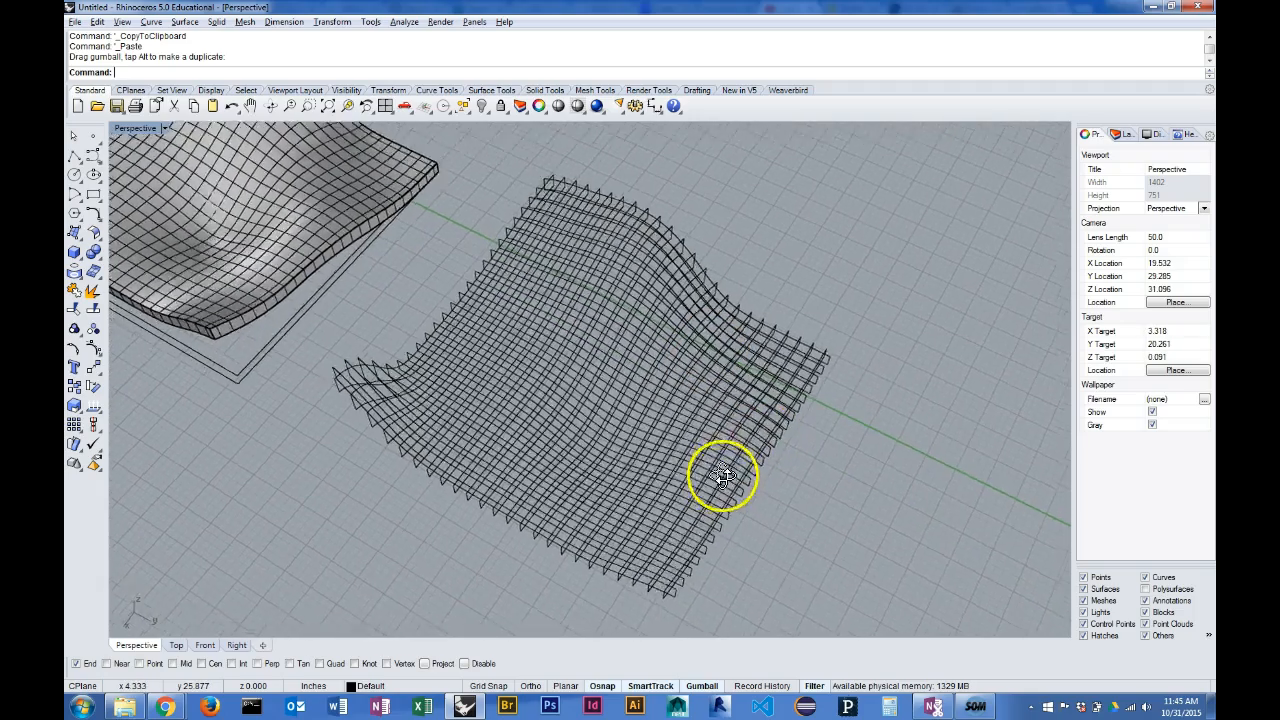
drag(720, 475, 715, 435)
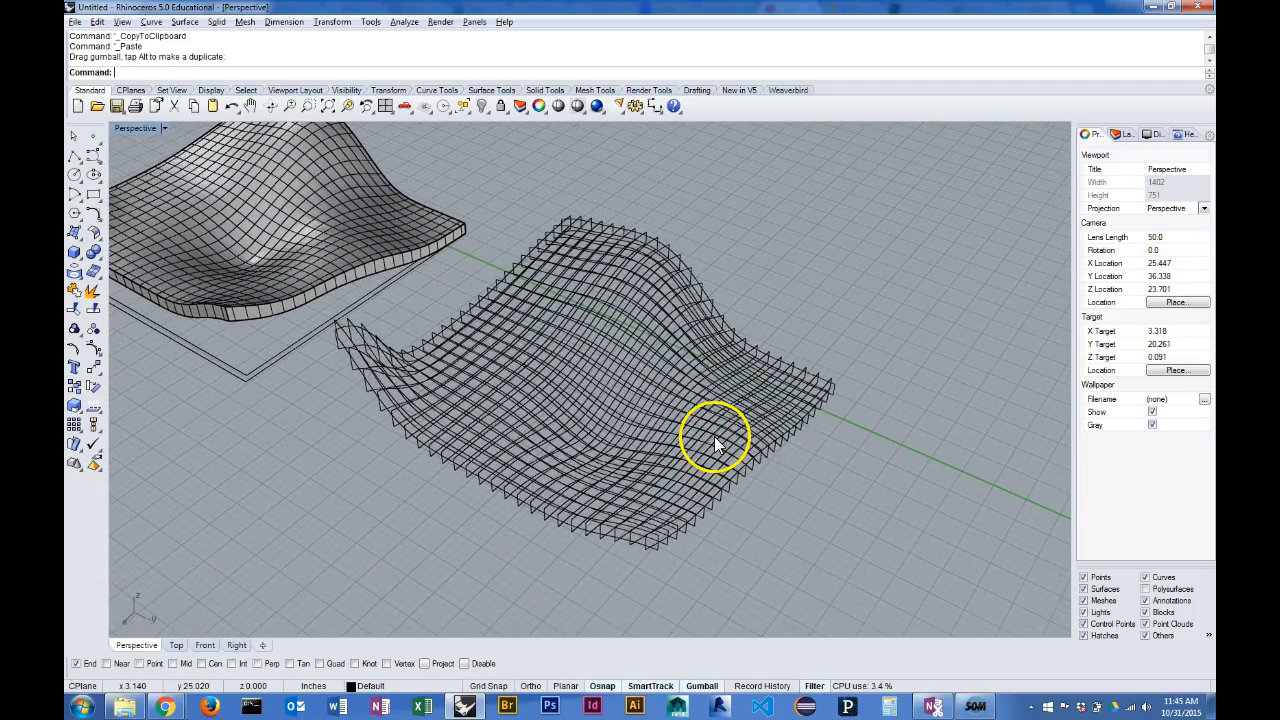
mouse_move(580, 495)
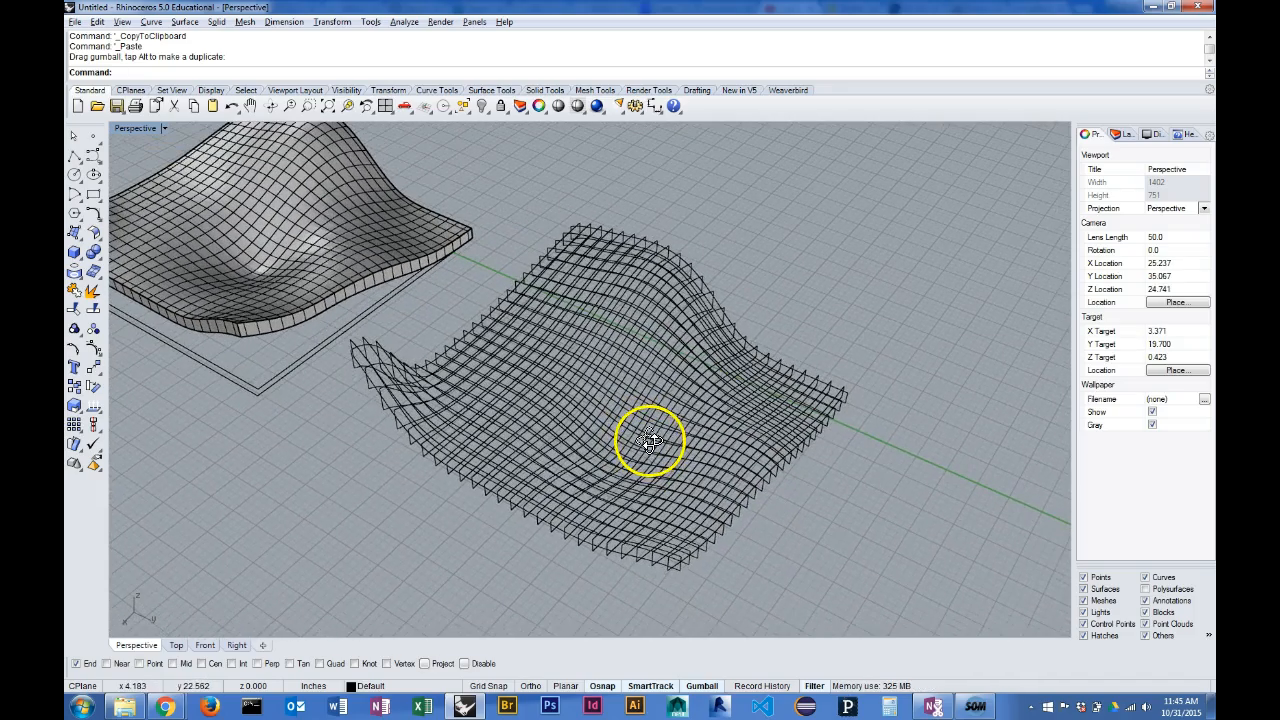
mouse_move(500, 495)
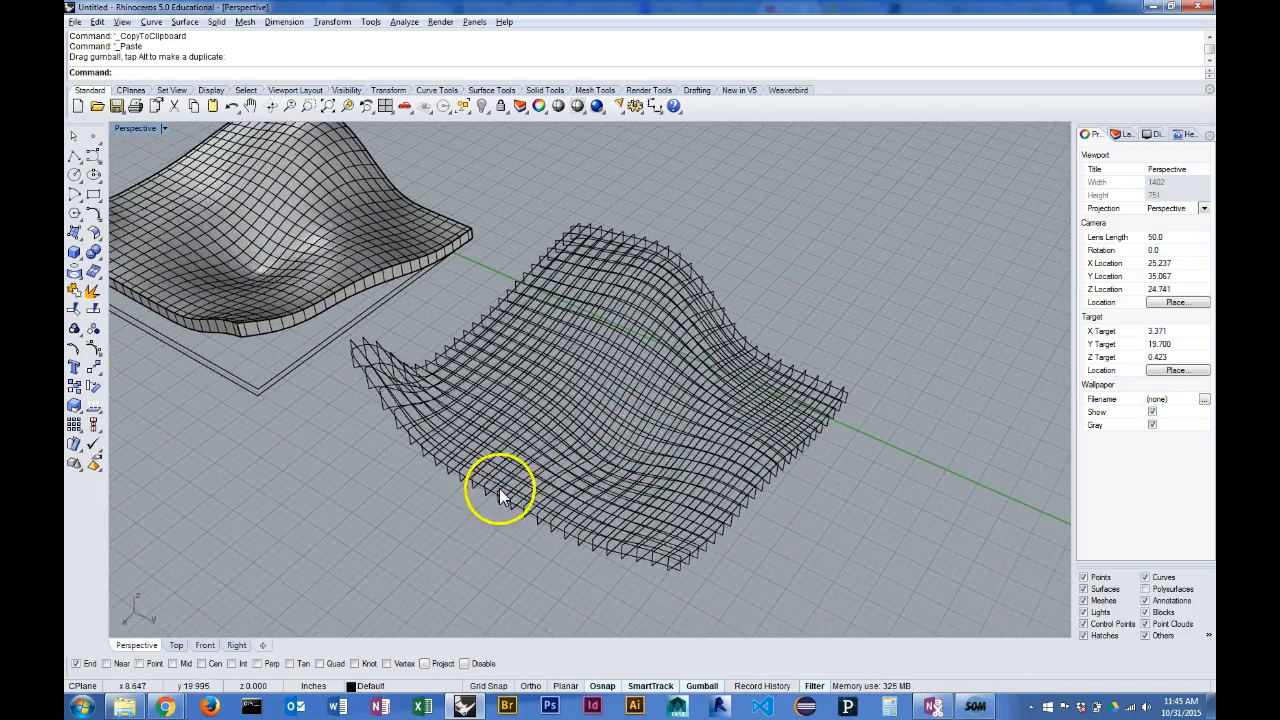